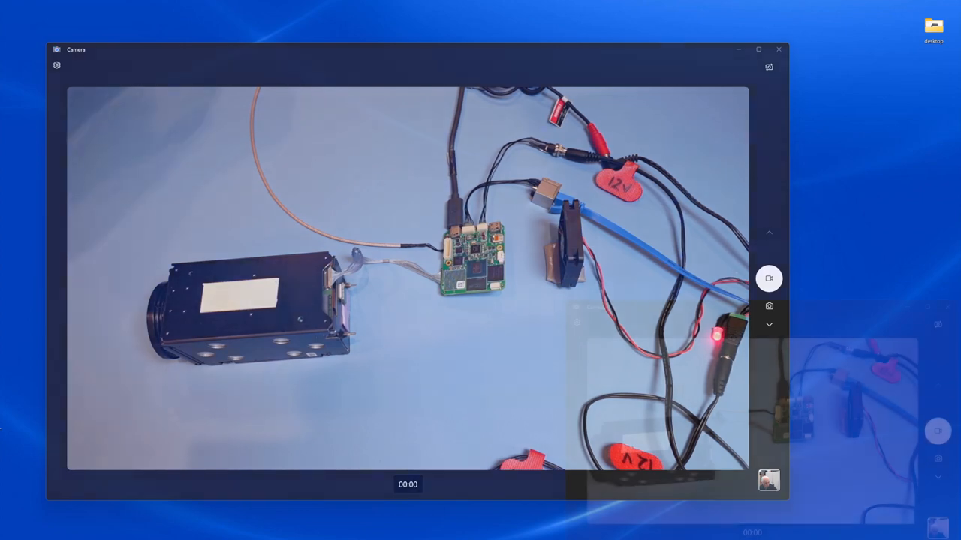
Restore the React App Chrome window showing the board's Output Streaming page.
click(758, 50)
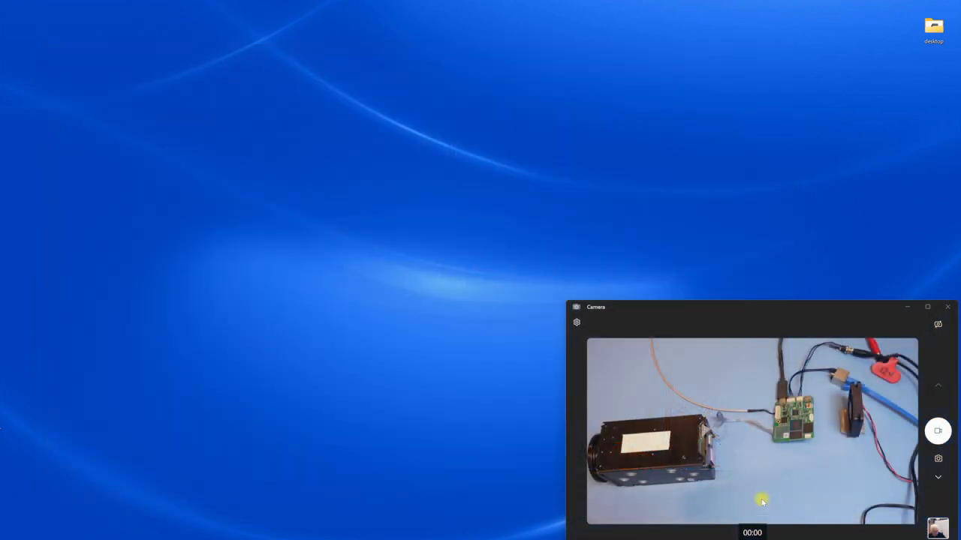
mouse_move(494, 452)
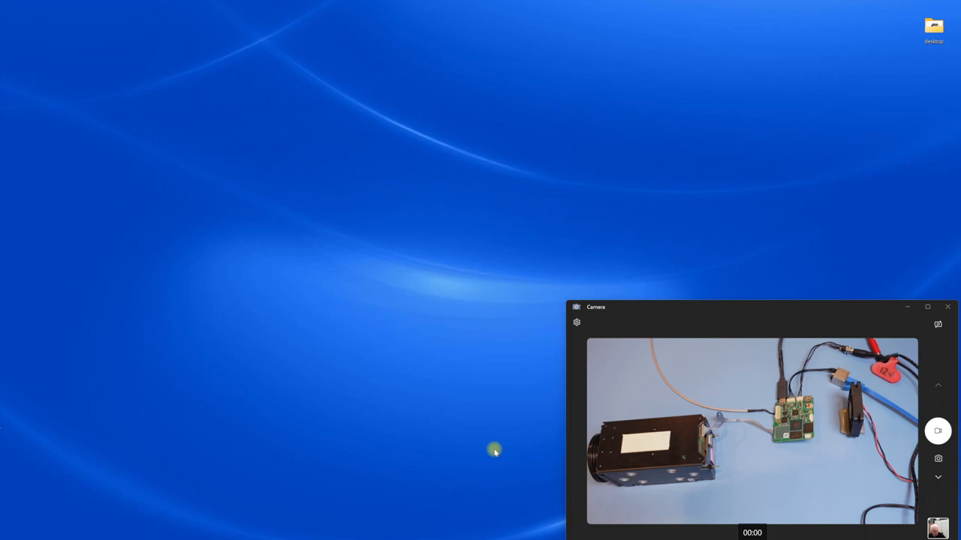
mouse_move(326, 521)
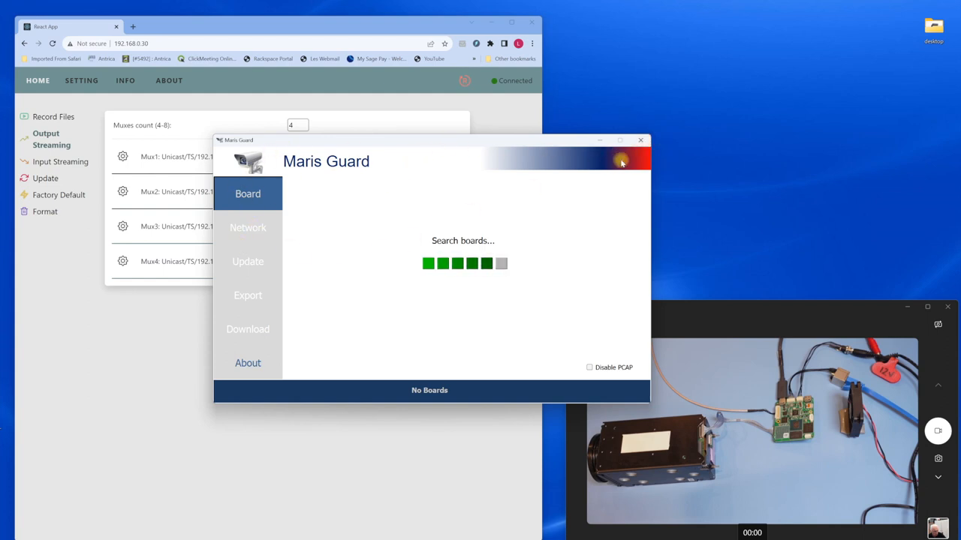
Close the Maris Guard board search window.
click(640, 140)
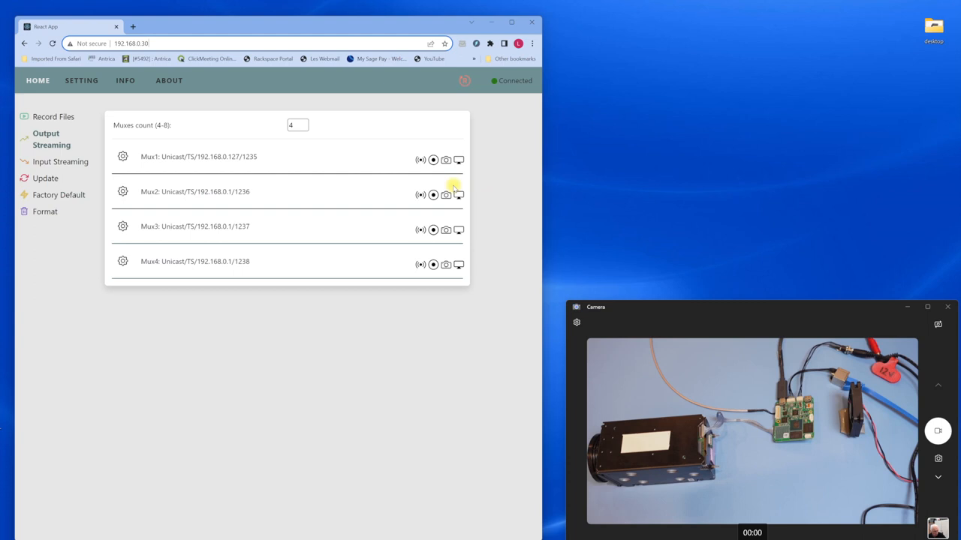
mouse_move(292, 171)
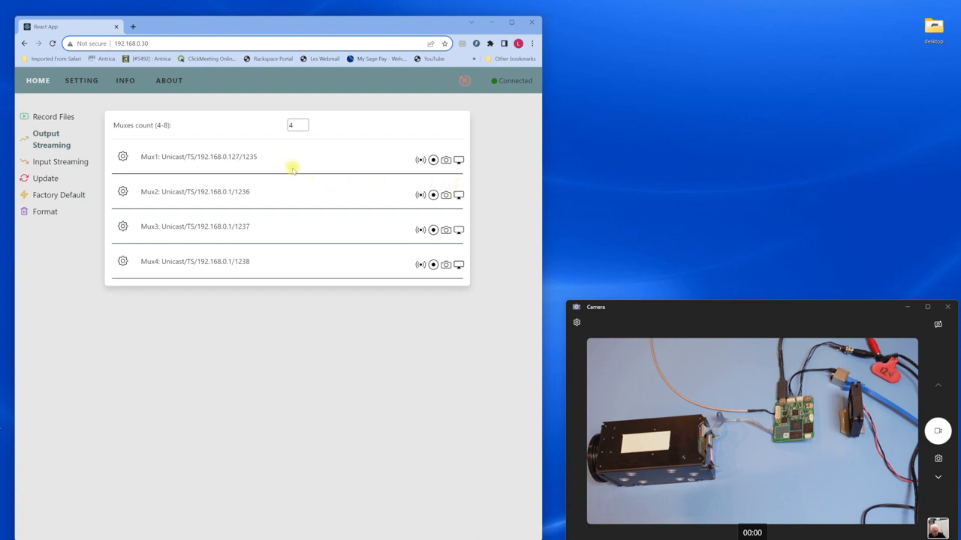
mouse_move(225, 30)
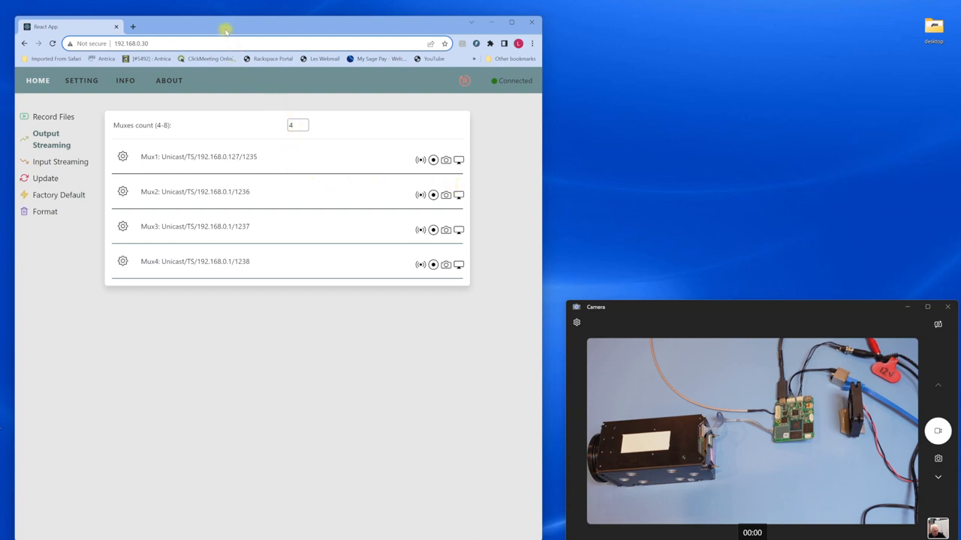
mouse_move(225, 30)
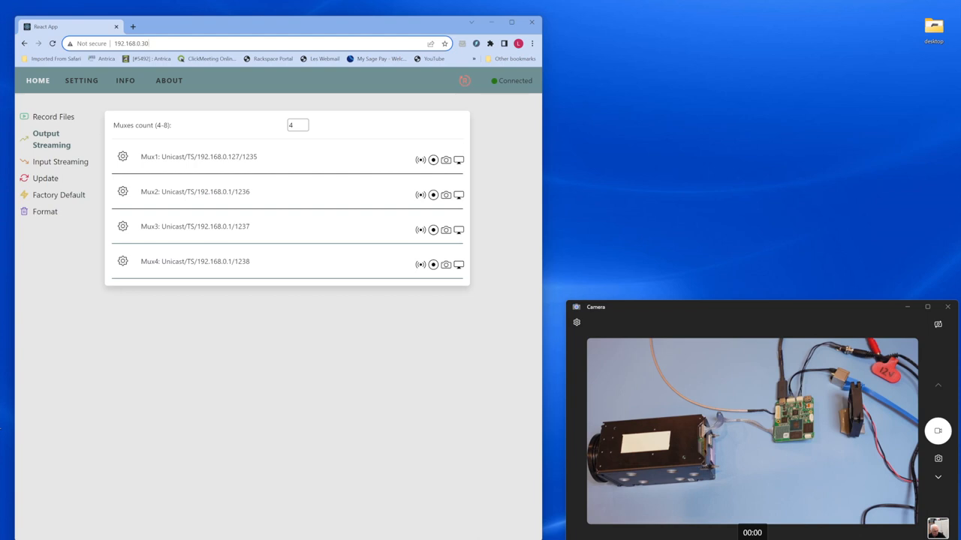
mouse_move(136, 313)
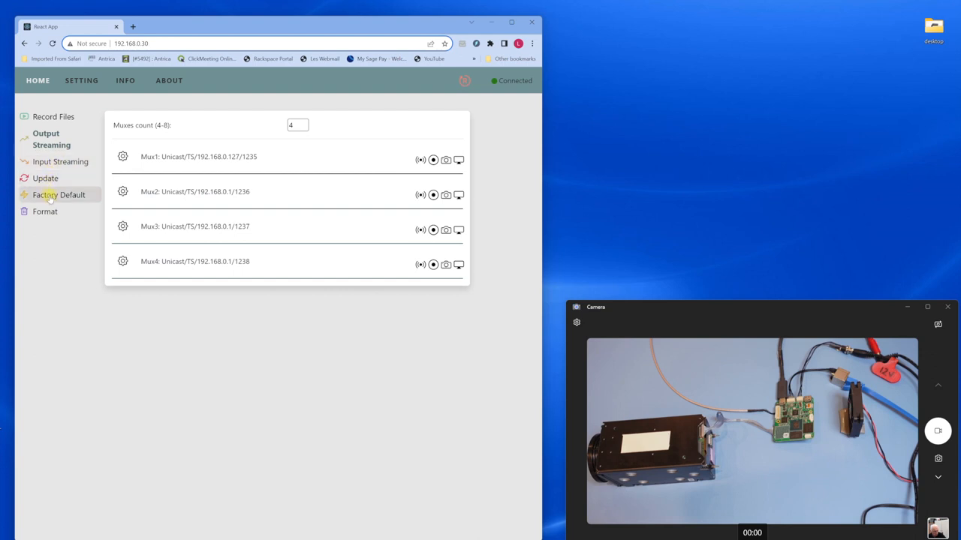
Open the Factory Default page and request a board reset to factory settings.
click(61, 195)
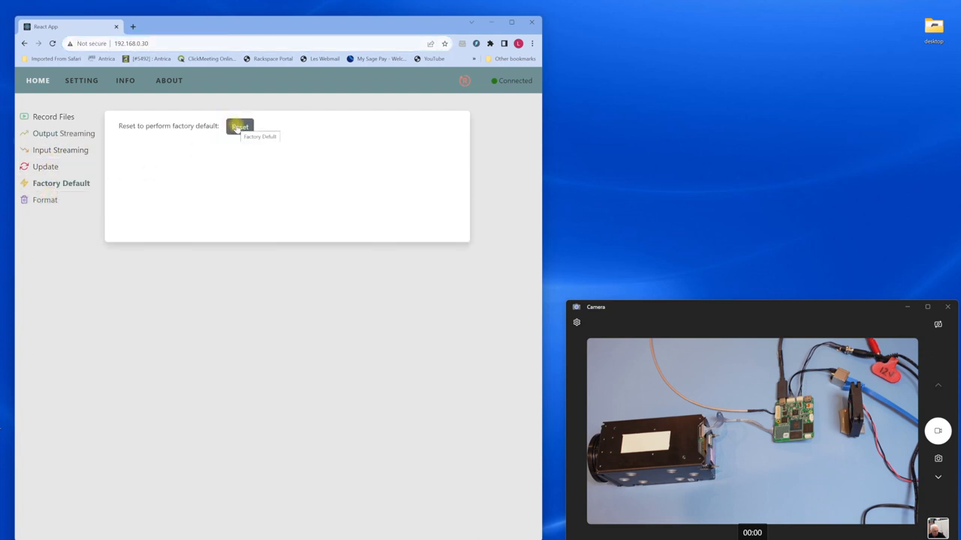
click(240, 126)
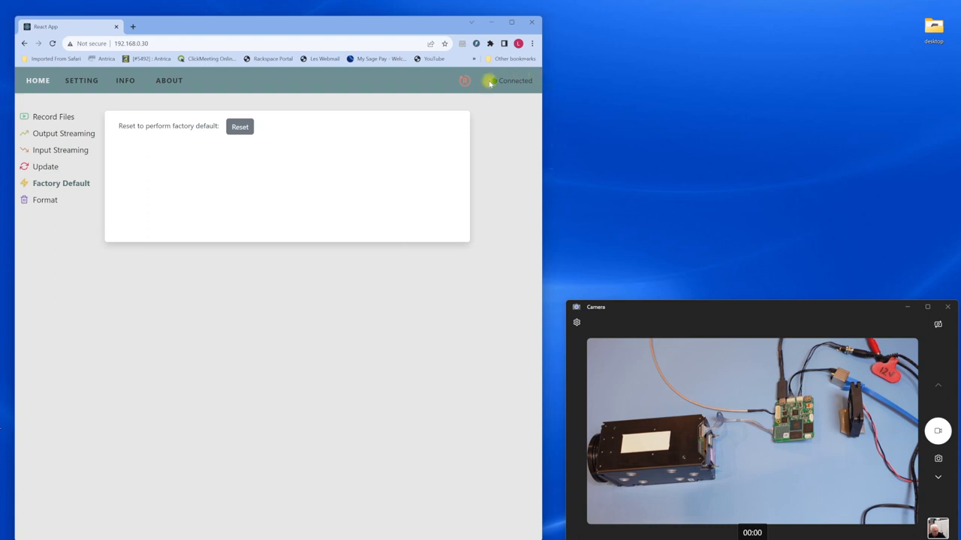
mouse_move(450, 75)
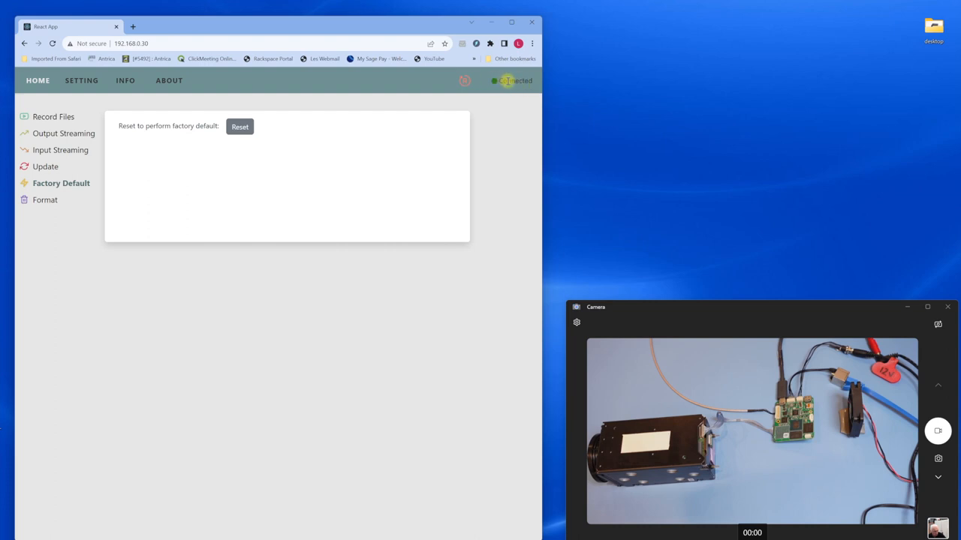
mouse_move(500, 97)
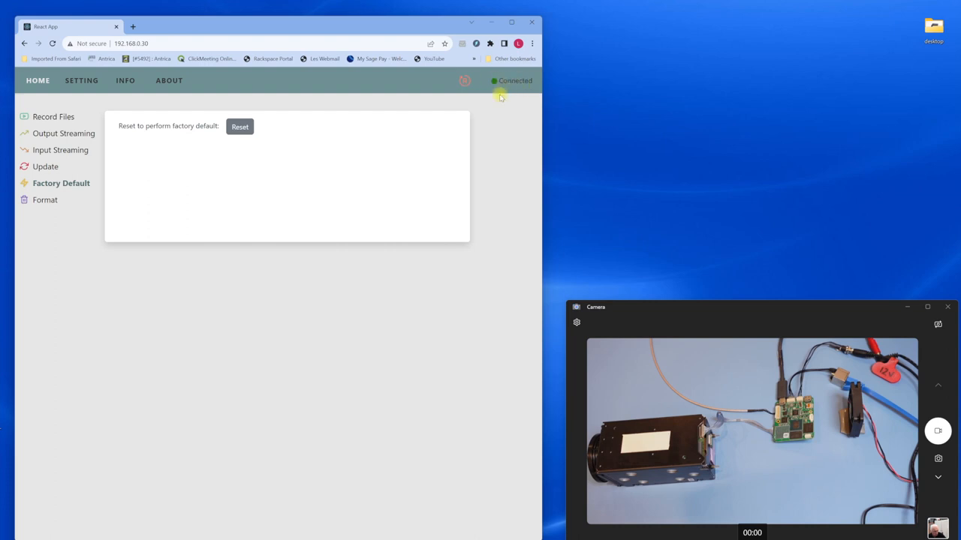
mouse_move(489, 118)
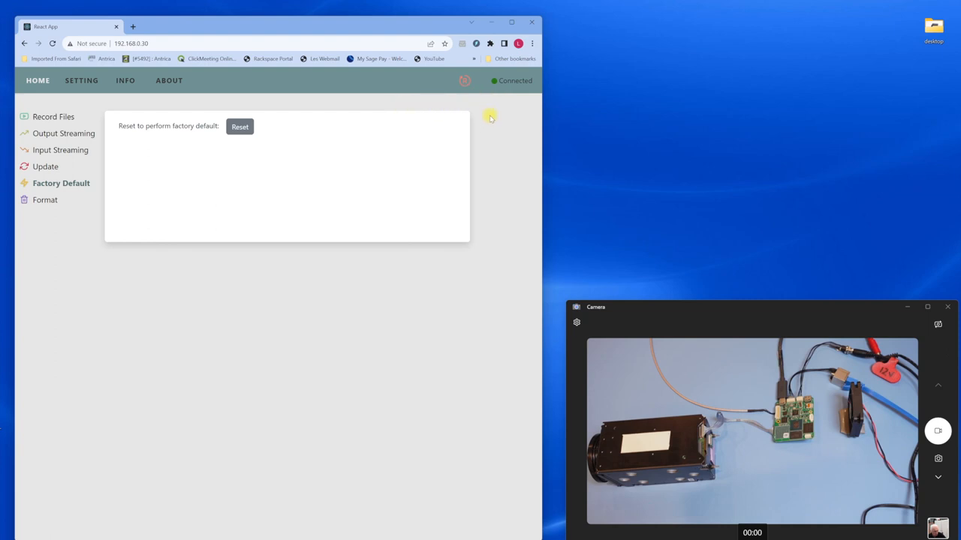
mouse_move(465, 82)
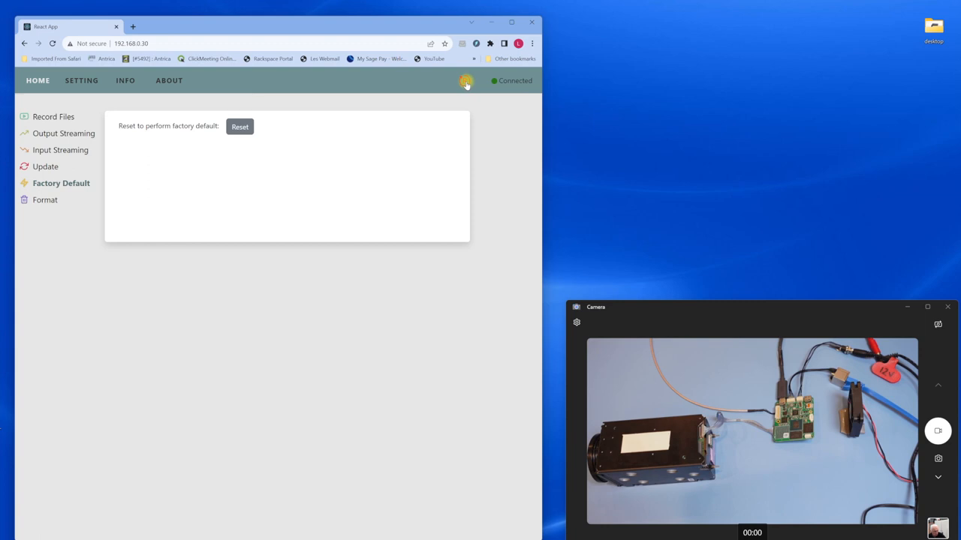
mouse_move(503, 136)
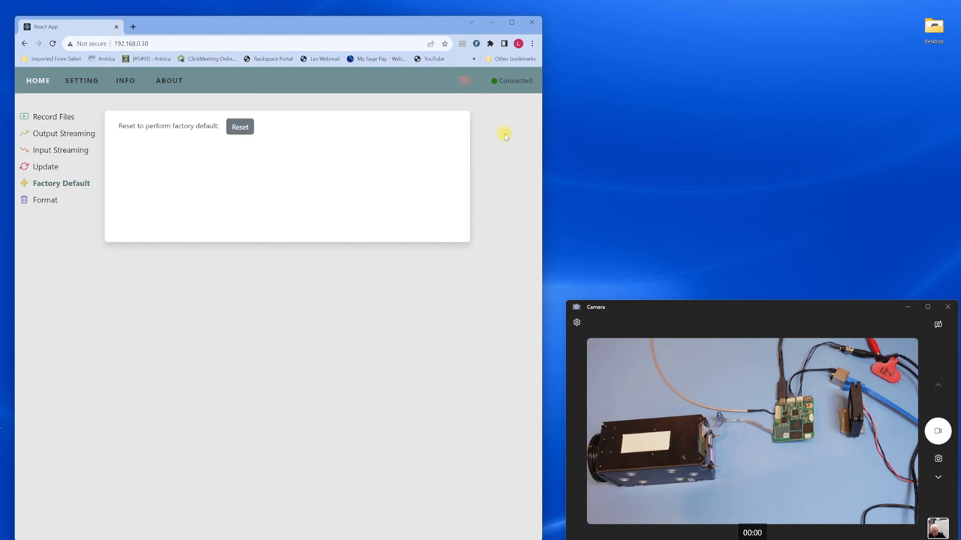
mouse_move(64, 133)
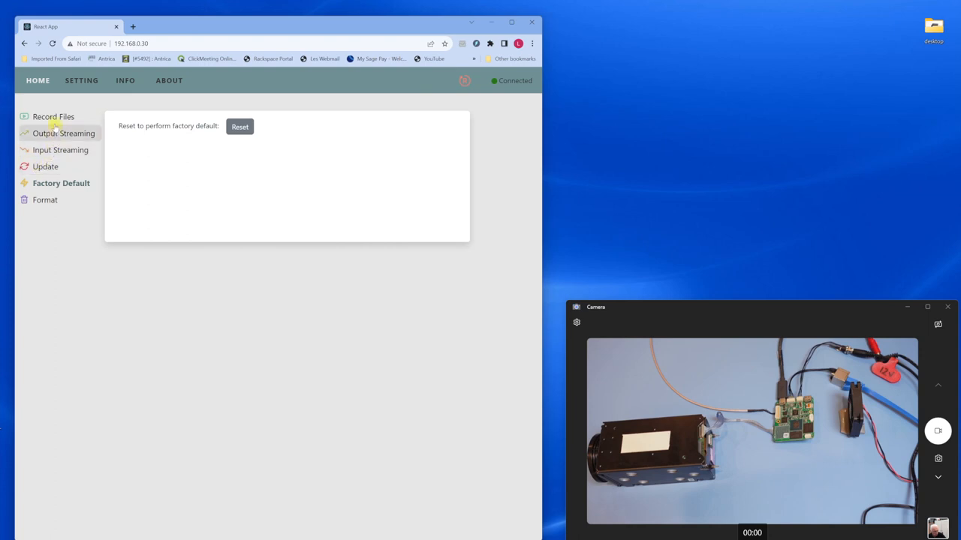
Open the SETTING page, then return to the HOME Output Streaming list.
click(81, 80)
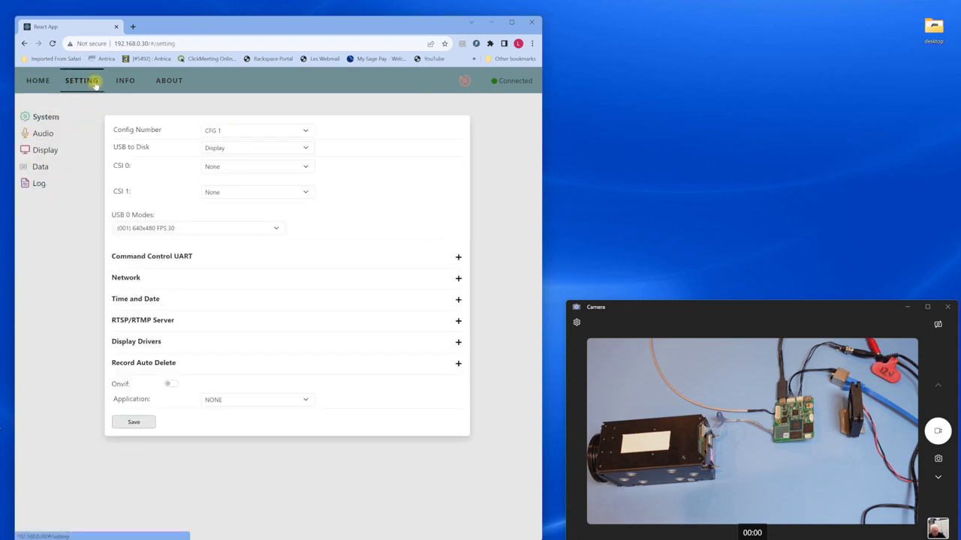
click(38, 81)
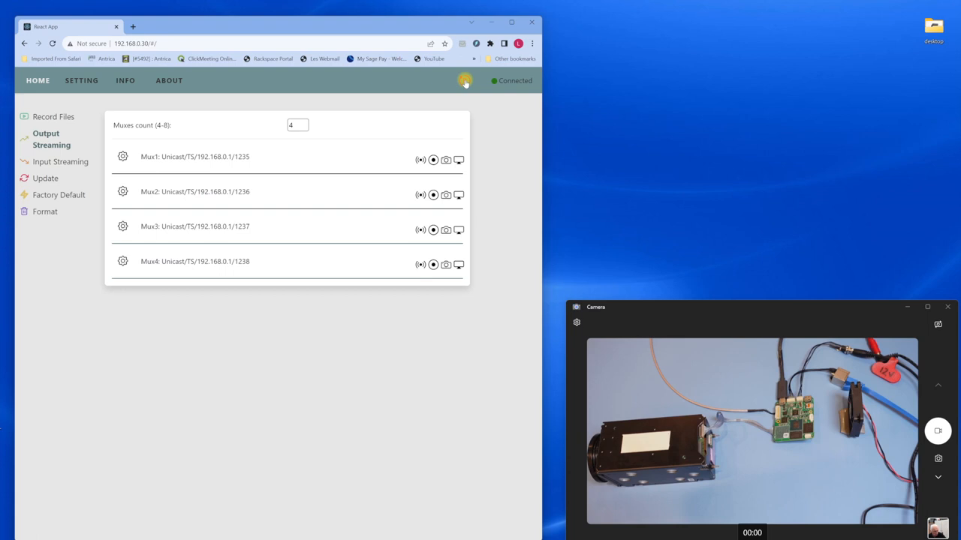
mouse_move(377, 118)
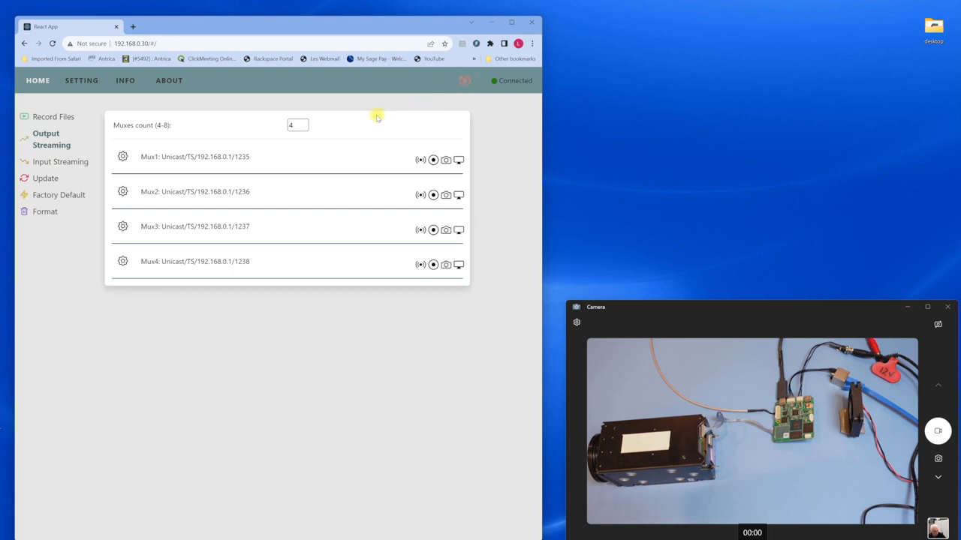
mouse_move(368, 103)
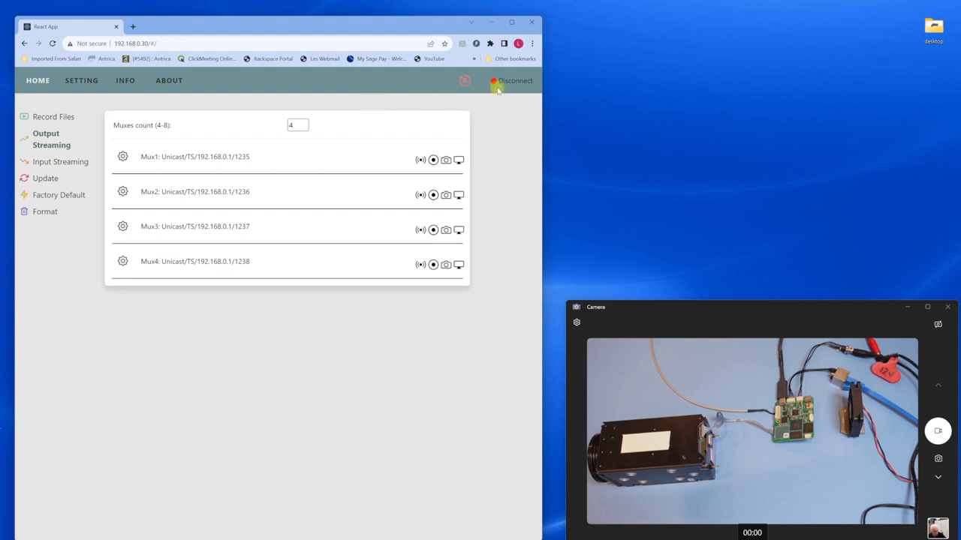
mouse_move(484, 81)
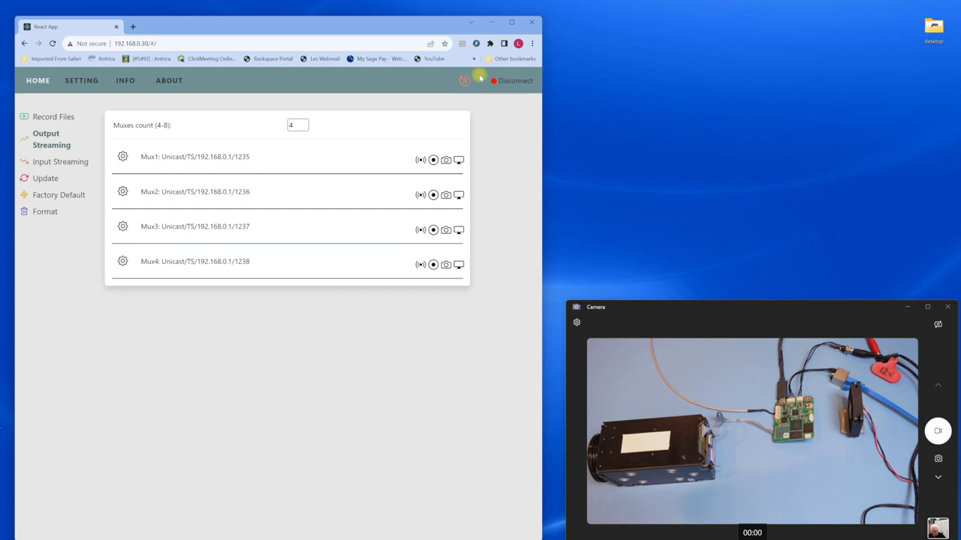
mouse_move(485, 114)
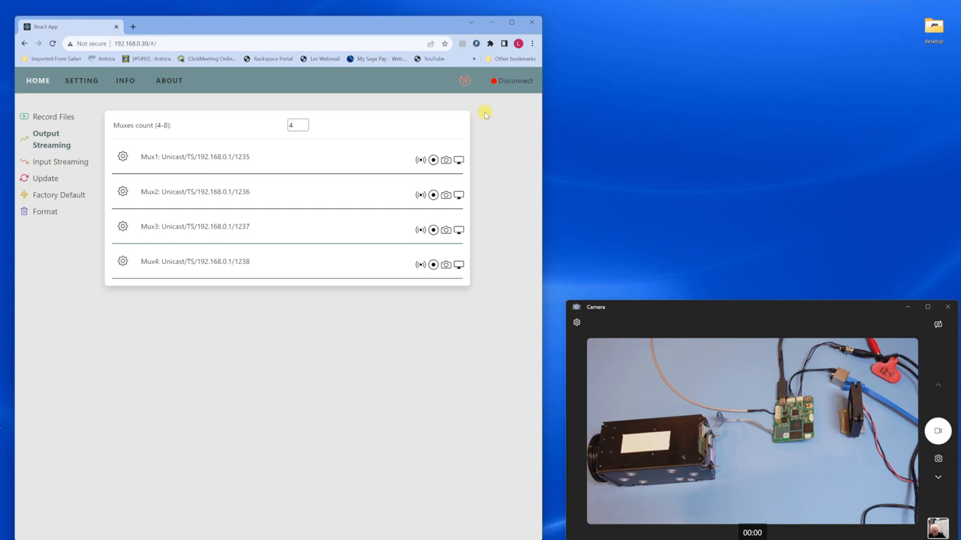
Reboot the board from the connection-status icon and wait until it reconnects.
click(513, 81)
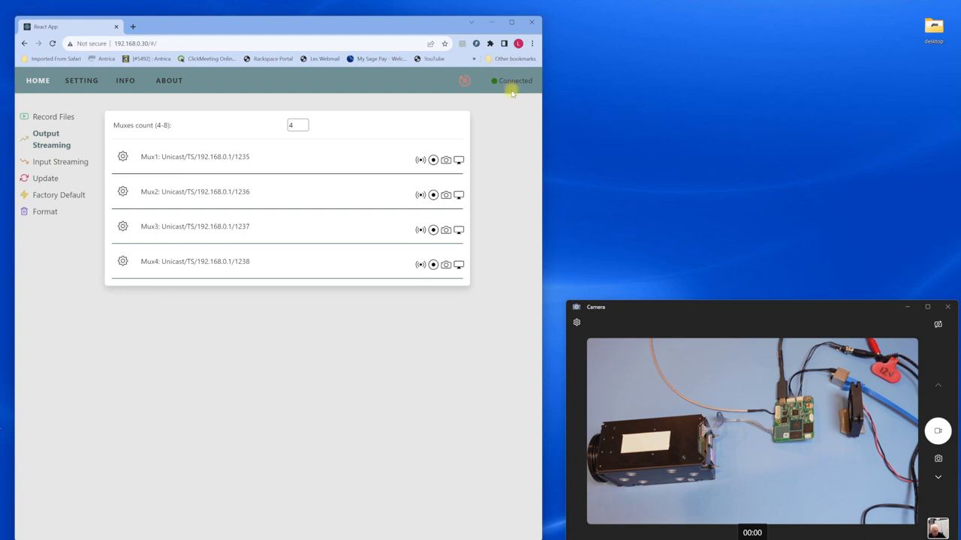
mouse_move(103, 143)
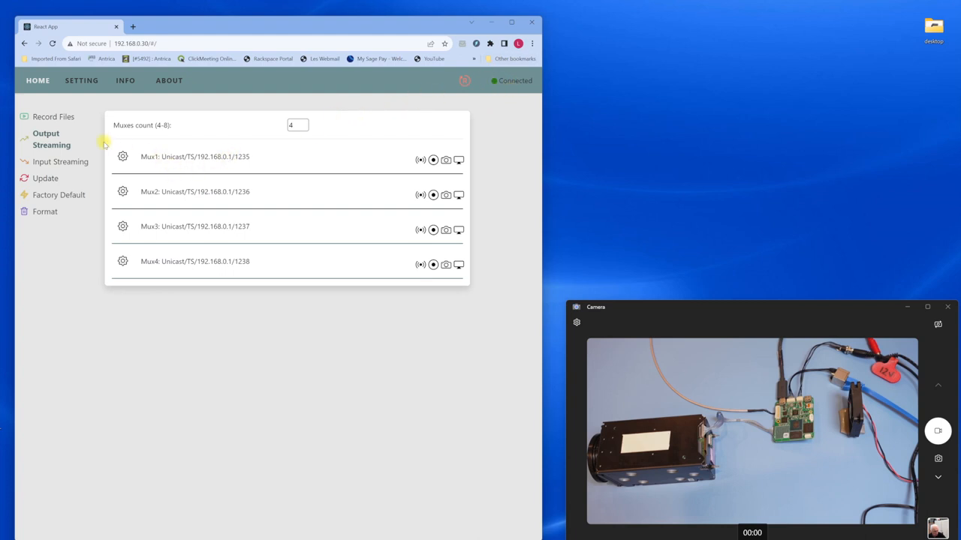
mouse_move(119, 169)
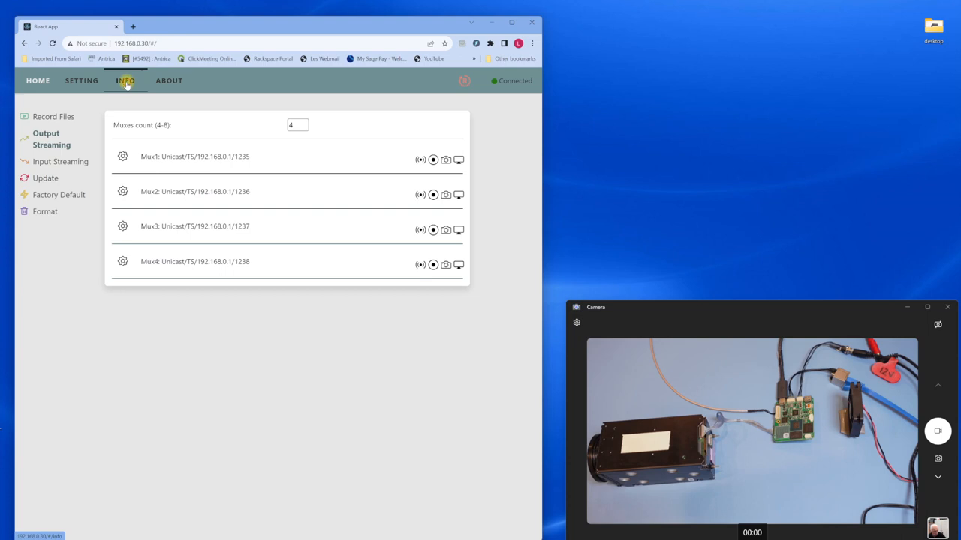
View the INFO page with hardware, software, network, camera and storage details.
click(126, 80)
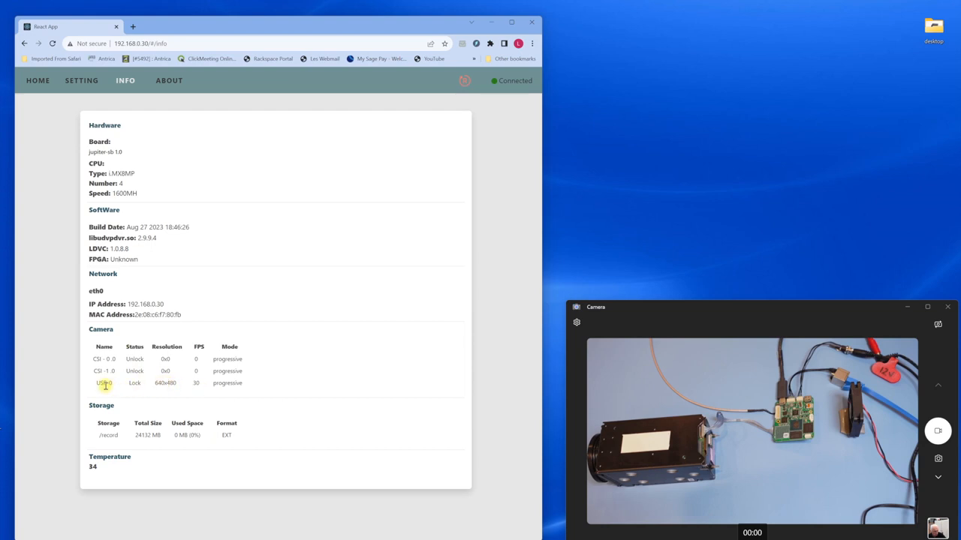
mouse_move(163, 391)
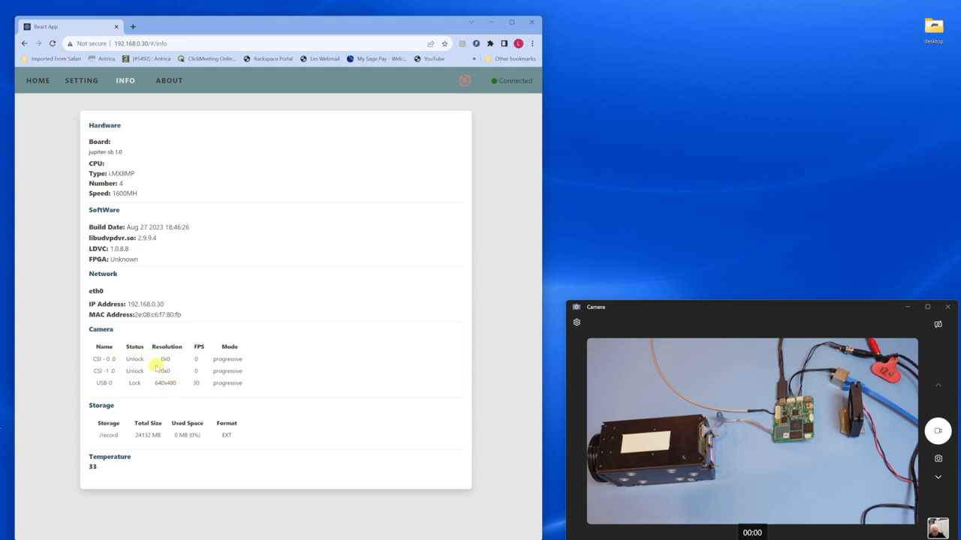
mouse_move(211, 205)
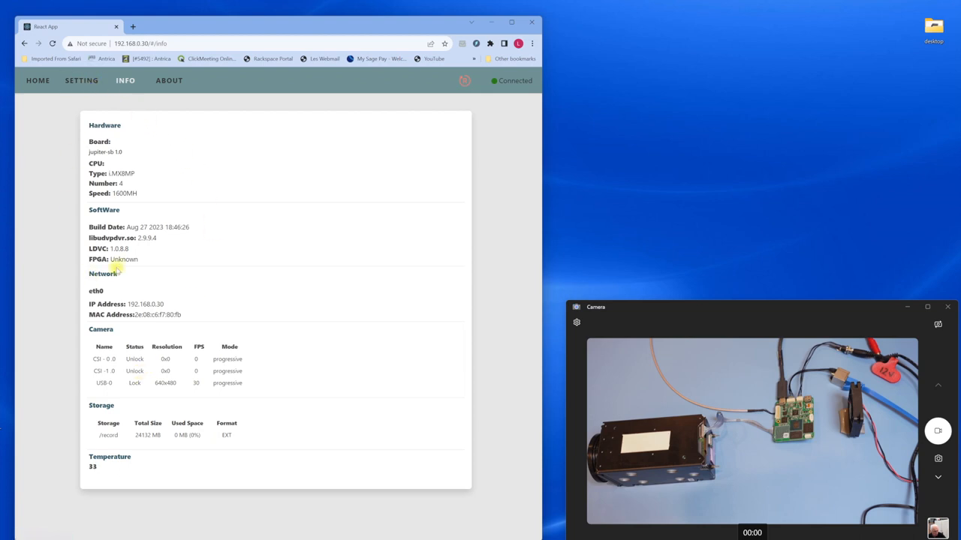
mouse_move(109, 154)
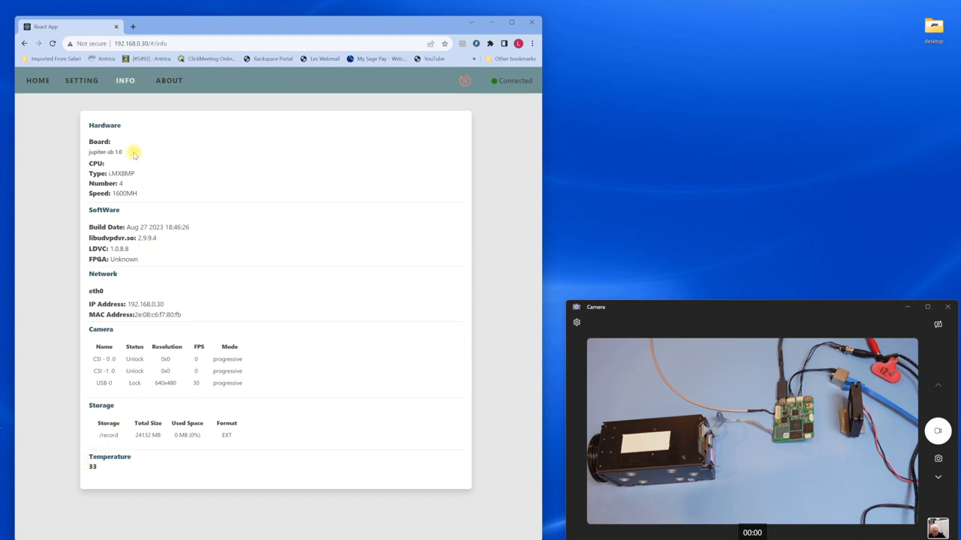
mouse_move(81, 80)
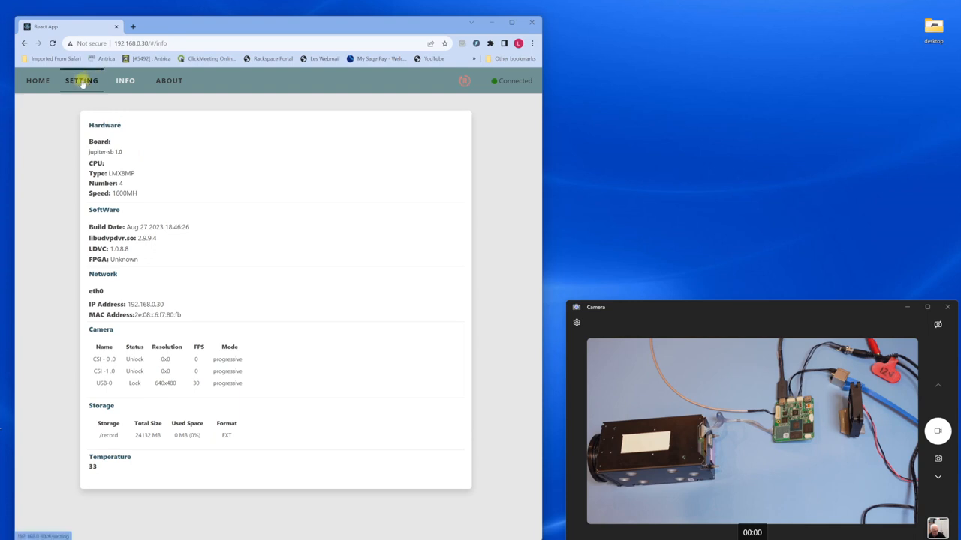
In SETTING > System, set CSI 0 to sonyblock and CSI 1 to analog.
click(81, 80)
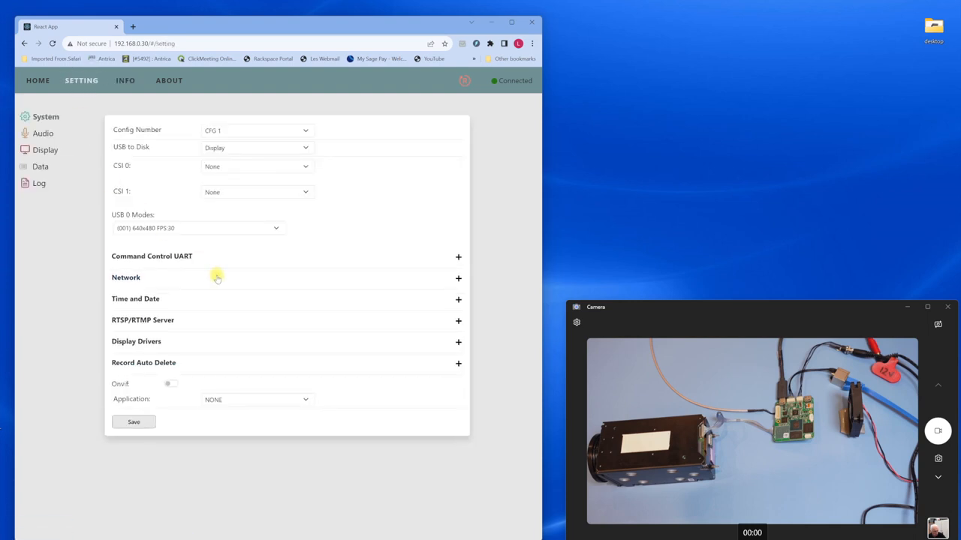
mouse_move(126, 159)
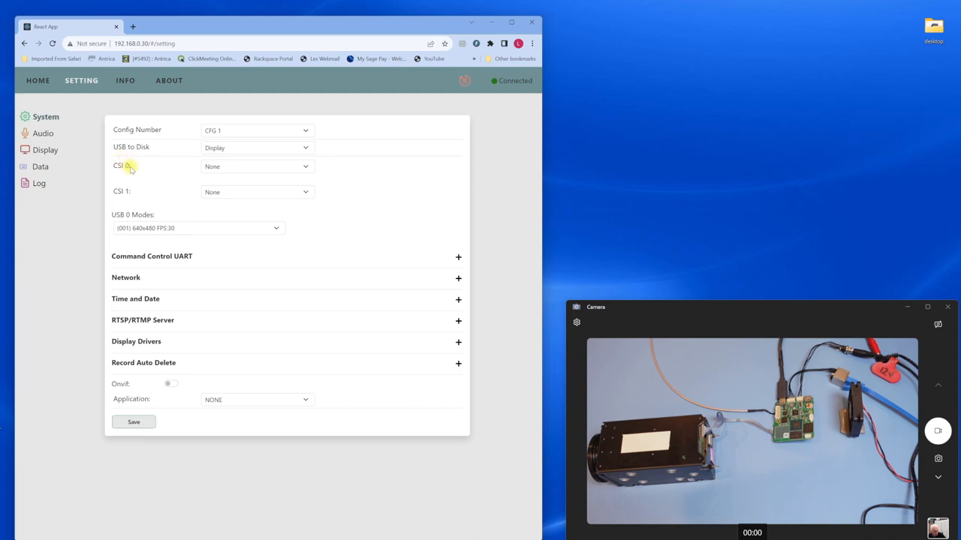
mouse_move(130, 194)
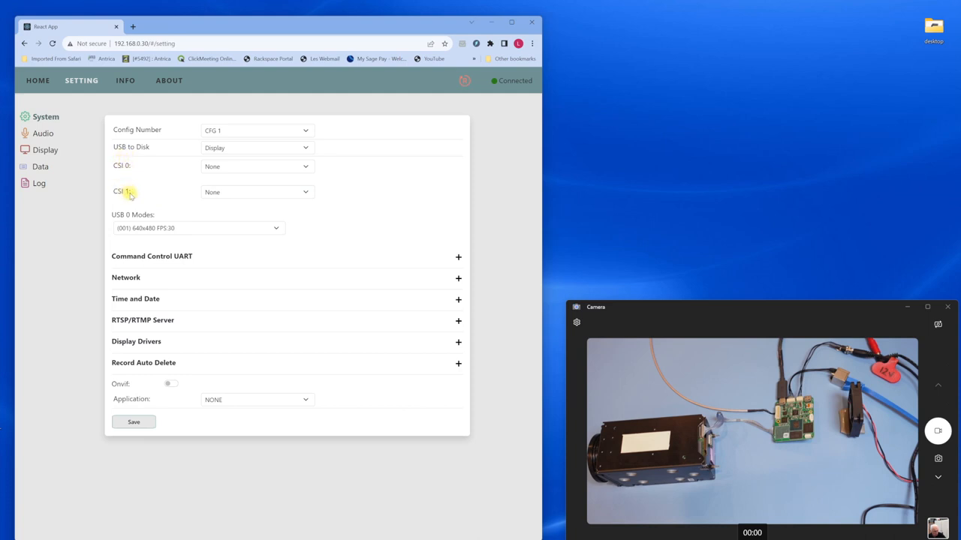
mouse_move(168, 178)
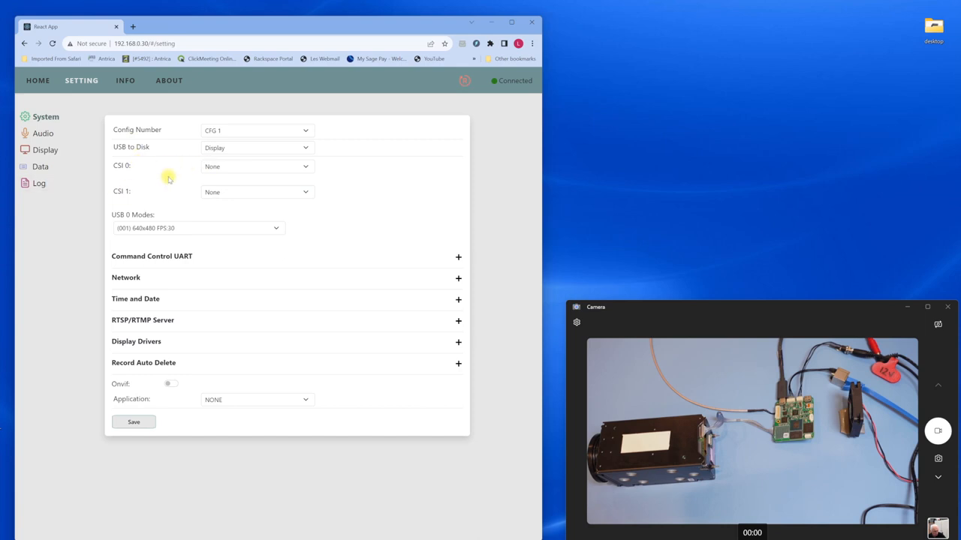
mouse_move(241, 176)
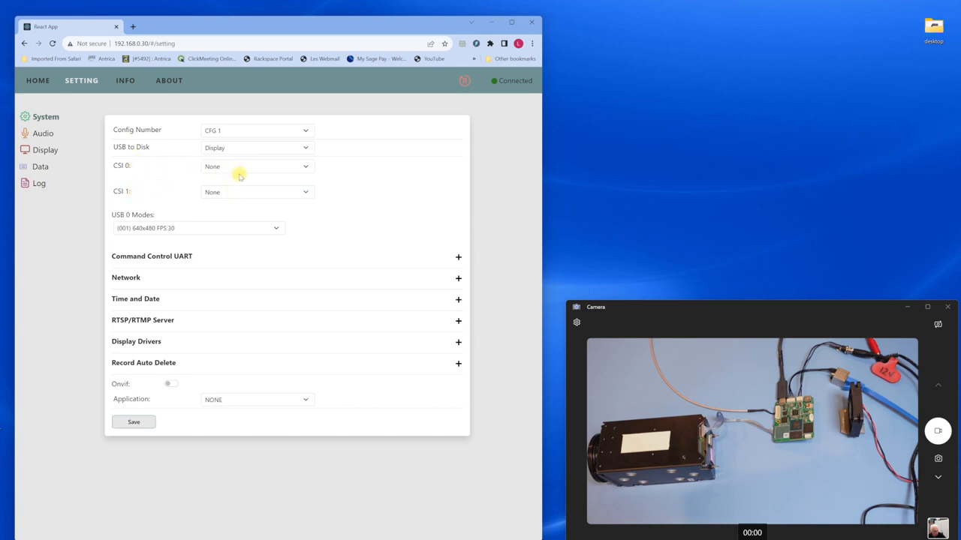
mouse_move(305, 165)
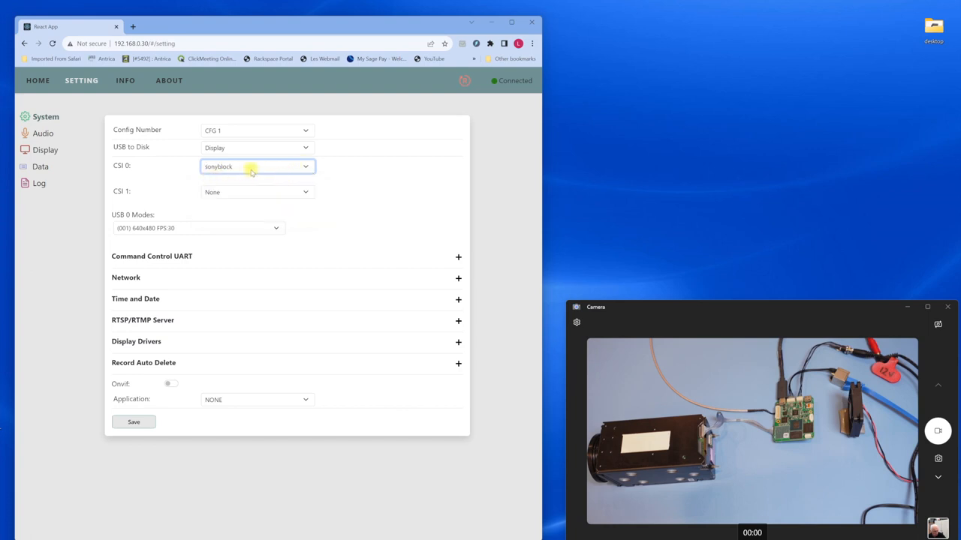
mouse_move(247, 194)
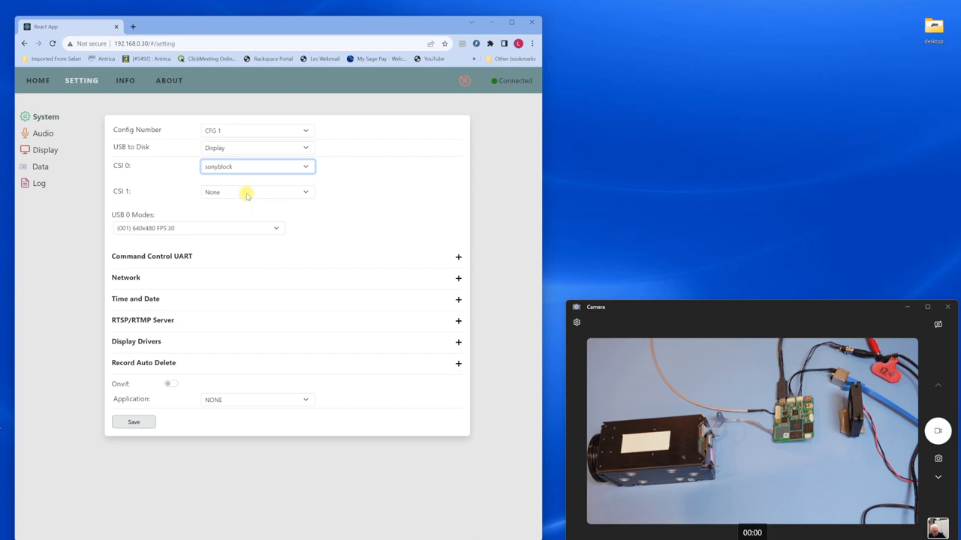
click(257, 191)
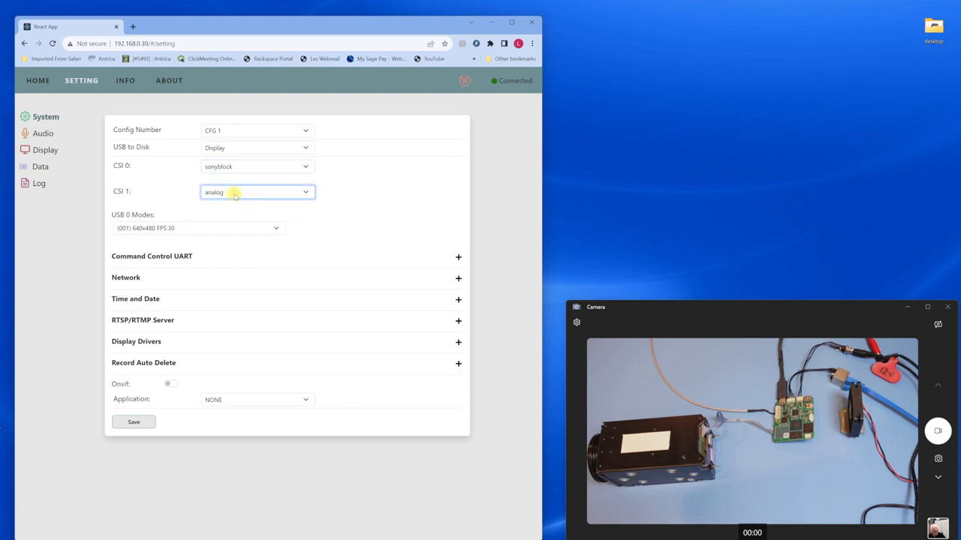
mouse_move(139, 191)
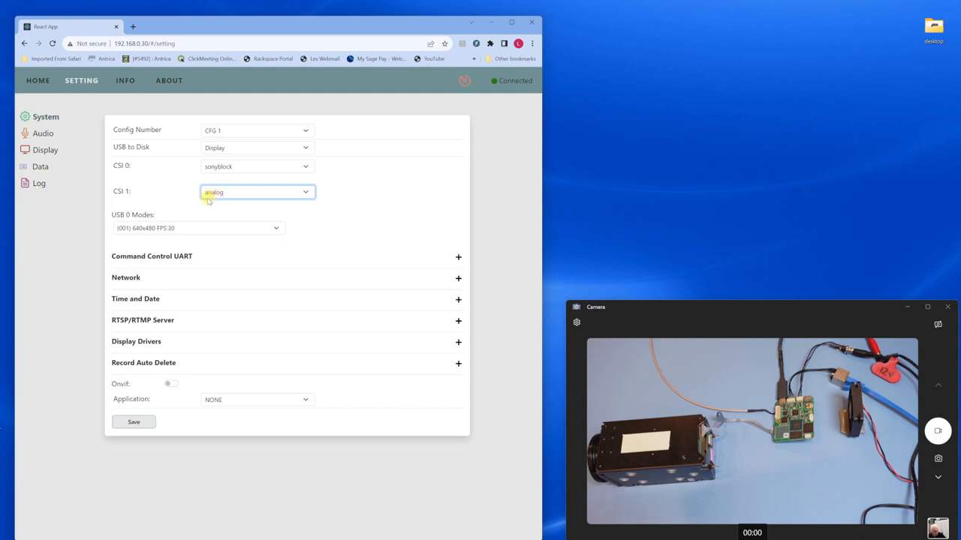
mouse_move(126, 163)
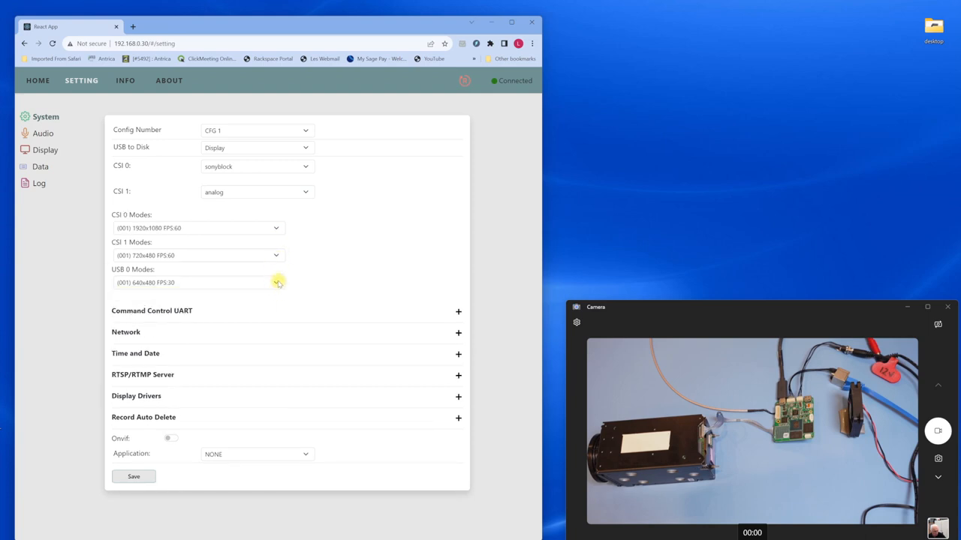
Review the USB 0, CSI 0 and CSI 1 capture mode dropdown options.
click(276, 282)
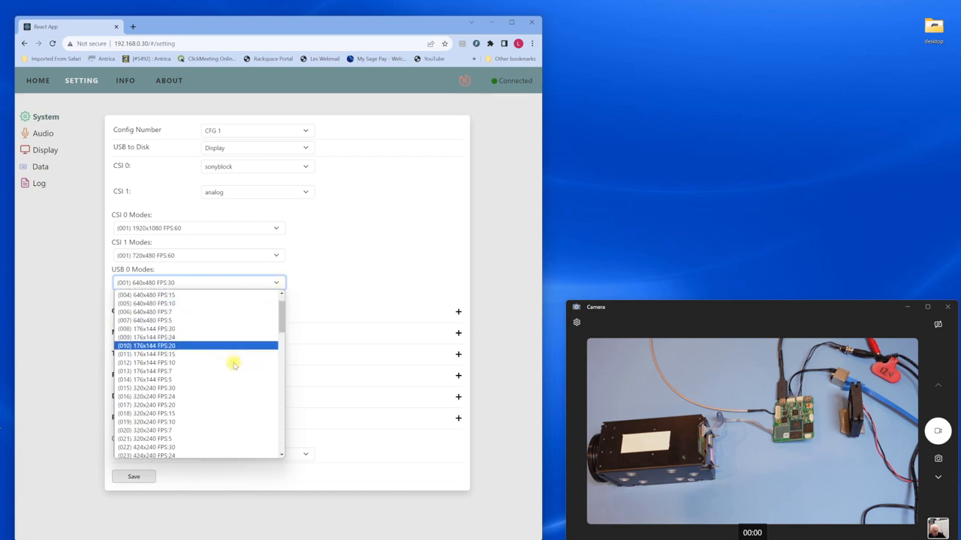
scroll(up, 3)
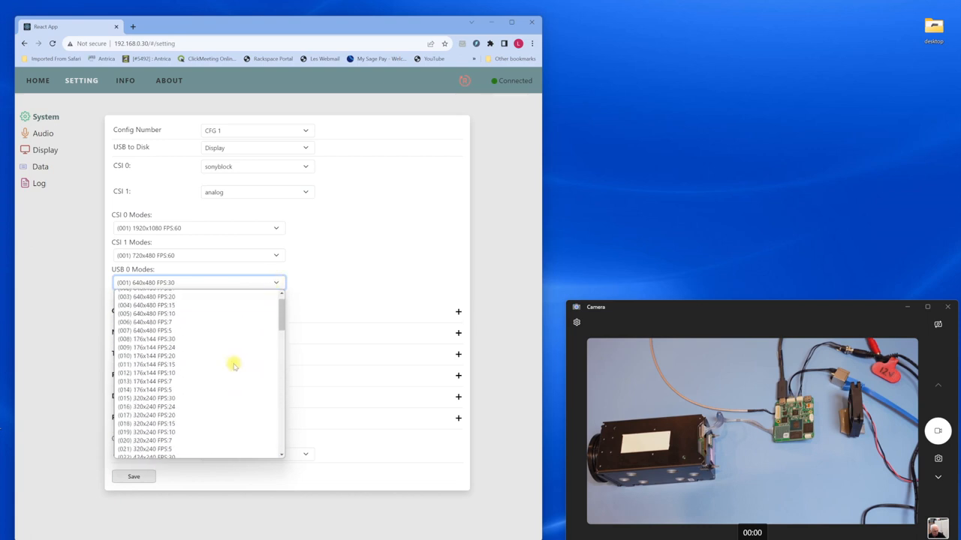
scroll(up, 3)
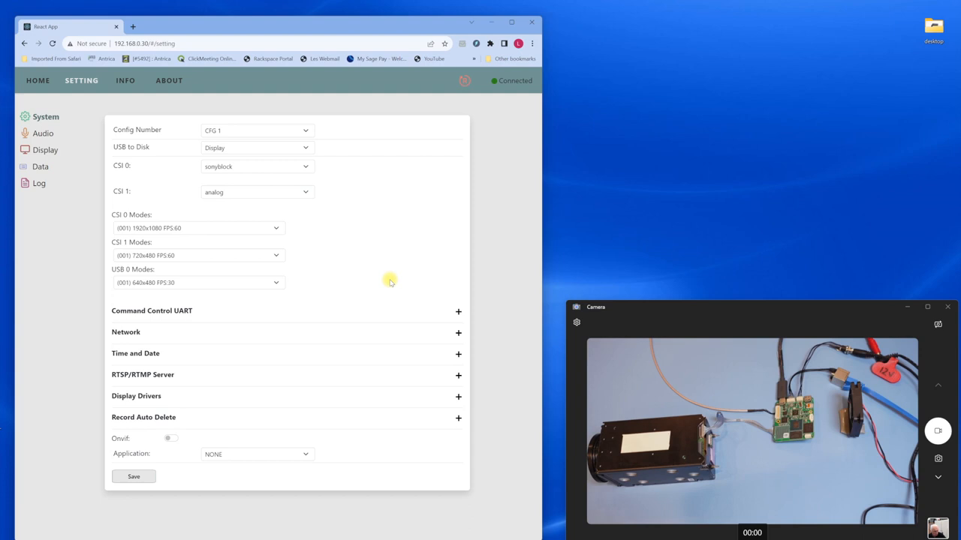
mouse_move(317, 282)
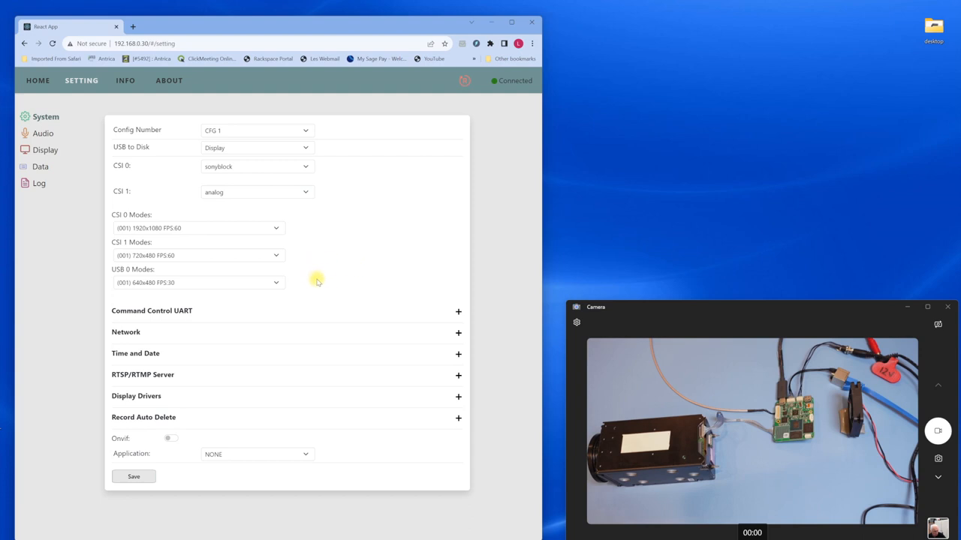
mouse_move(337, 277)
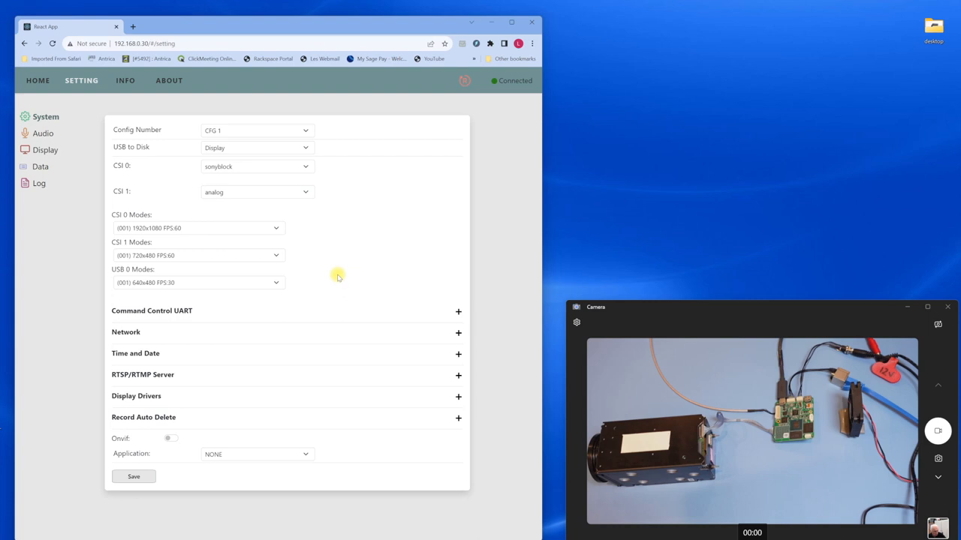
mouse_move(268, 229)
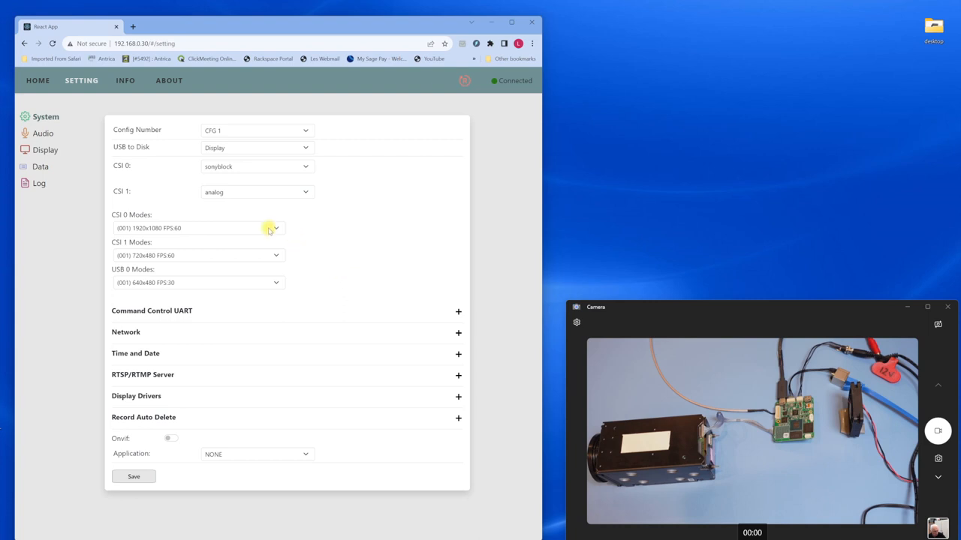
mouse_move(228, 231)
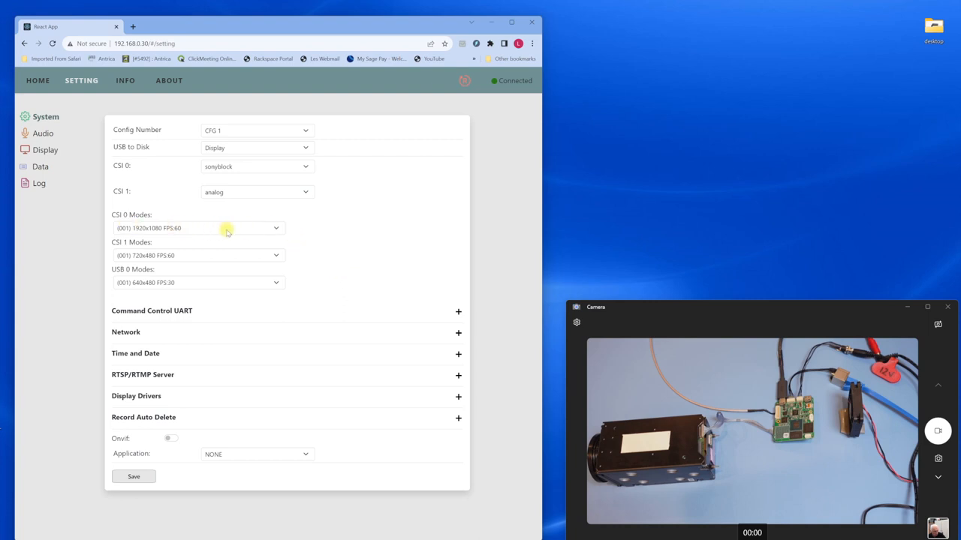
click(275, 227)
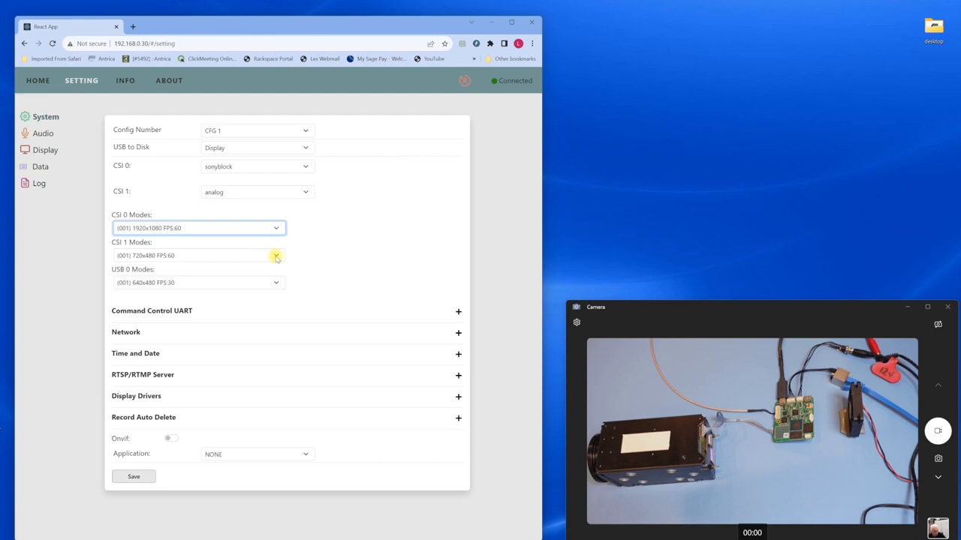
click(275, 255)
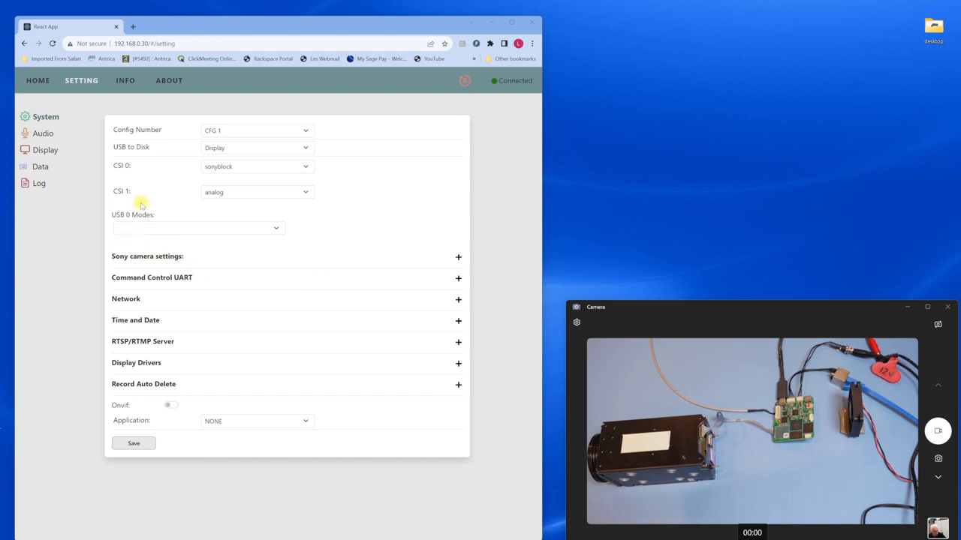
mouse_move(132, 180)
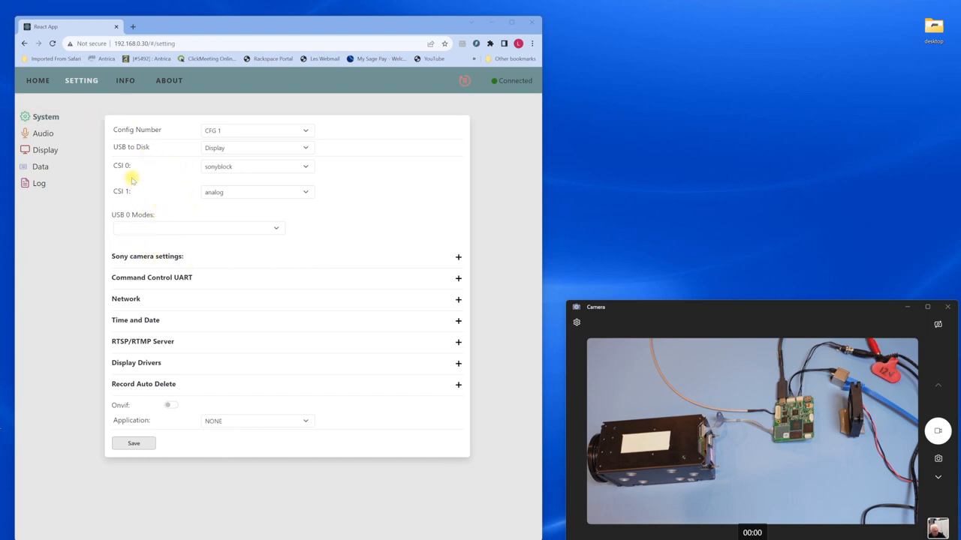
Open the CSI 0 Modes dropdown on the reloaded settings page with Sony camera settings.
click(275, 229)
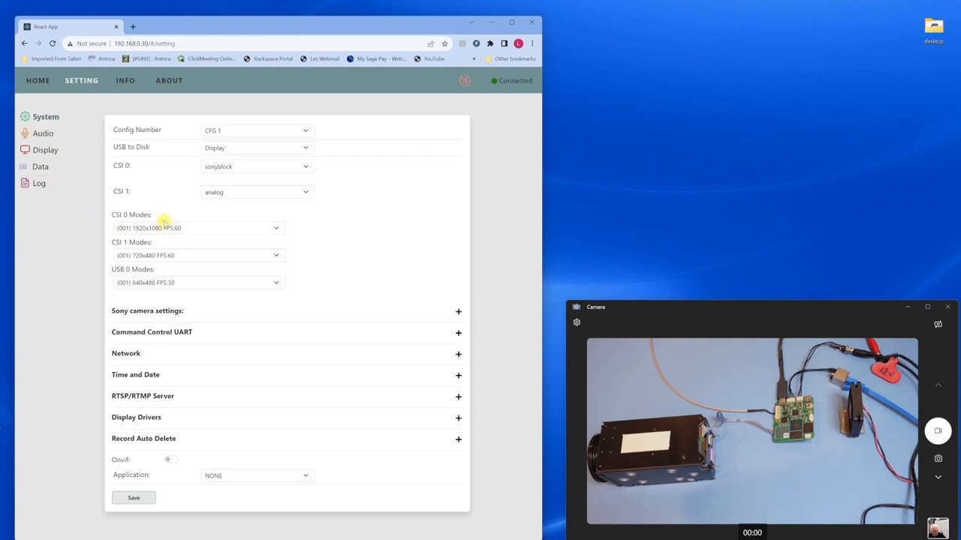
mouse_move(152, 261)
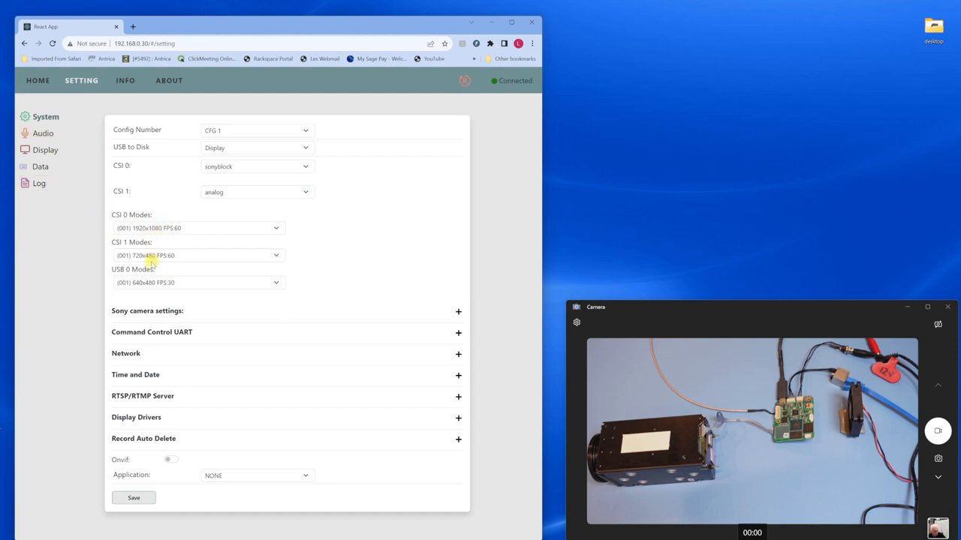
mouse_move(152, 311)
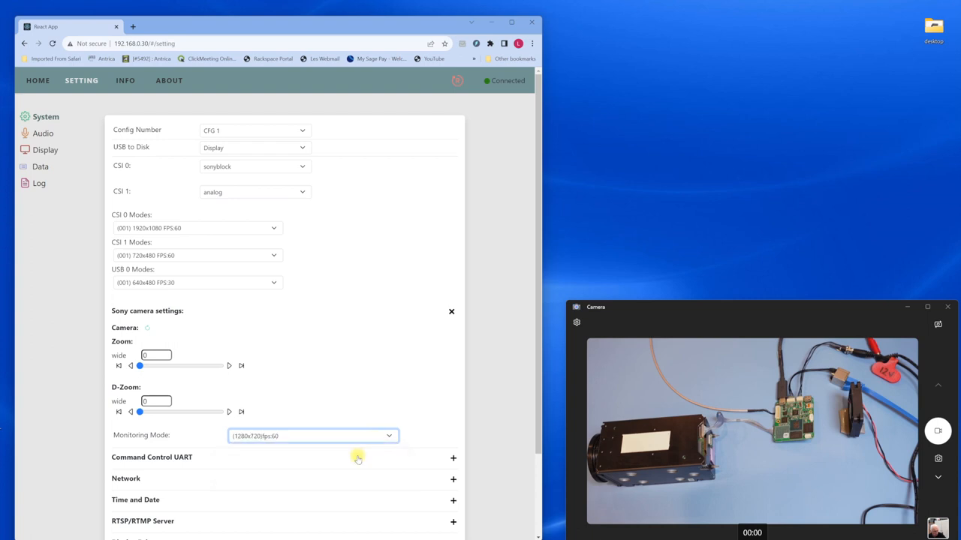
Set Sony Monitoring Mode to 1920x1080 fps60 and refresh System to confirm CSI 0 mode.
scroll(down, 3)
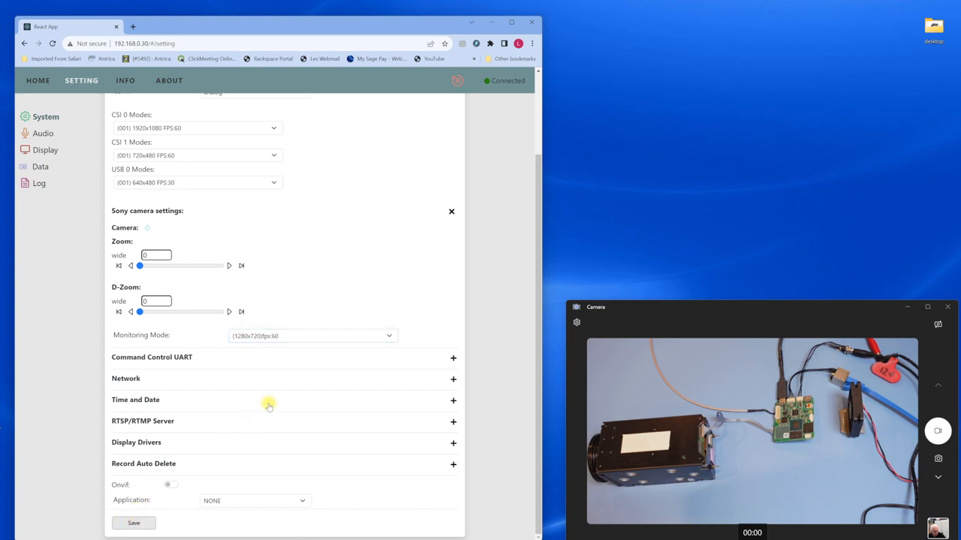
scroll(up, 3)
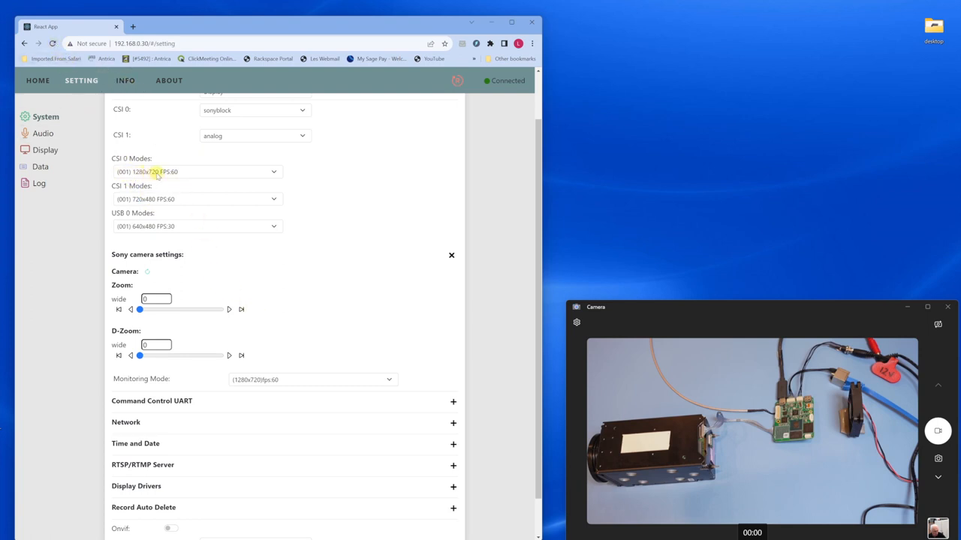
click(273, 172)
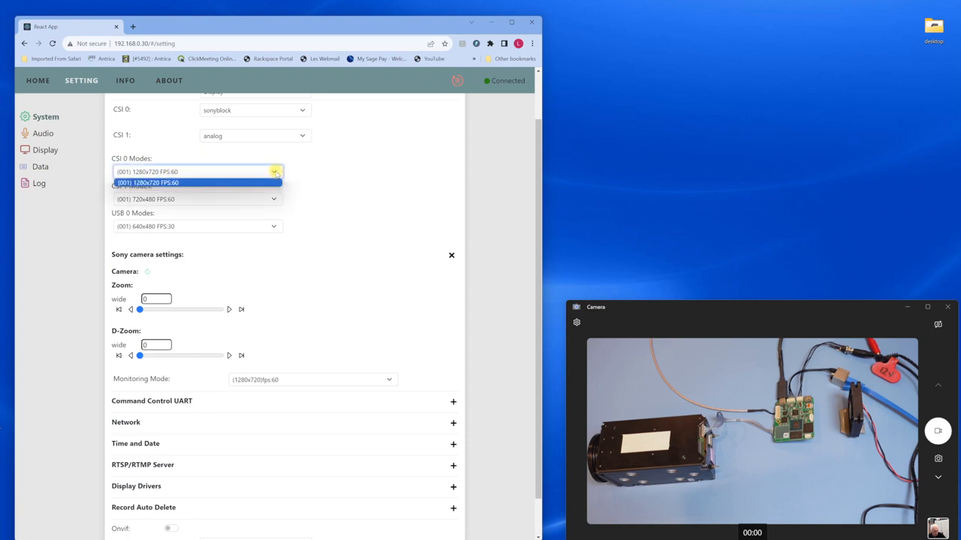
click(148, 182)
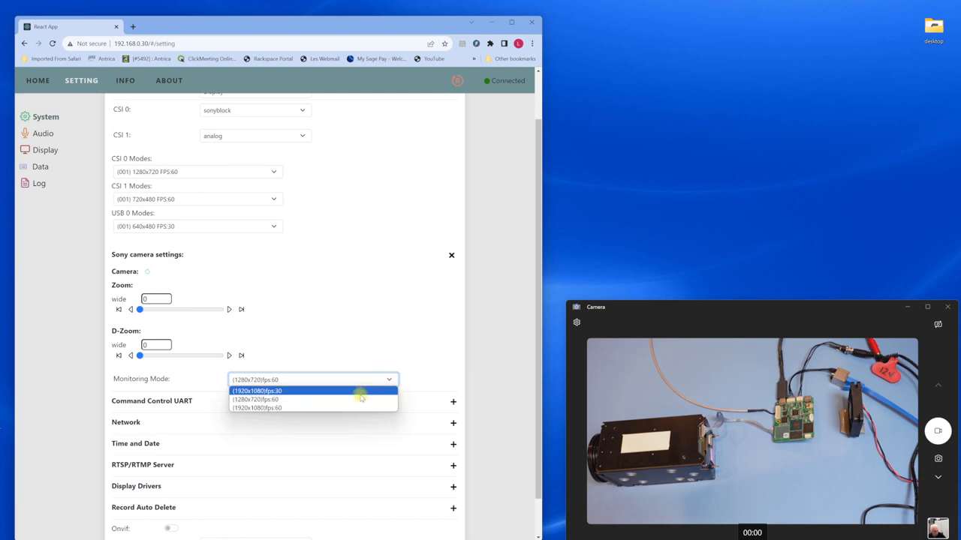
click(257, 408)
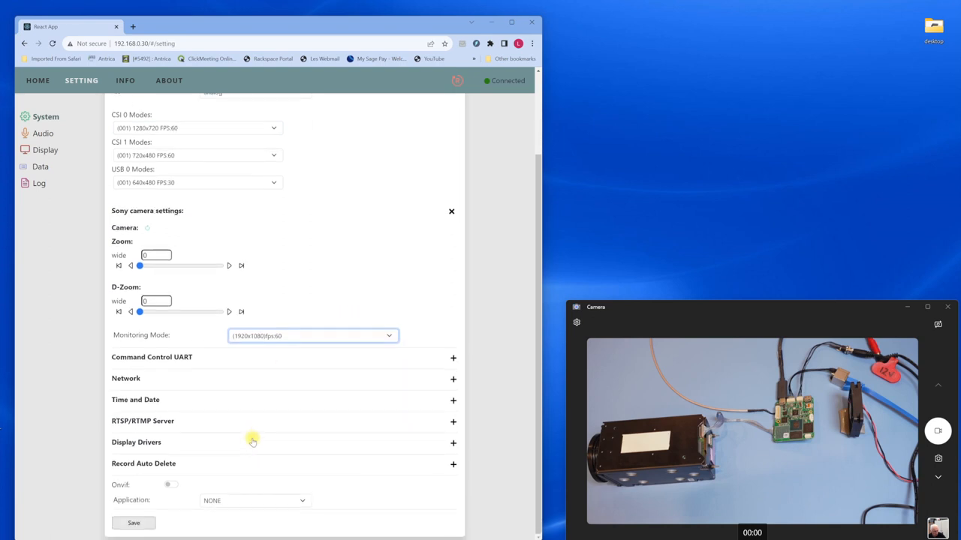
click(134, 523)
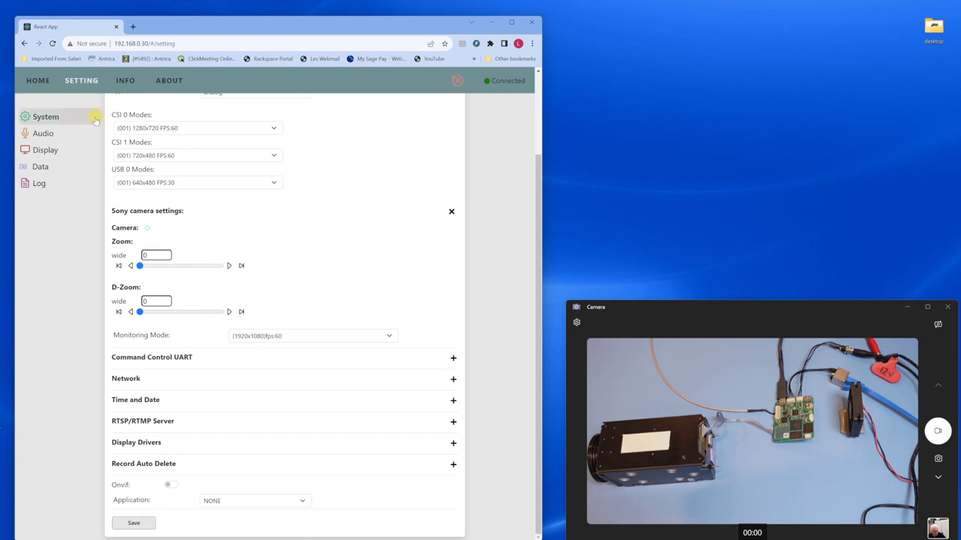
mouse_move(183, 193)
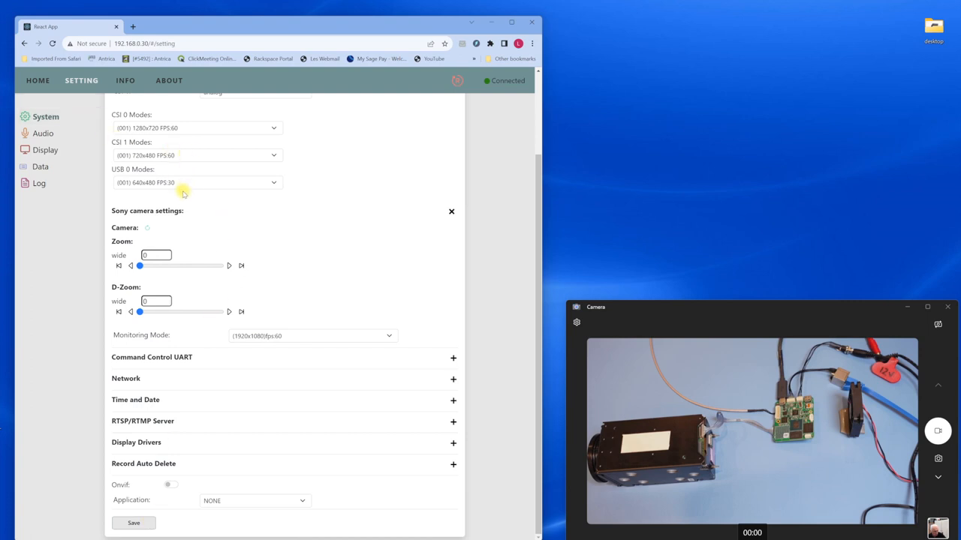
scroll(up, 3)
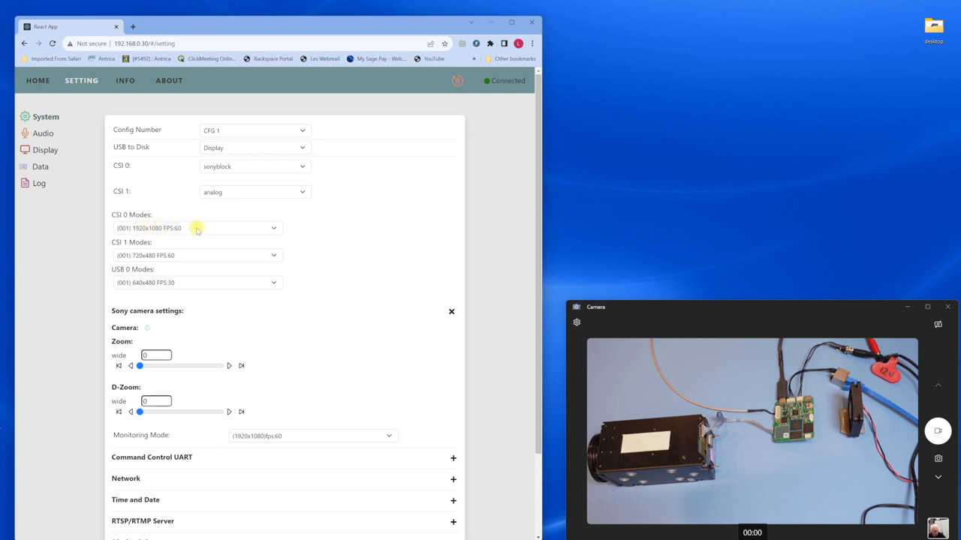
mouse_move(188, 245)
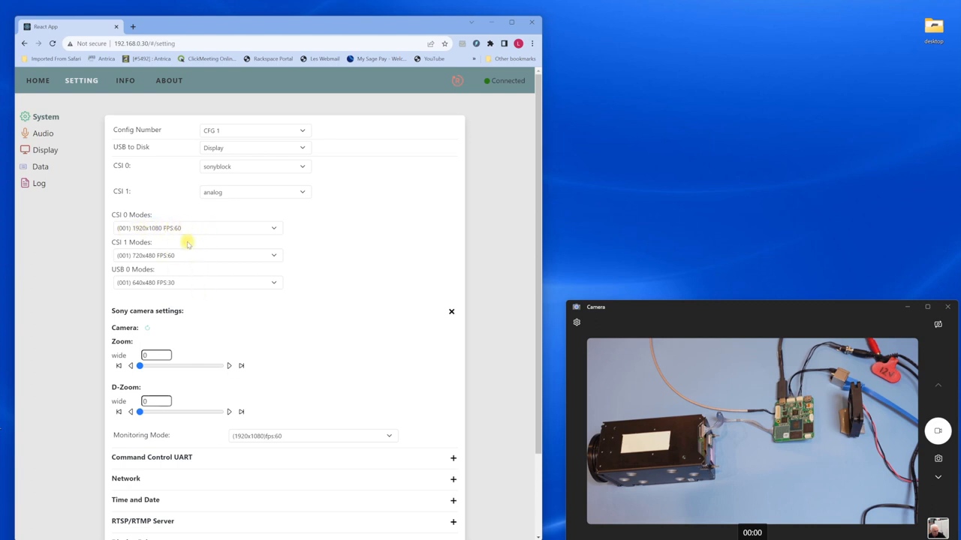
scroll(down, 3)
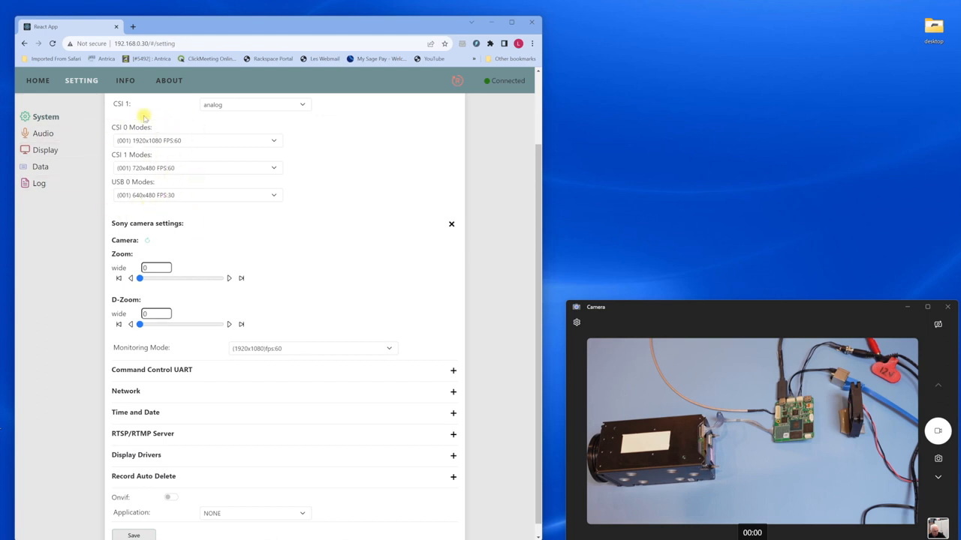
mouse_move(139, 137)
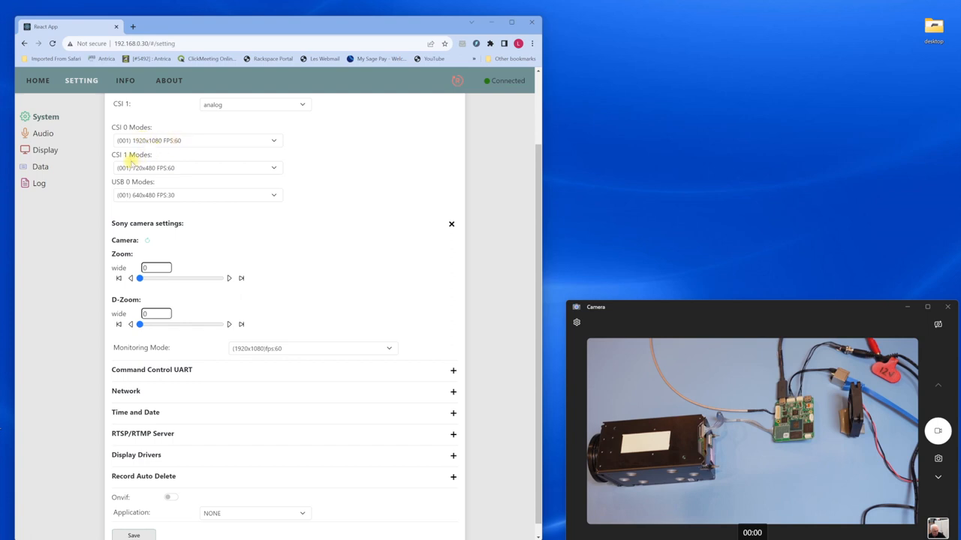
mouse_move(152, 178)
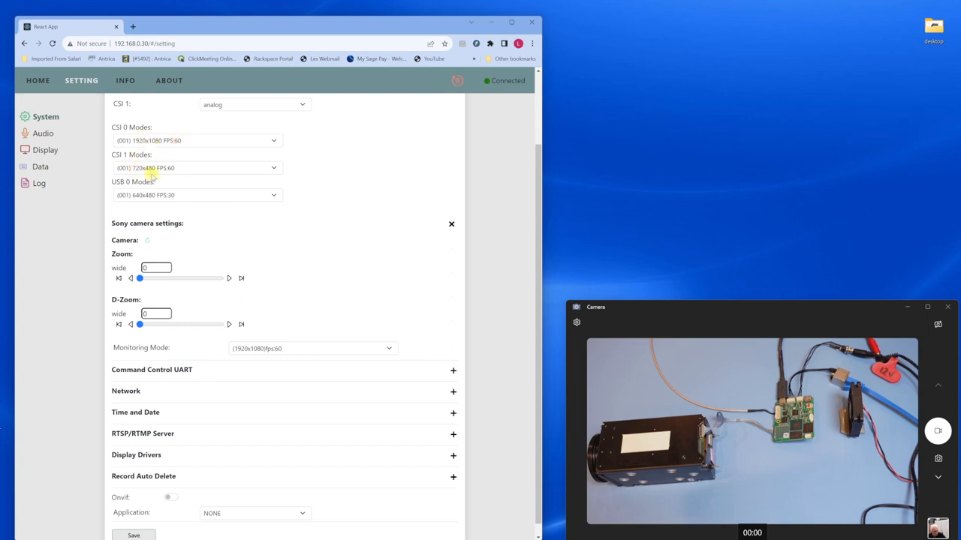
mouse_move(150, 201)
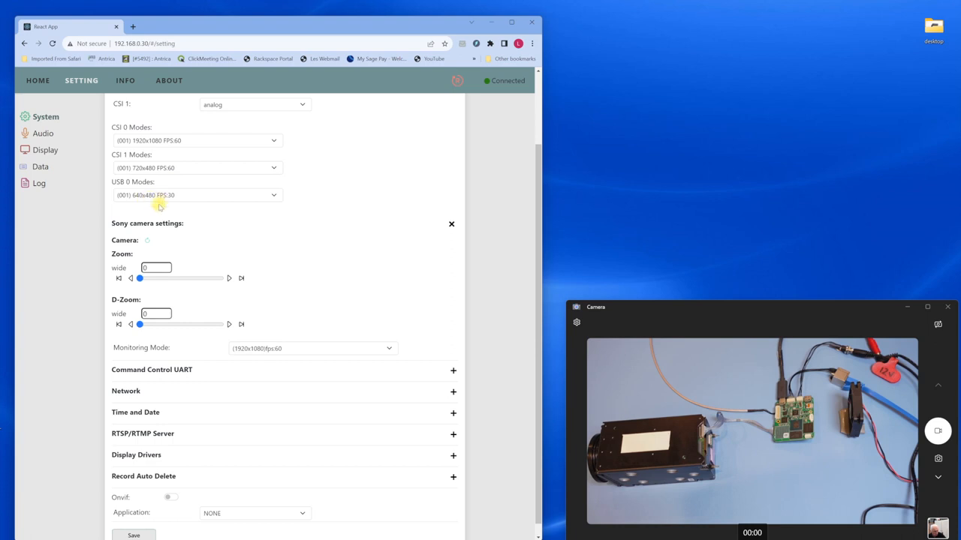
mouse_move(298, 282)
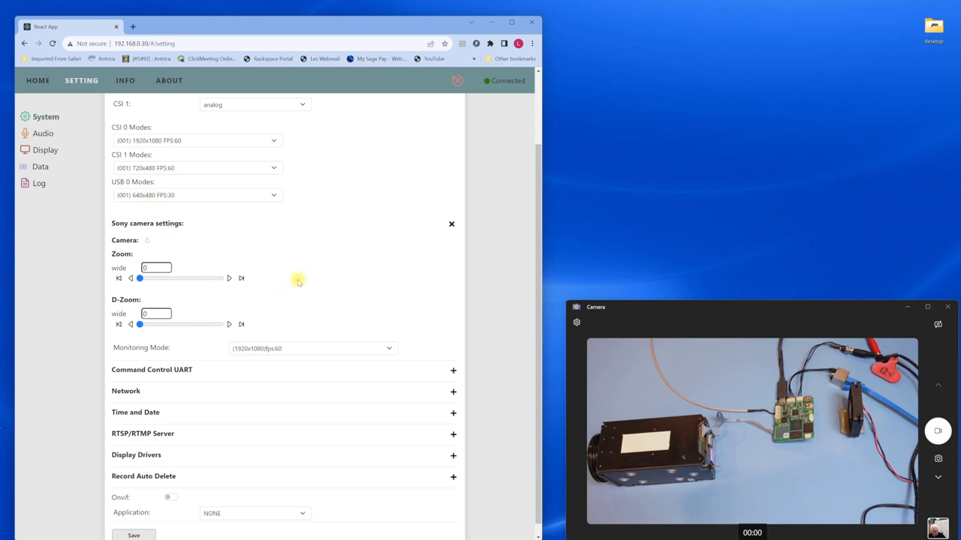
mouse_move(288, 278)
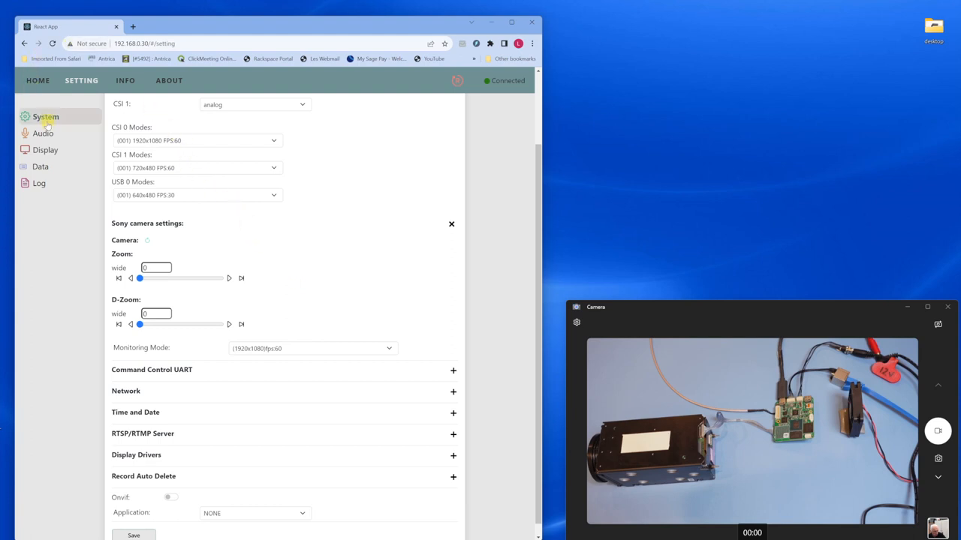
Return to the Output Streaming list, try 6 muxes, then set the count back to 4.
click(38, 80)
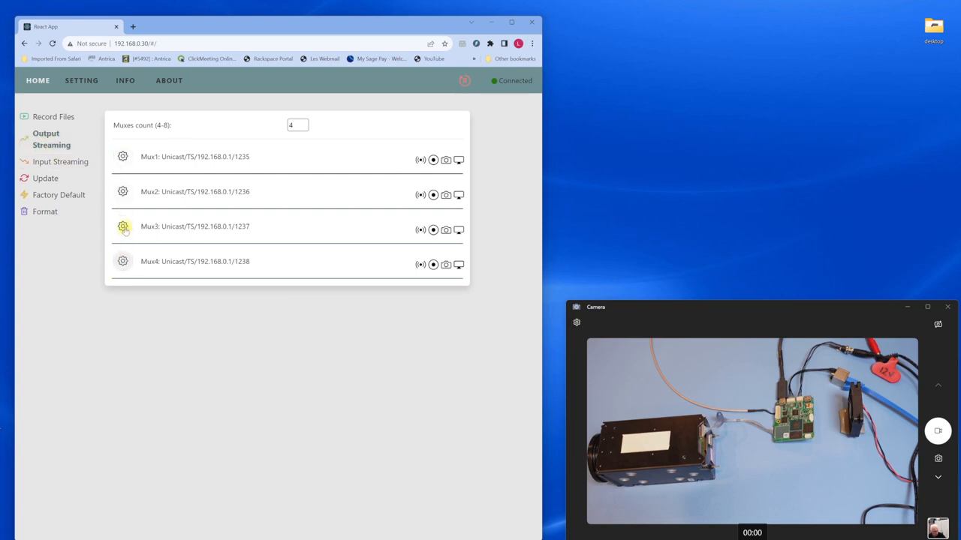
mouse_move(123, 261)
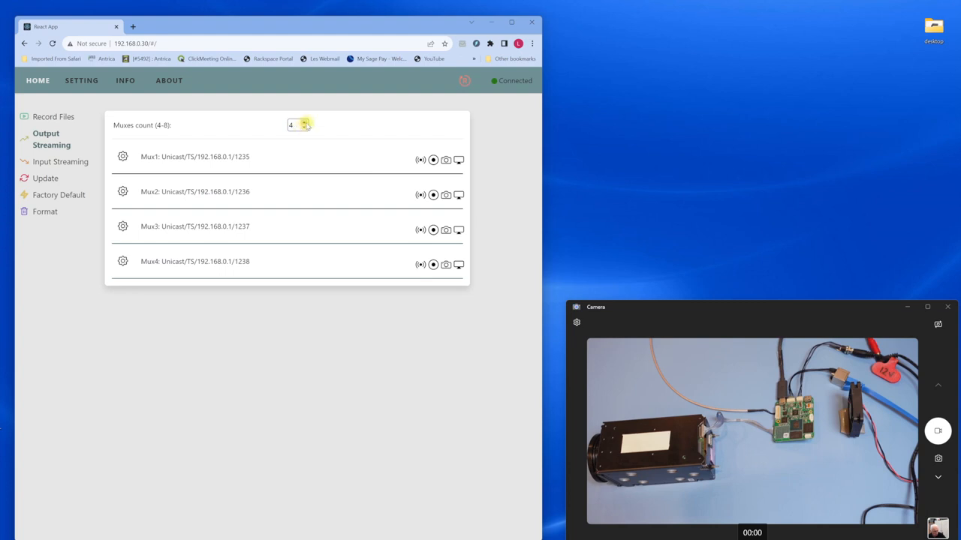
click(306, 121)
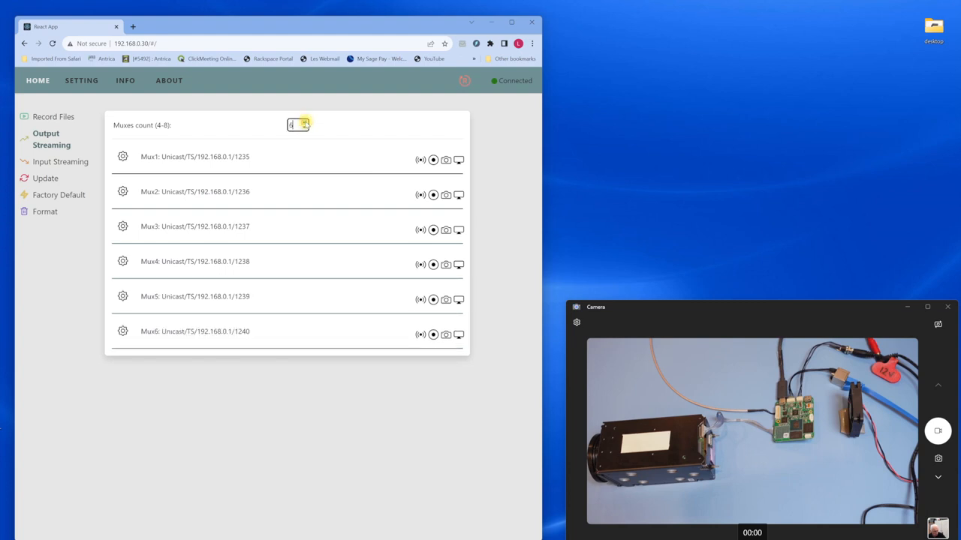
click(304, 128)
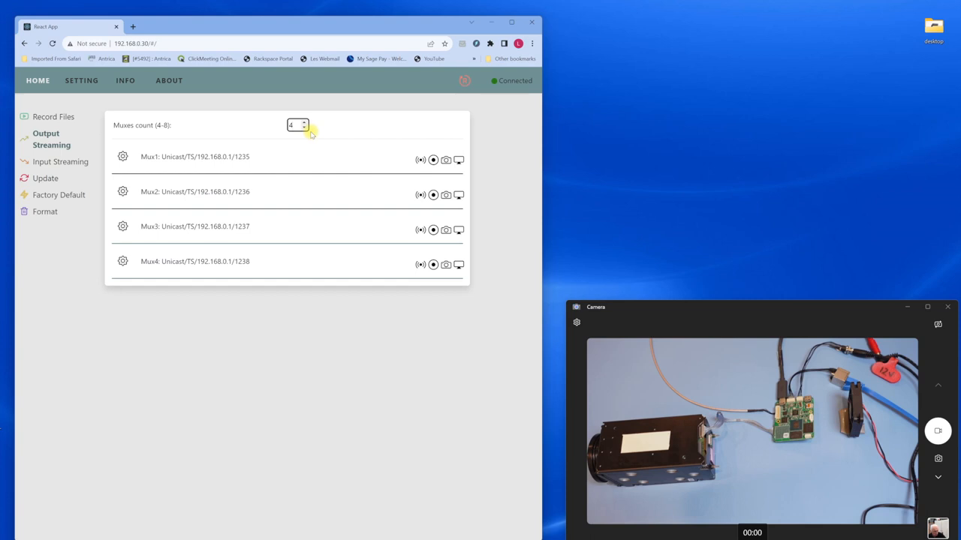
mouse_move(37, 268)
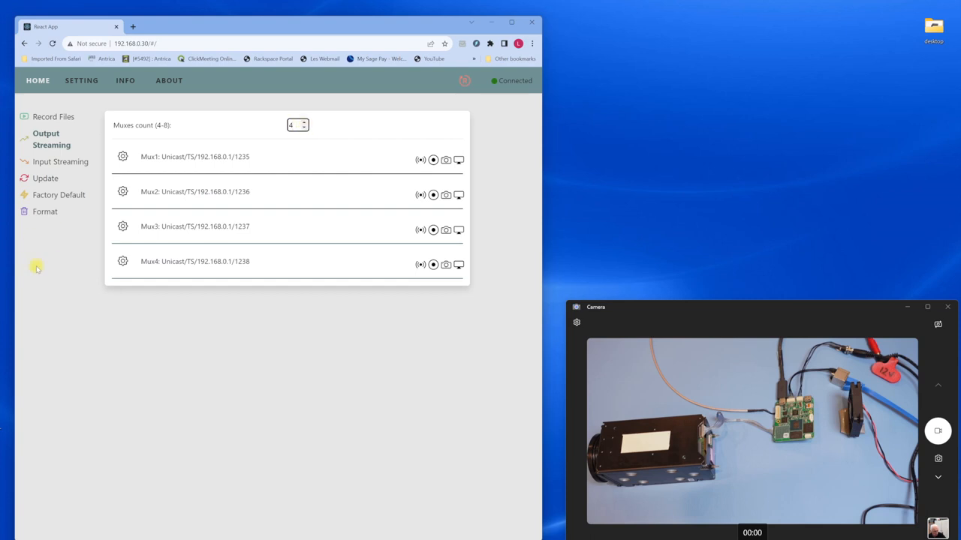
mouse_move(134, 165)
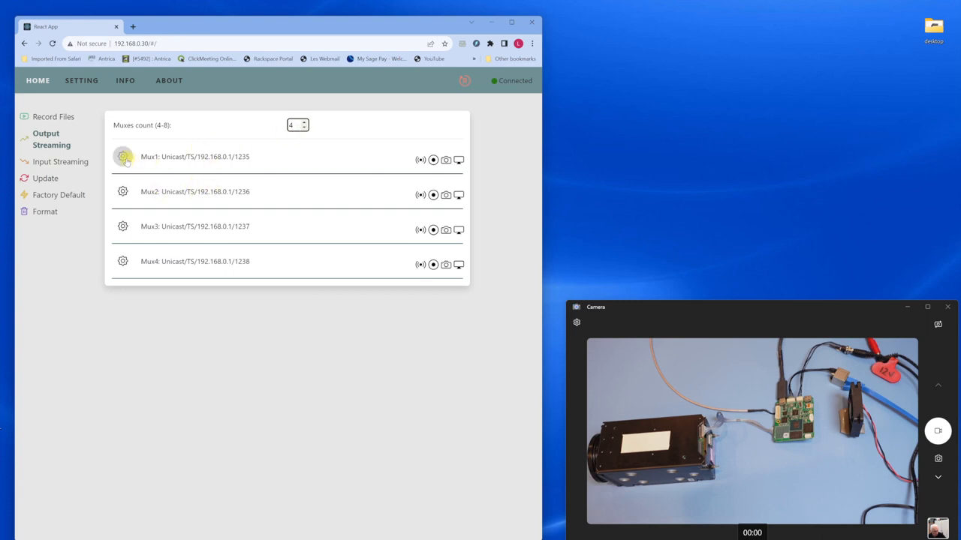
Expand Mux1's settings and check the Video list, keeping CSI-0.0 1920x1080 FPS:60.
click(122, 156)
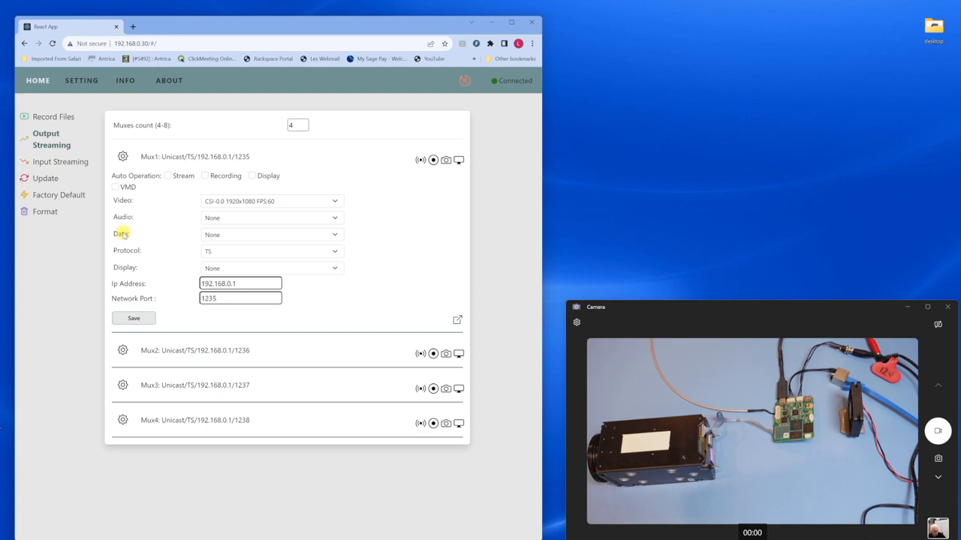
click(334, 200)
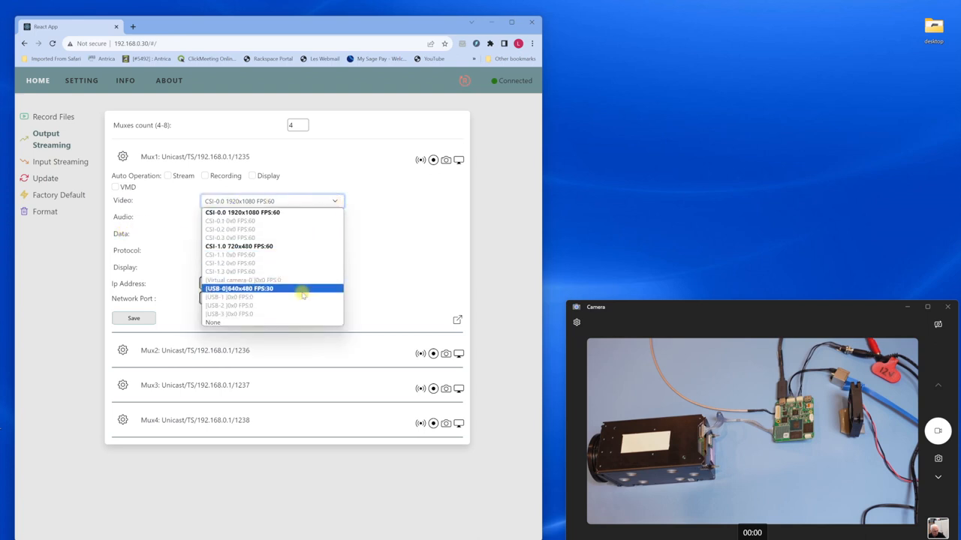
click(241, 212)
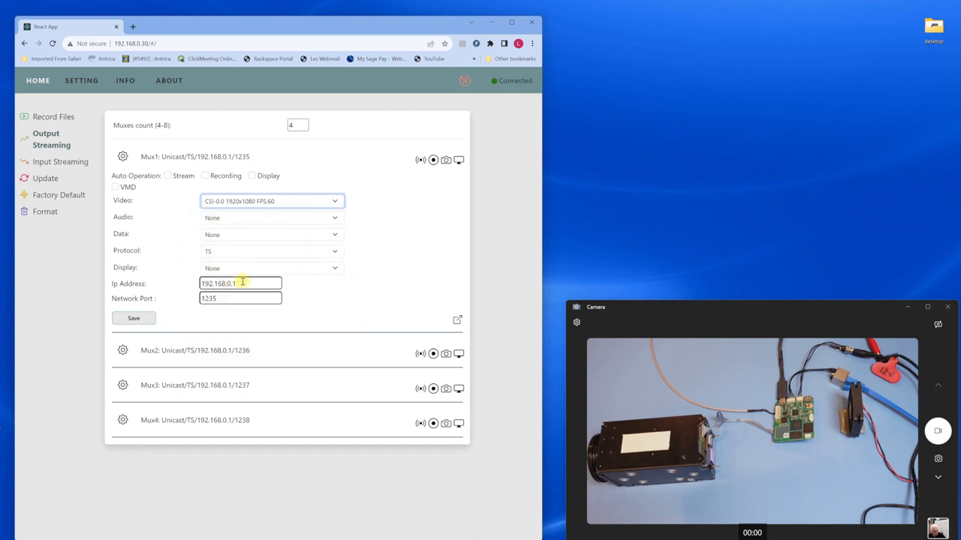
mouse_move(284, 526)
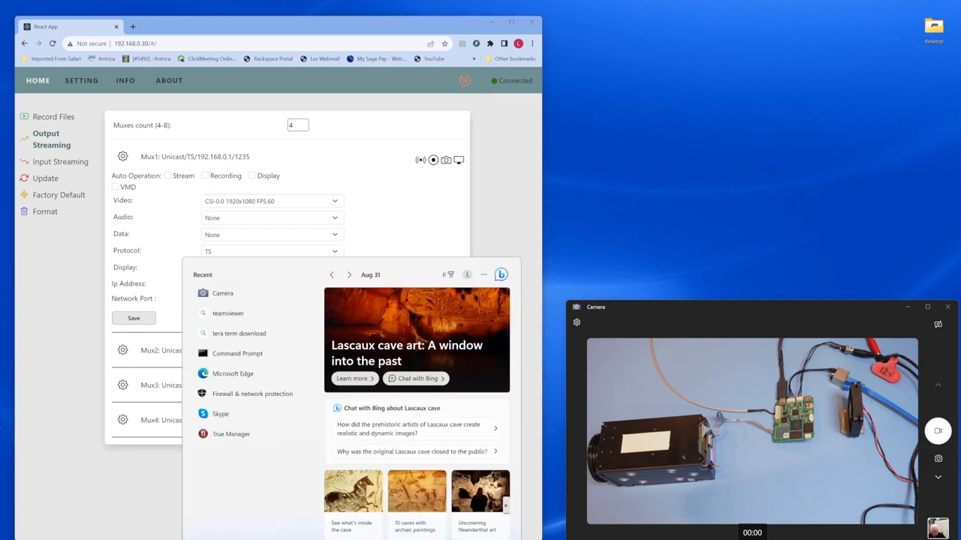
Launch Command Prompt and run ipconfig, showing IPv4 address 192.168.0.205.
text(cmd)
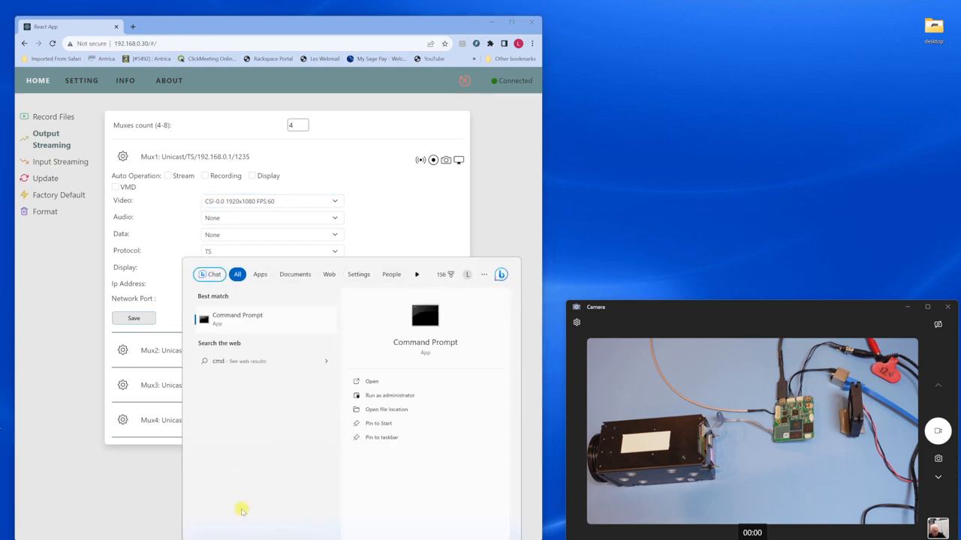
click(240, 324)
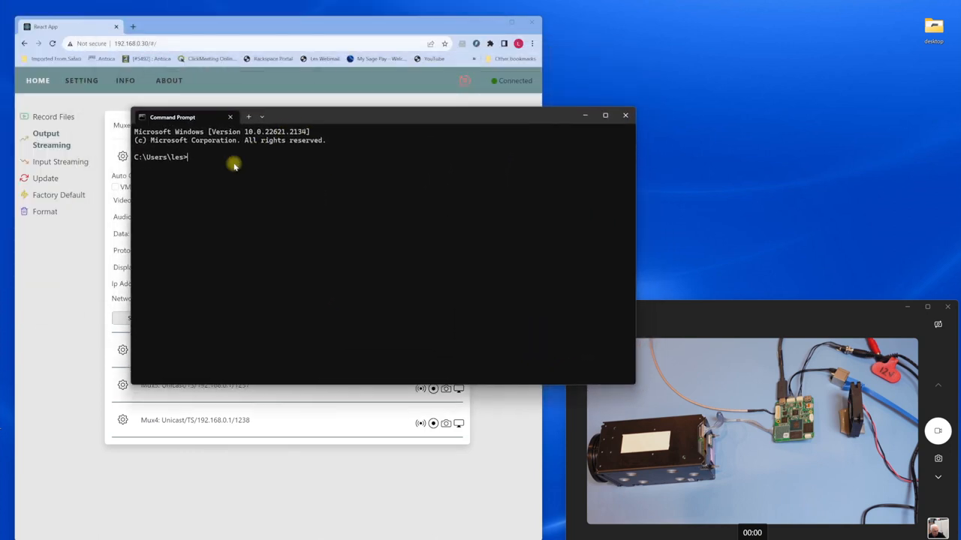
text(ip)
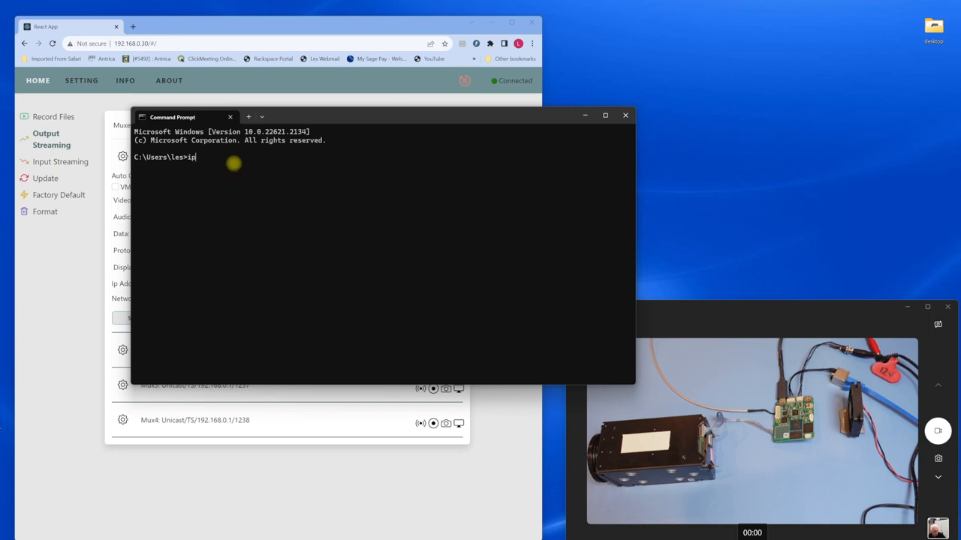
text(config)
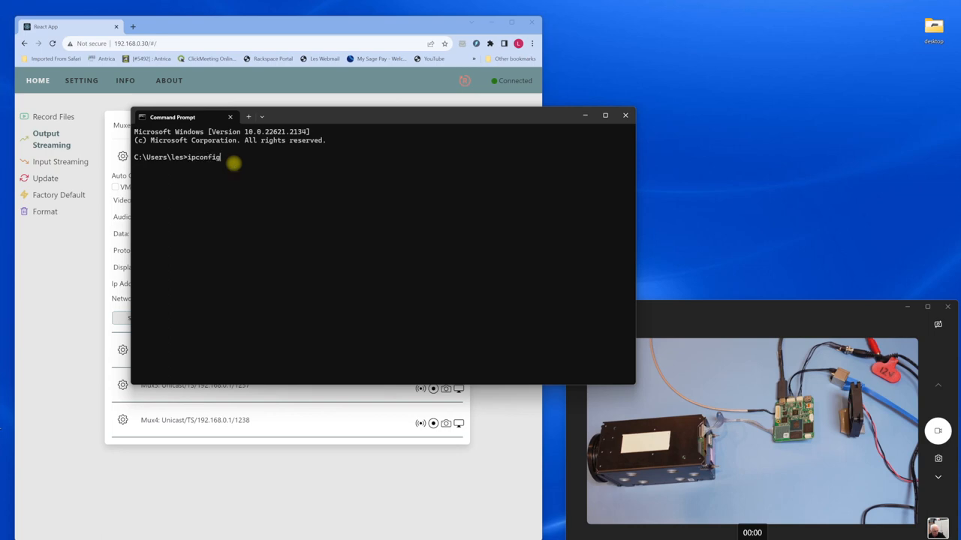
key(Return)
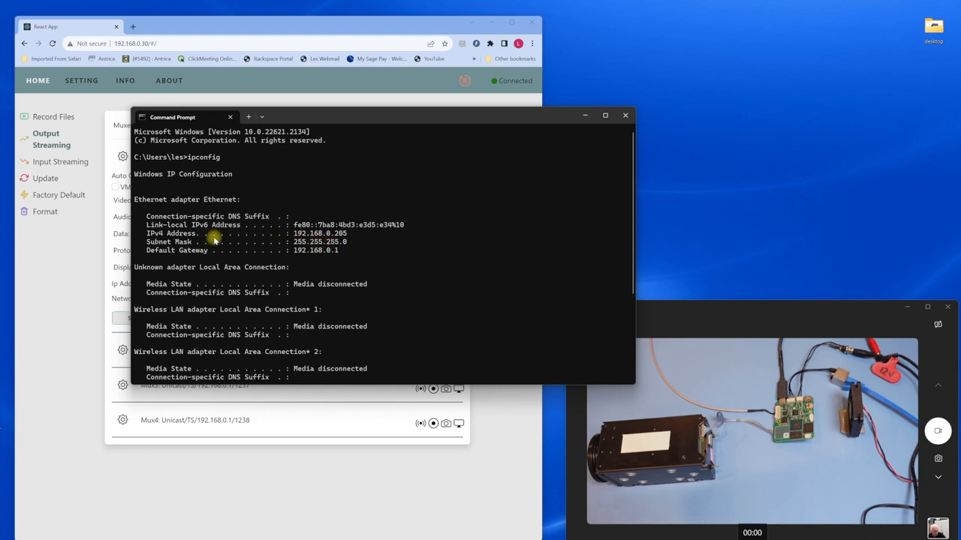
mouse_move(154, 234)
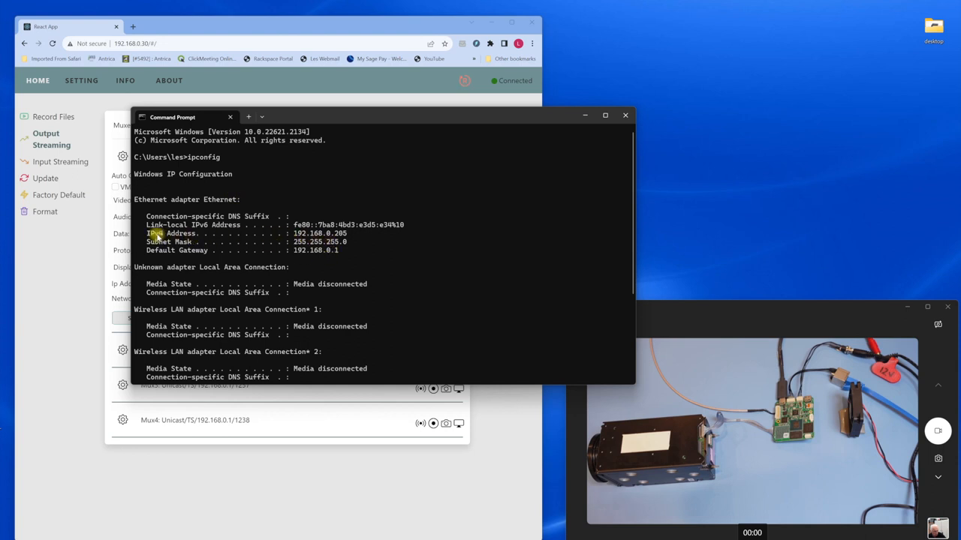
mouse_move(255, 235)
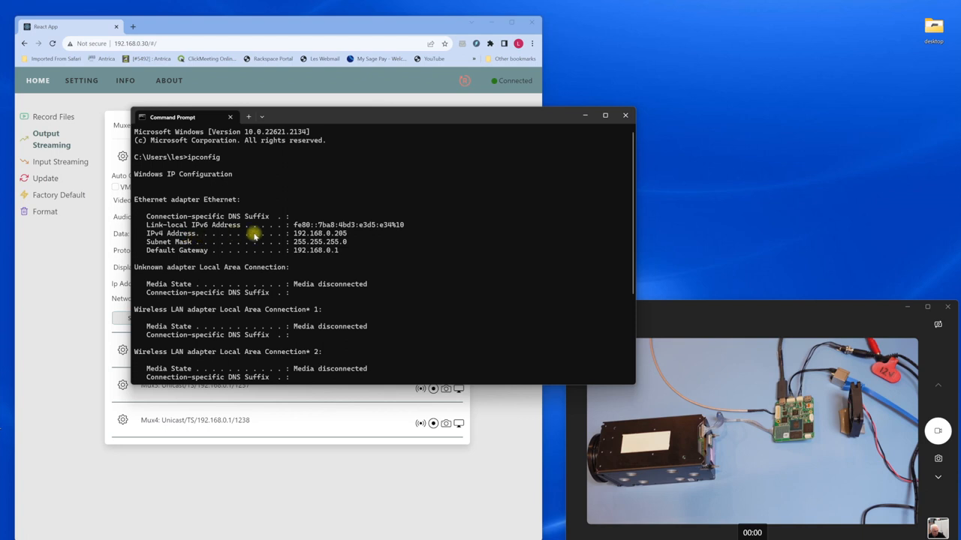
mouse_move(401, 218)
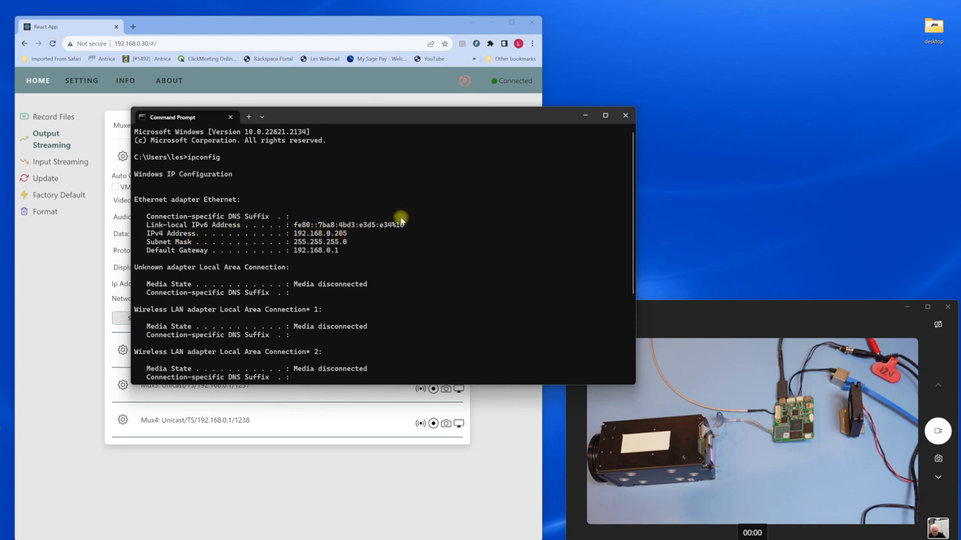
Set Mux1's destination to 192.168.0.205, port 1234, and save.
click(624, 114)
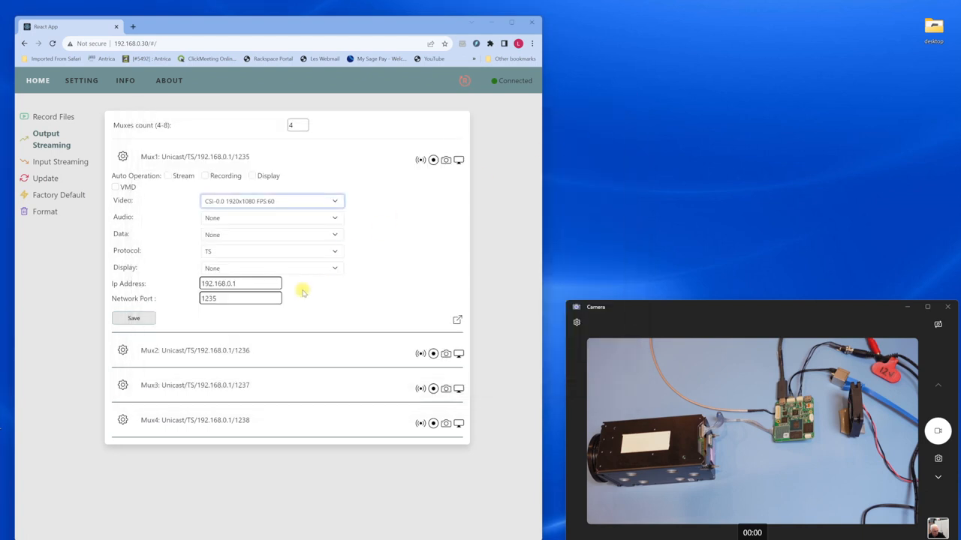
click(240, 283)
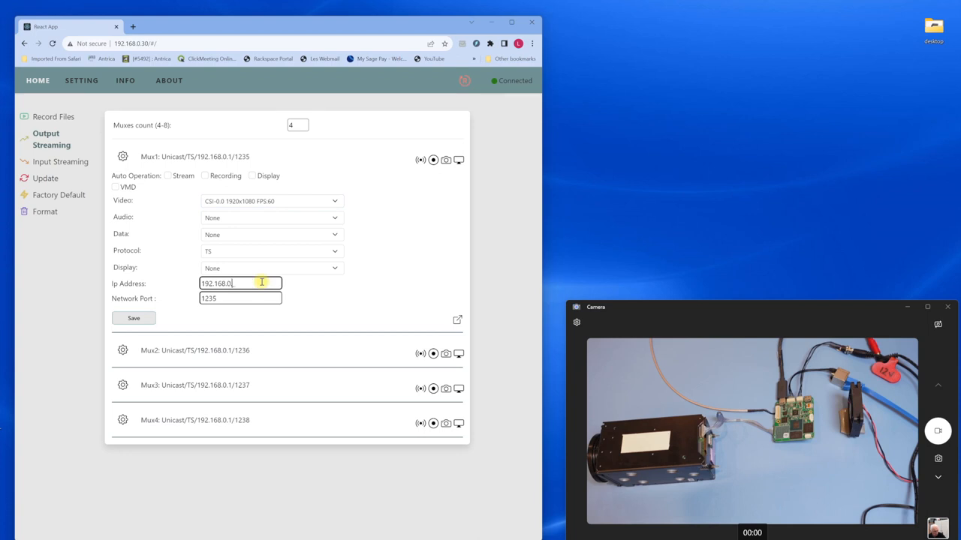
text(.20)
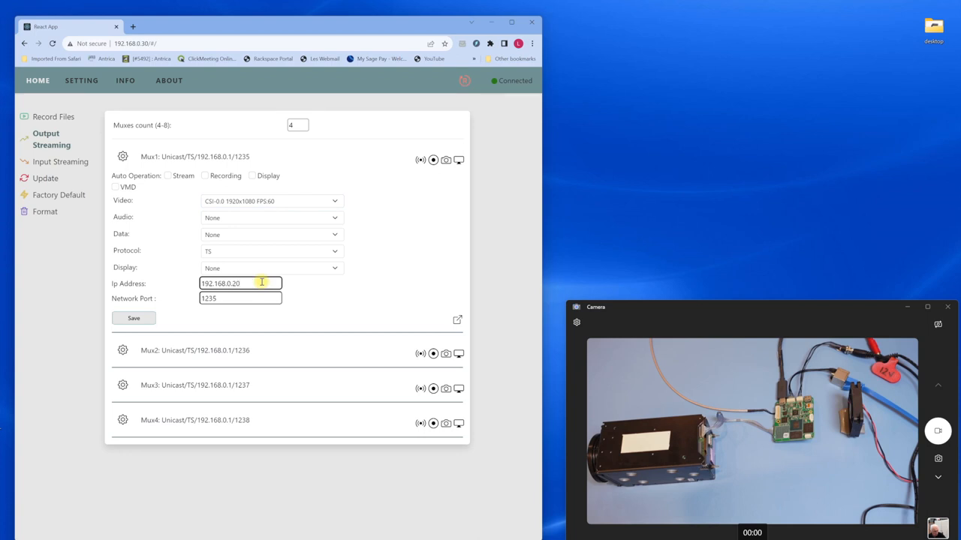
text(5)
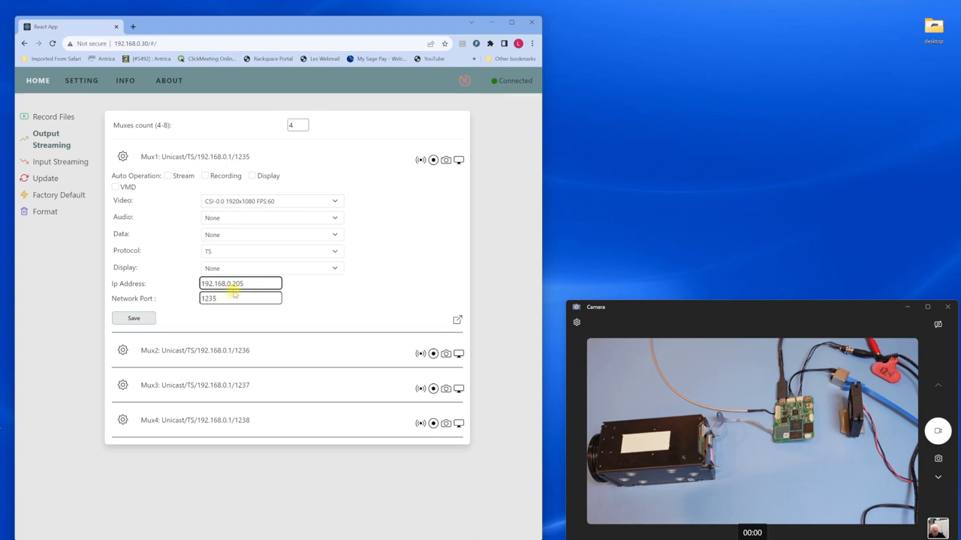
click(225, 298)
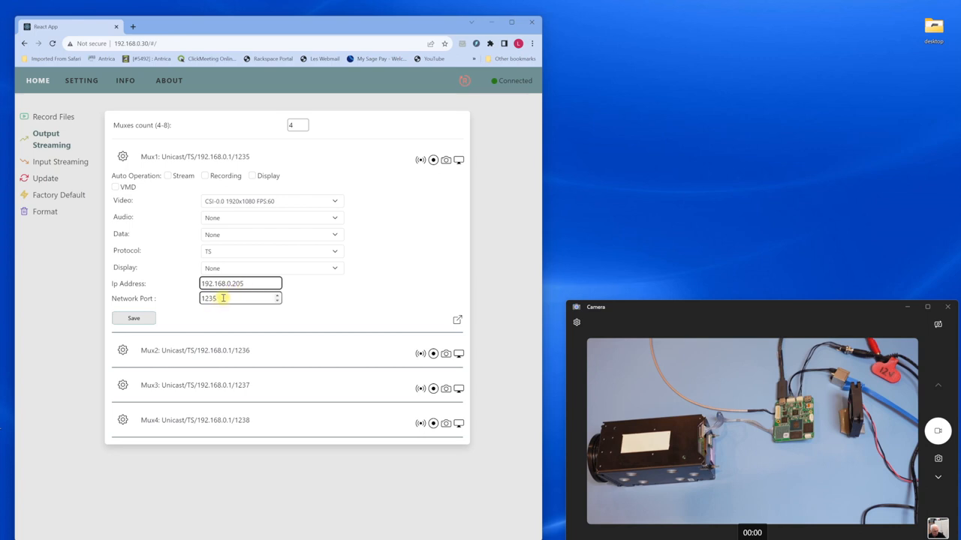
key(Backspace)
text(4)
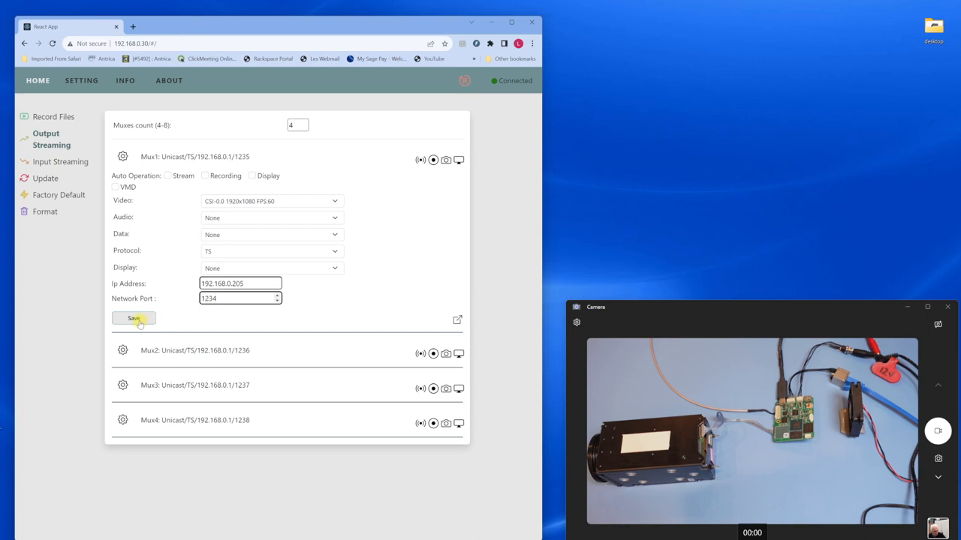
click(133, 319)
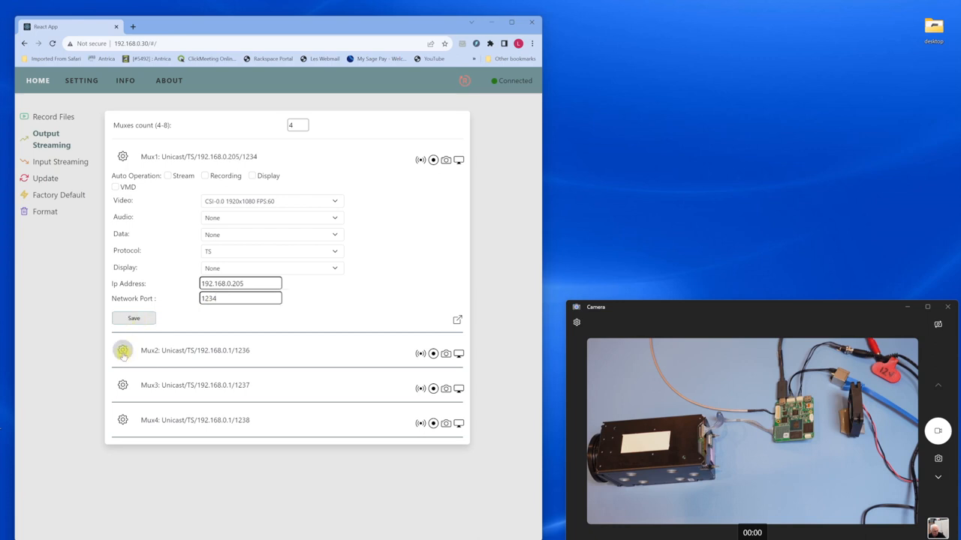
Collapse Mux1 and select the CSI-1.0 720x480 video source for Mux2.
click(122, 156)
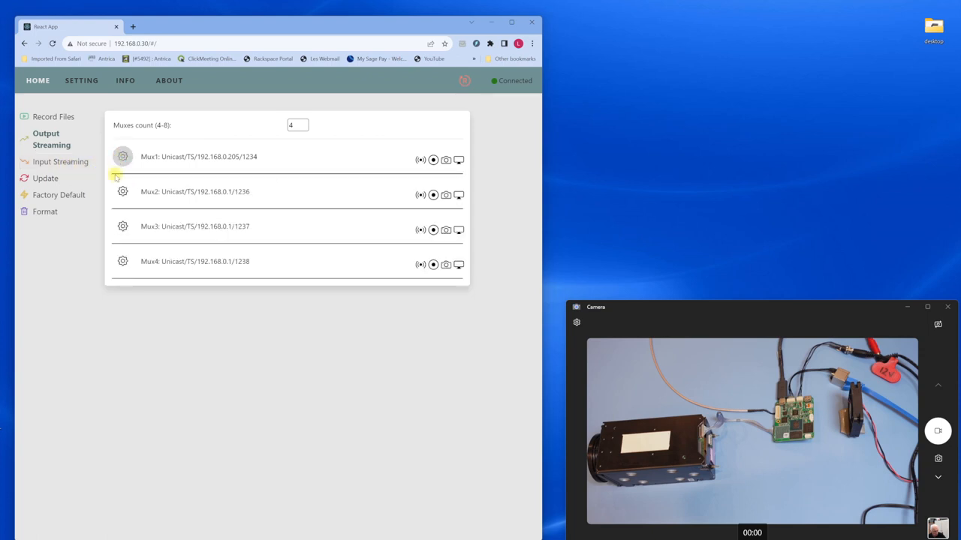
click(123, 194)
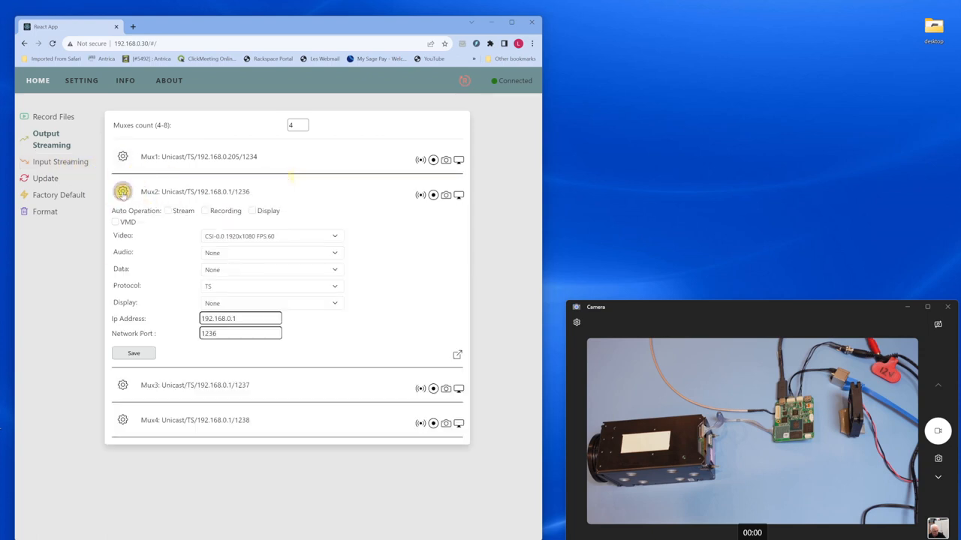
click(334, 235)
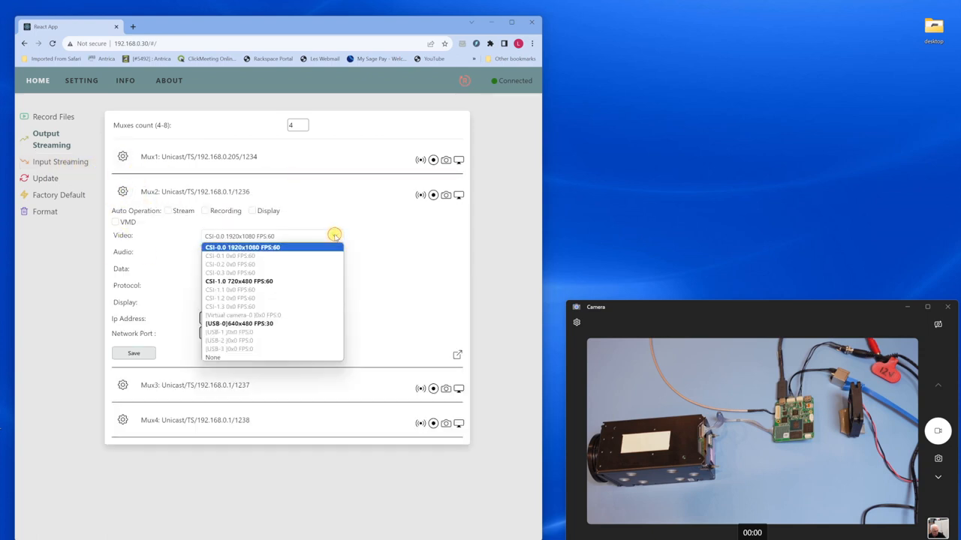
click(238, 281)
text(2)
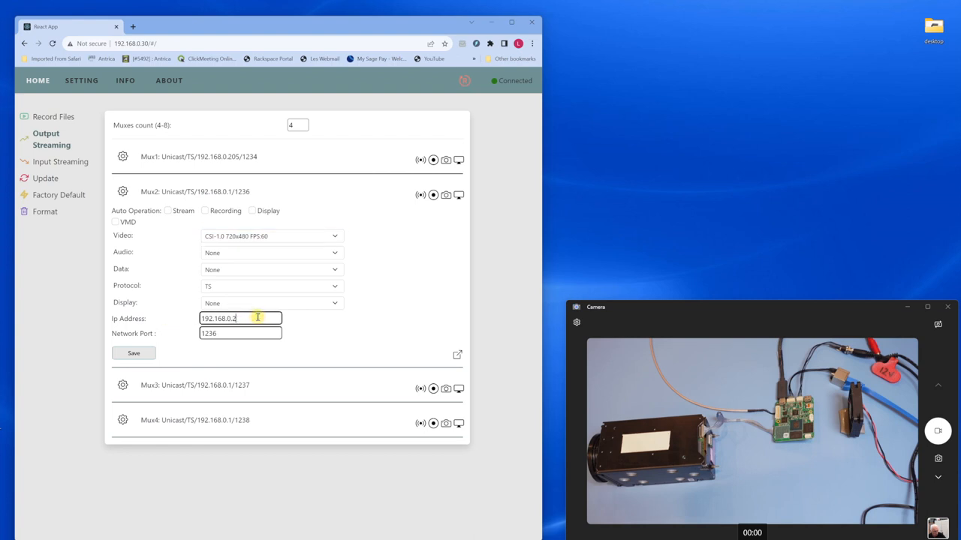
Set Mux2's destination to 192.168.0.205, port 1235, and save.
text(05)
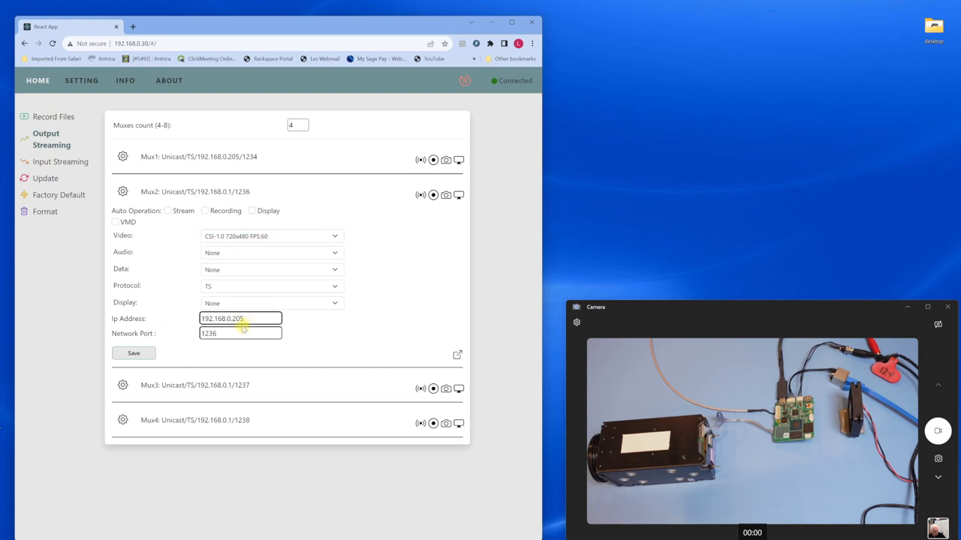
key(Backspace)
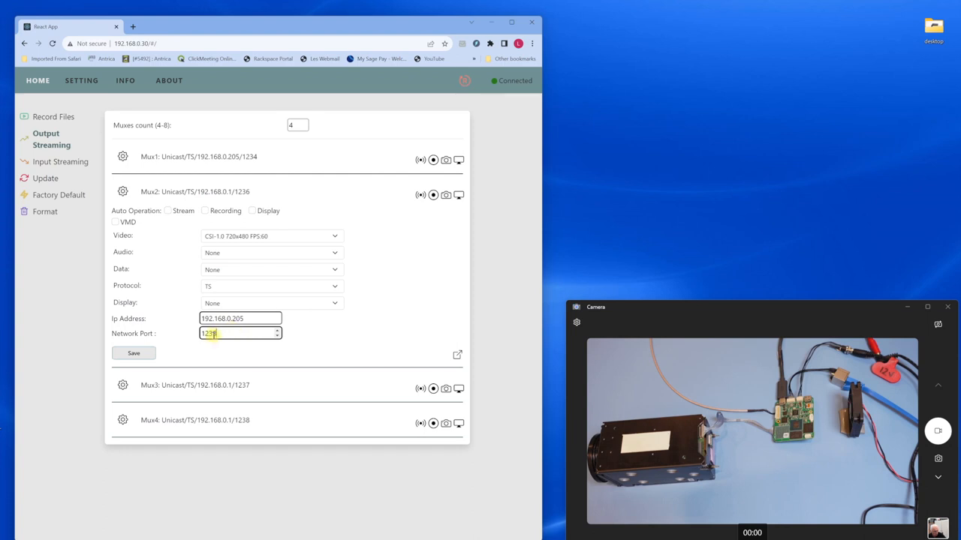
text(1235)
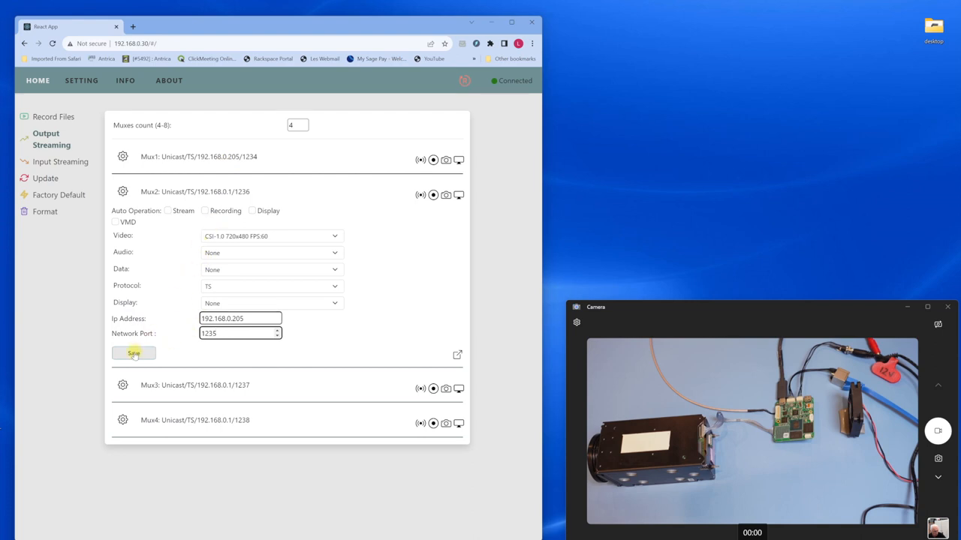
click(133, 353)
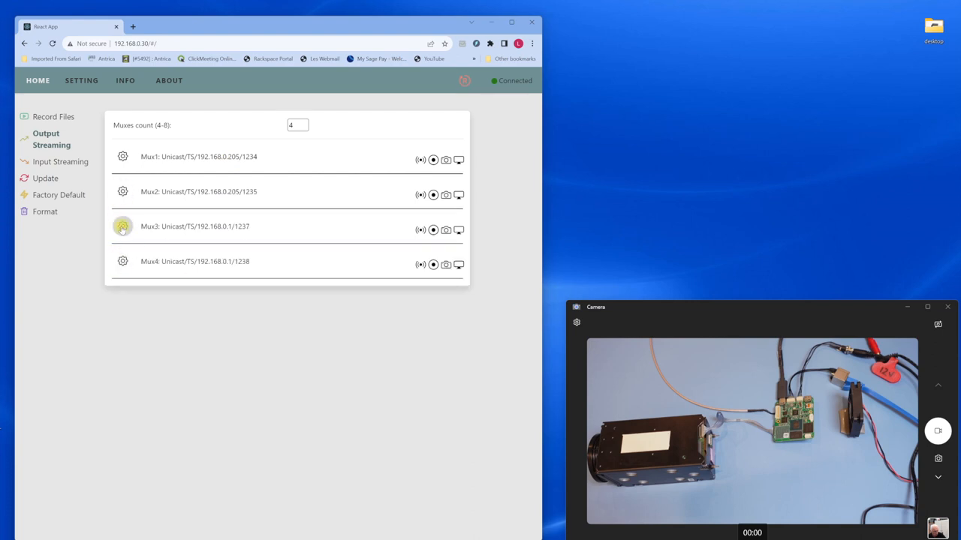
Expand Mux3's settings, set destination 192.168.0.205 port 1236, and save.
click(123, 226)
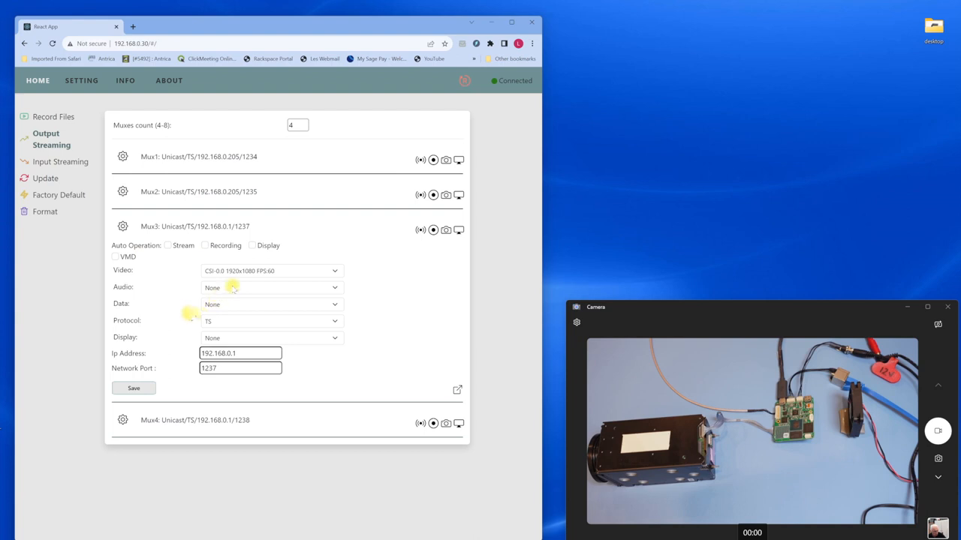
click(334, 271)
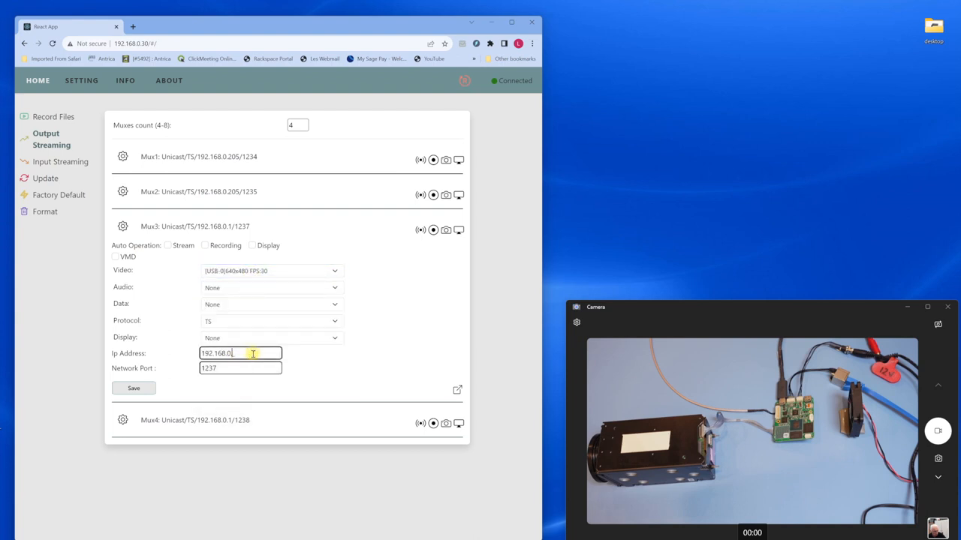
text(205)
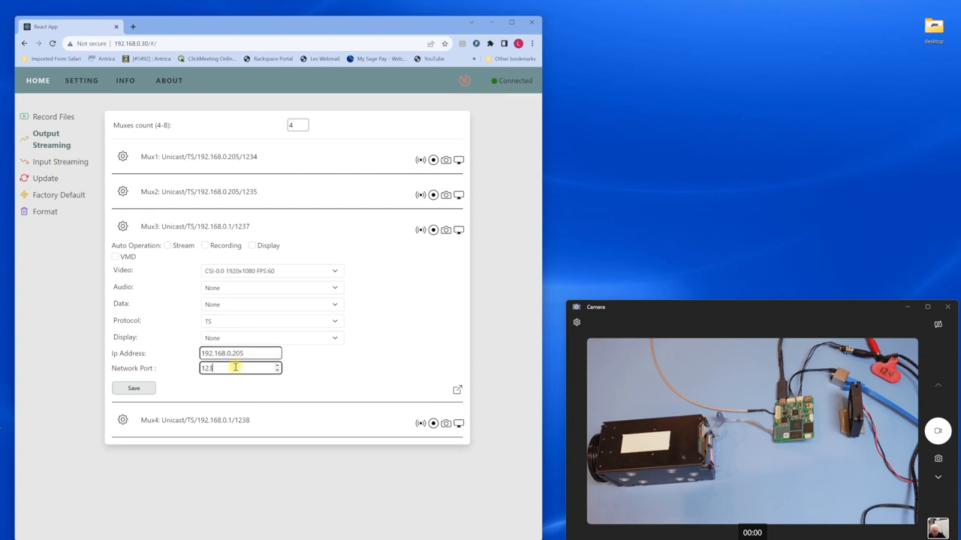
text(8)
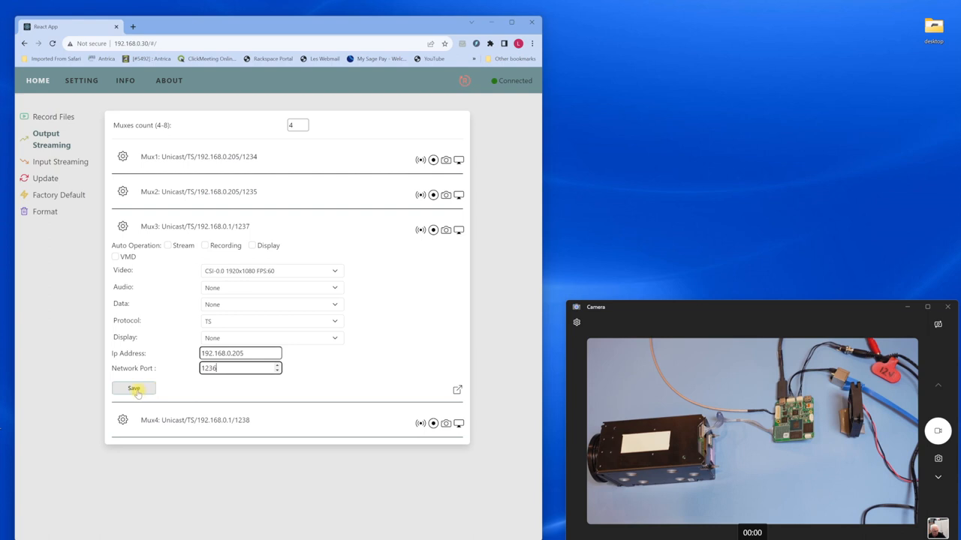
click(133, 389)
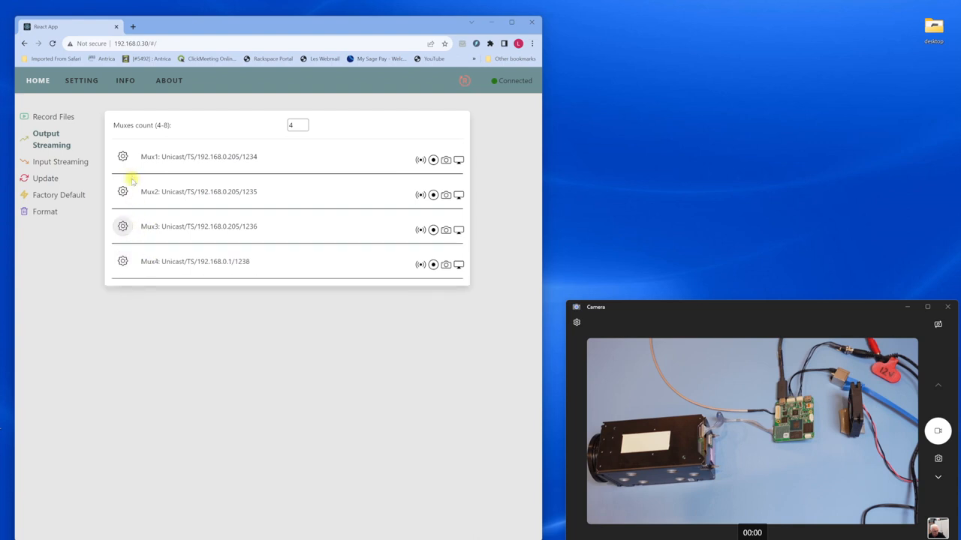
mouse_move(416, 172)
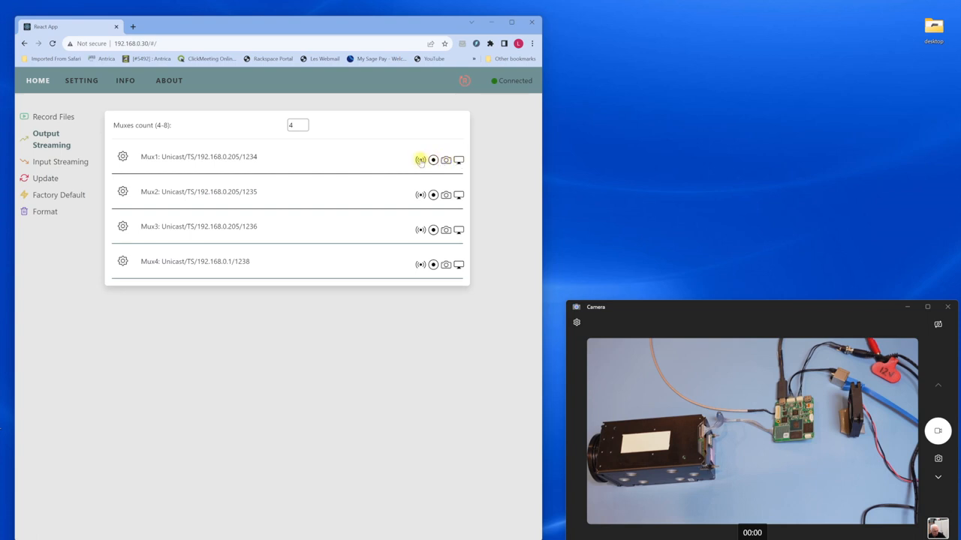
mouse_move(420, 159)
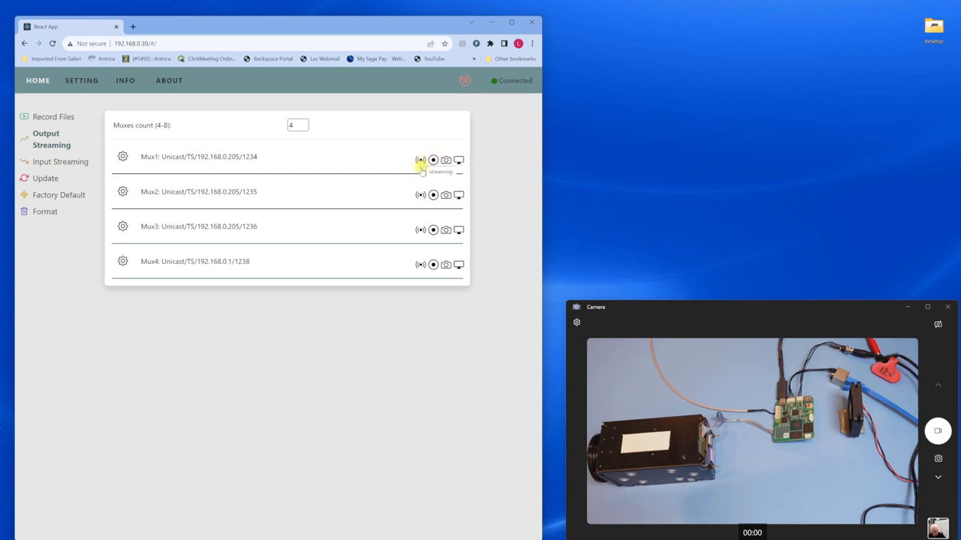
click(433, 160)
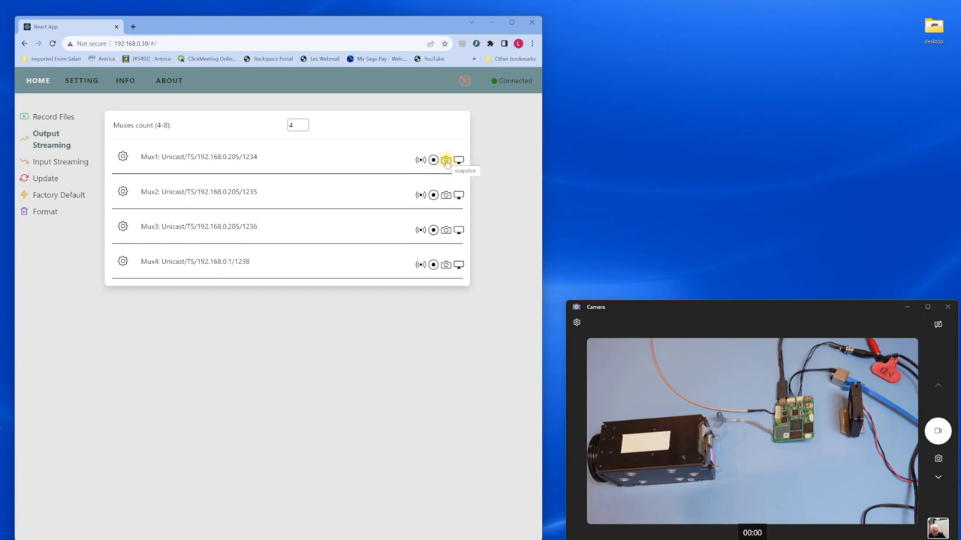
mouse_move(459, 159)
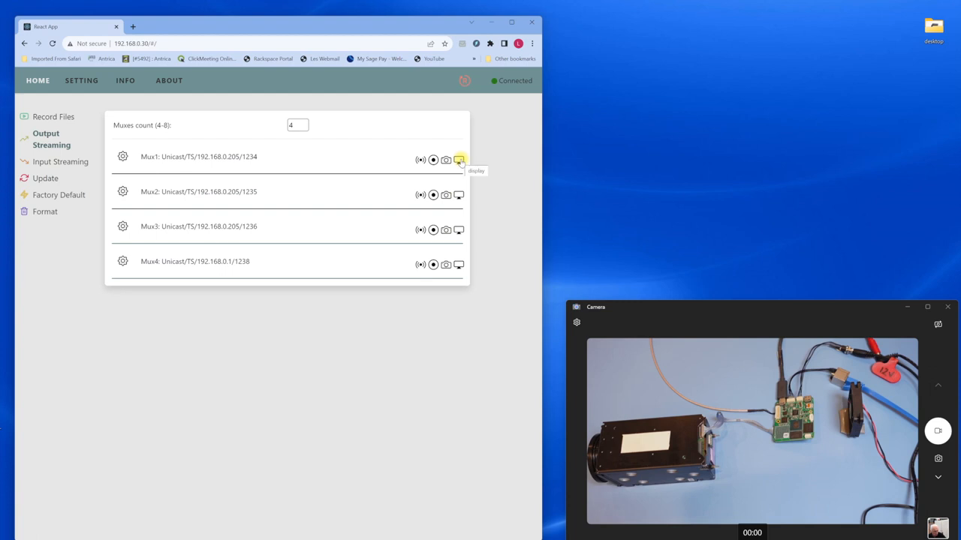
mouse_move(286, 156)
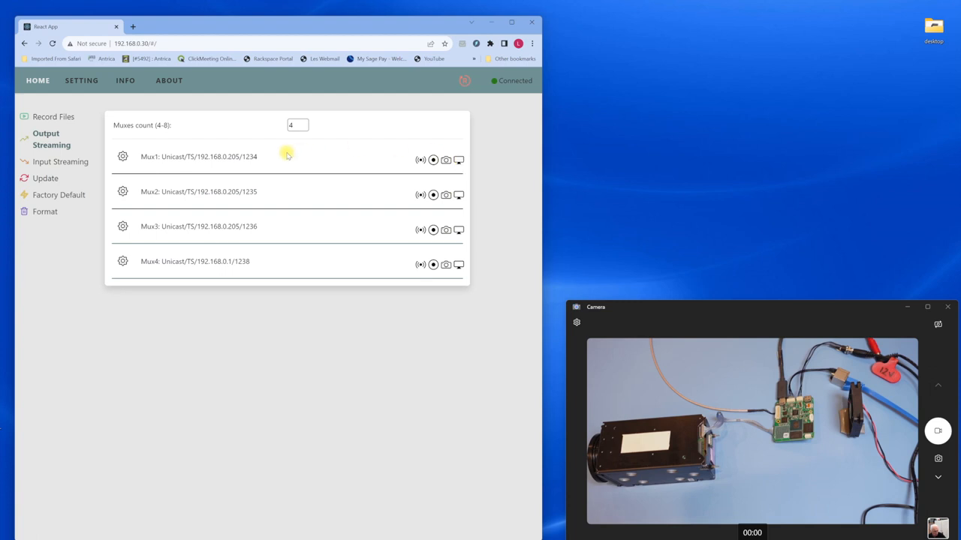
click(123, 156)
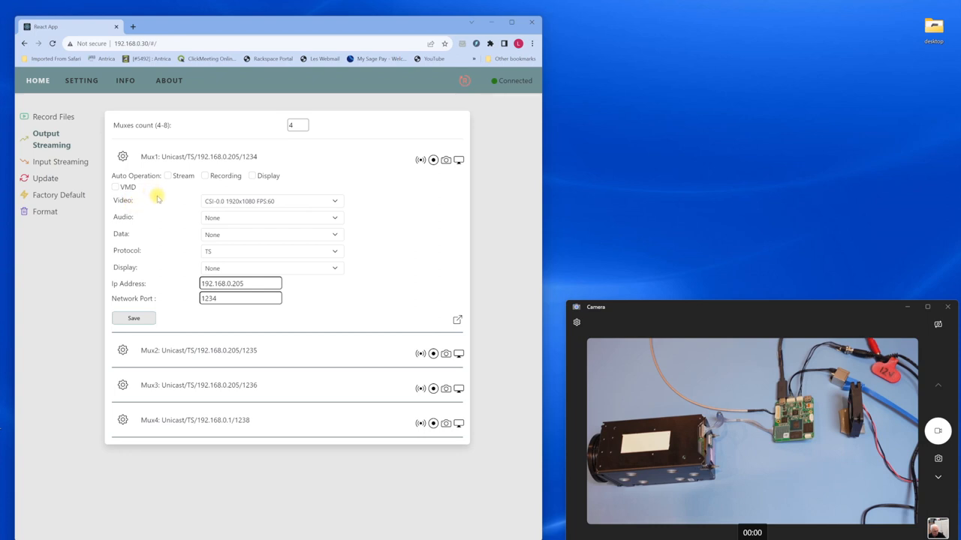
mouse_move(161, 192)
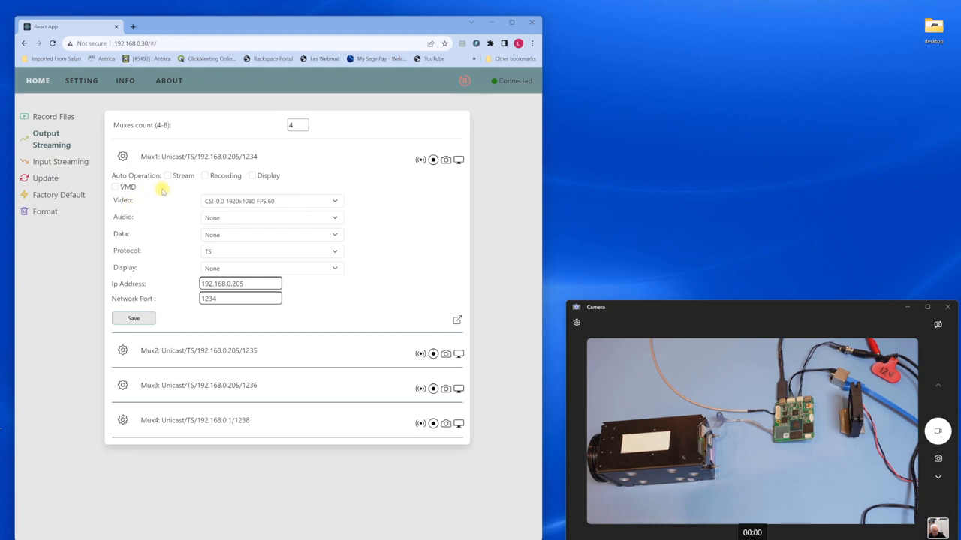
click(167, 175)
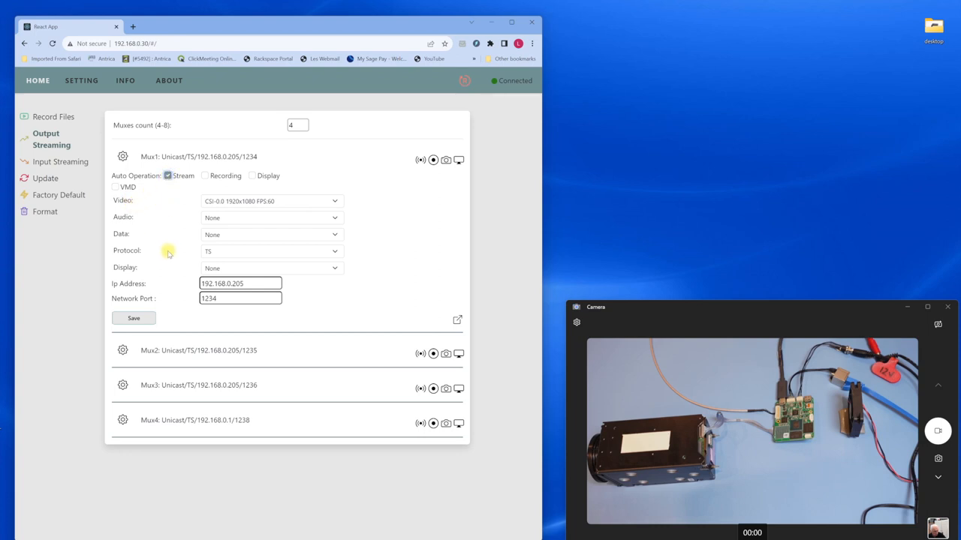
mouse_move(159, 280)
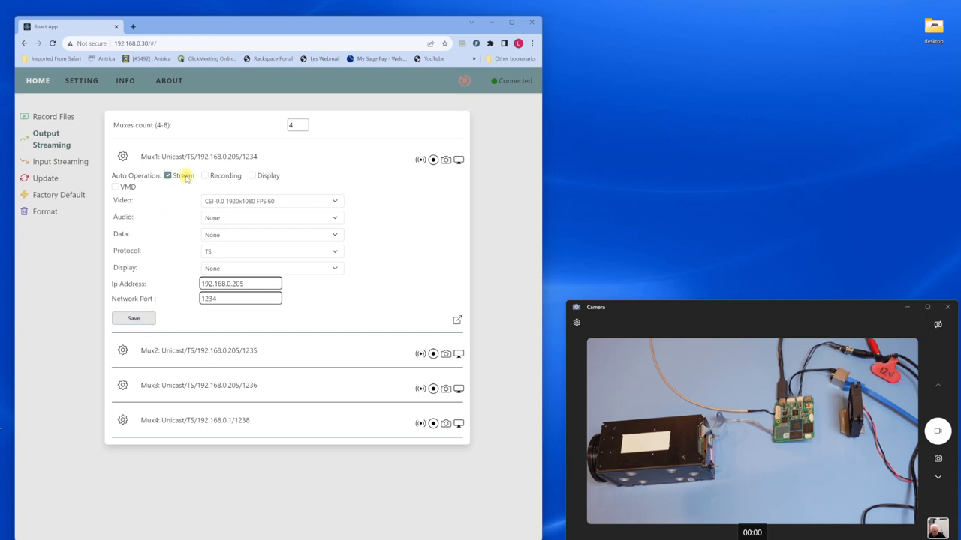
click(123, 156)
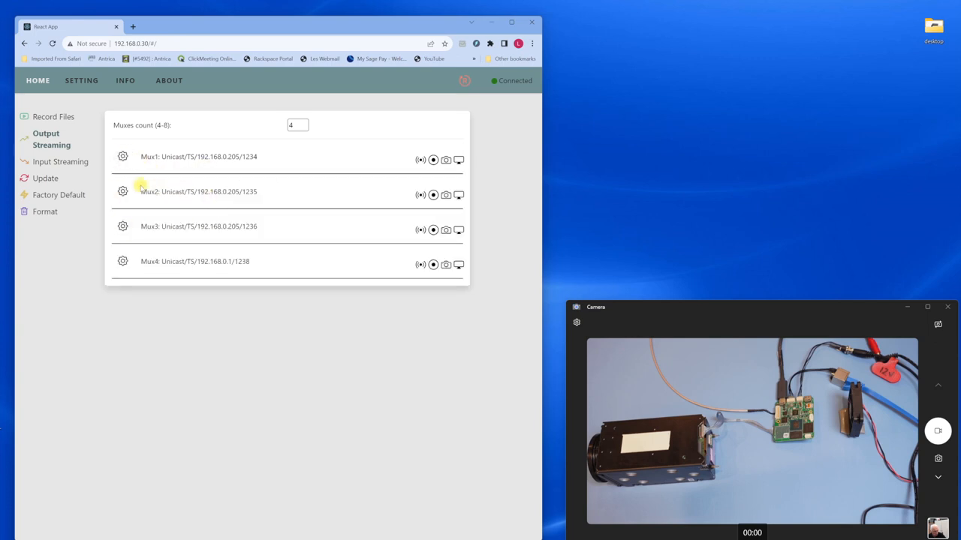
mouse_move(335, 157)
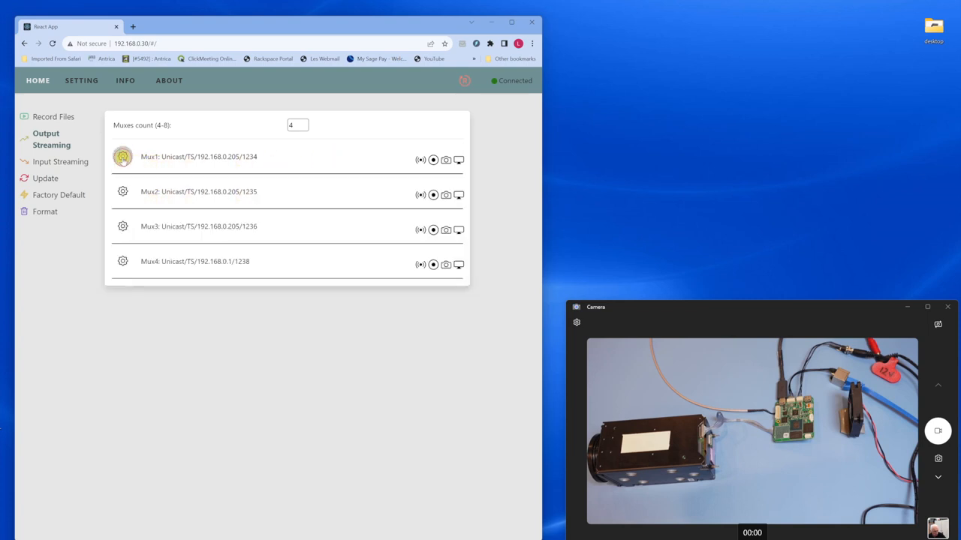
Open a Maris Player at the upper right and play the network stream on port 1234.
click(420, 160)
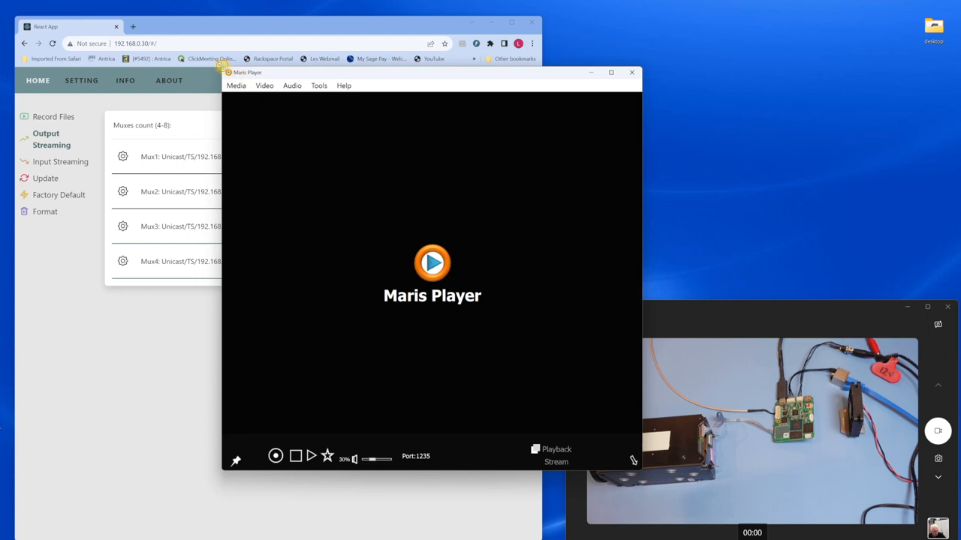
drag(431, 72, 514, 182)
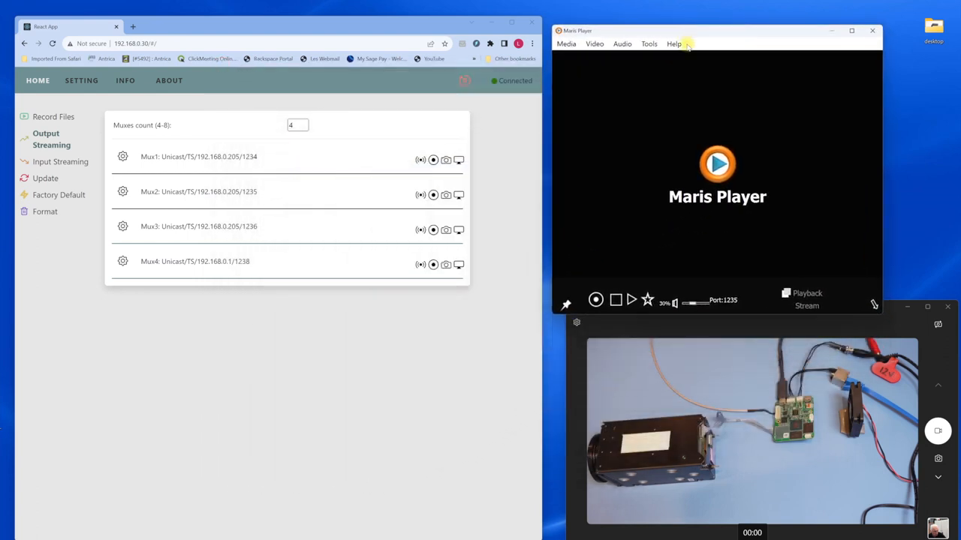
mouse_move(652, 154)
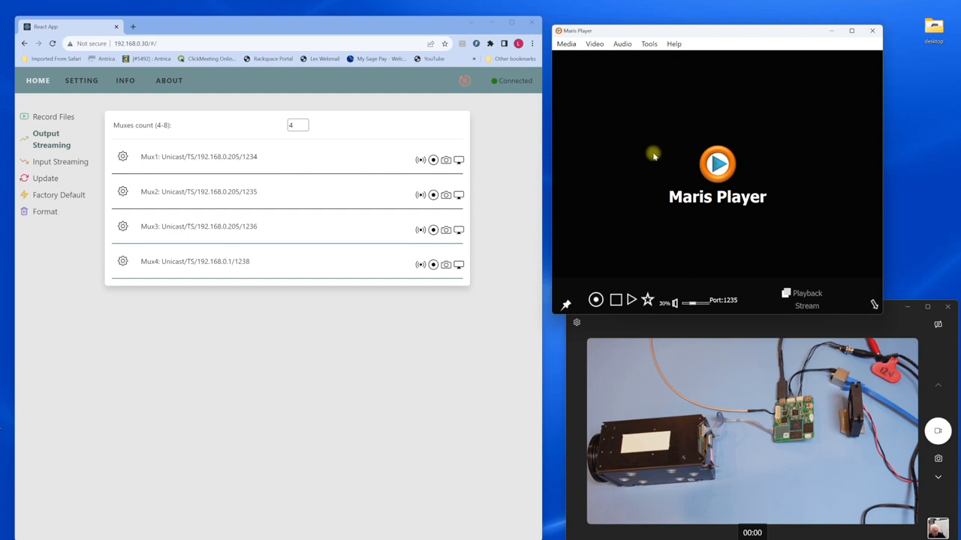
mouse_move(524, 187)
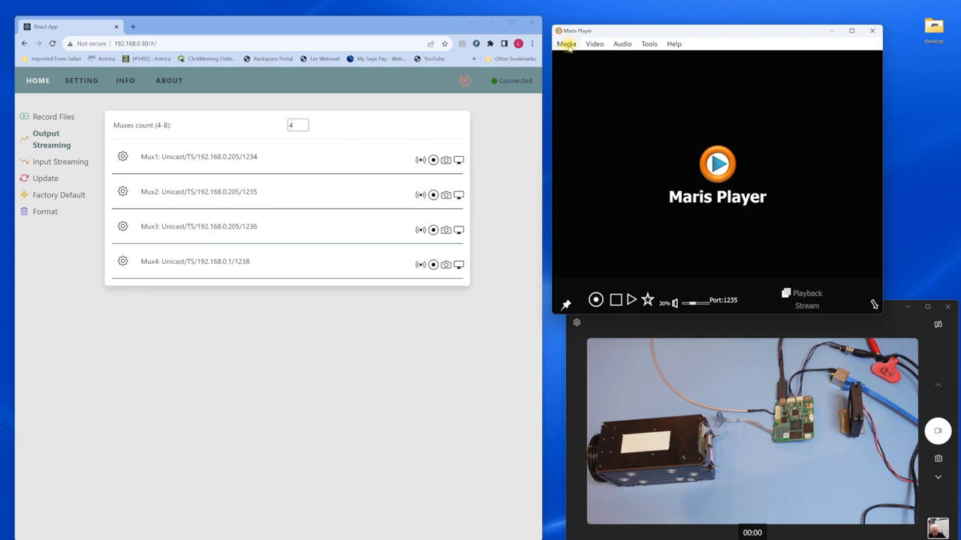
click(565, 44)
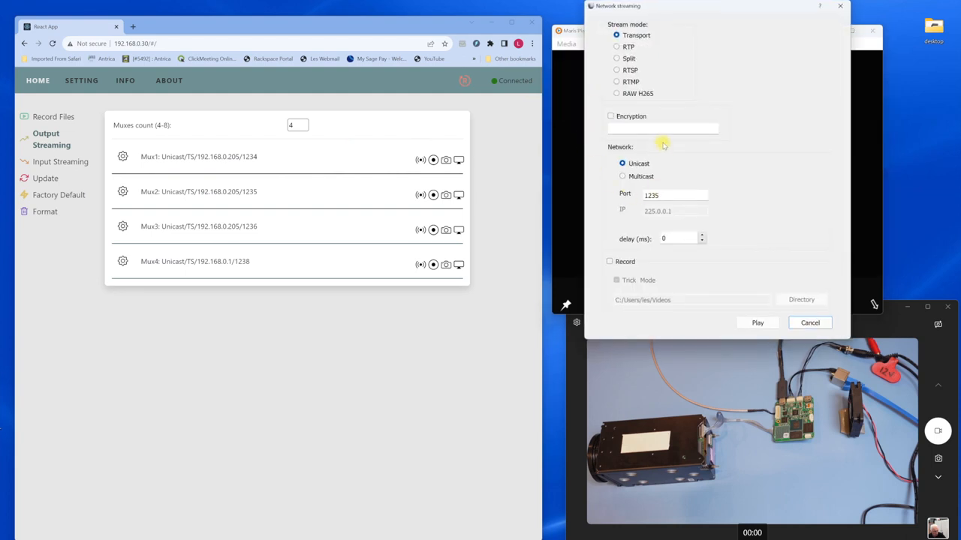
click(674, 195)
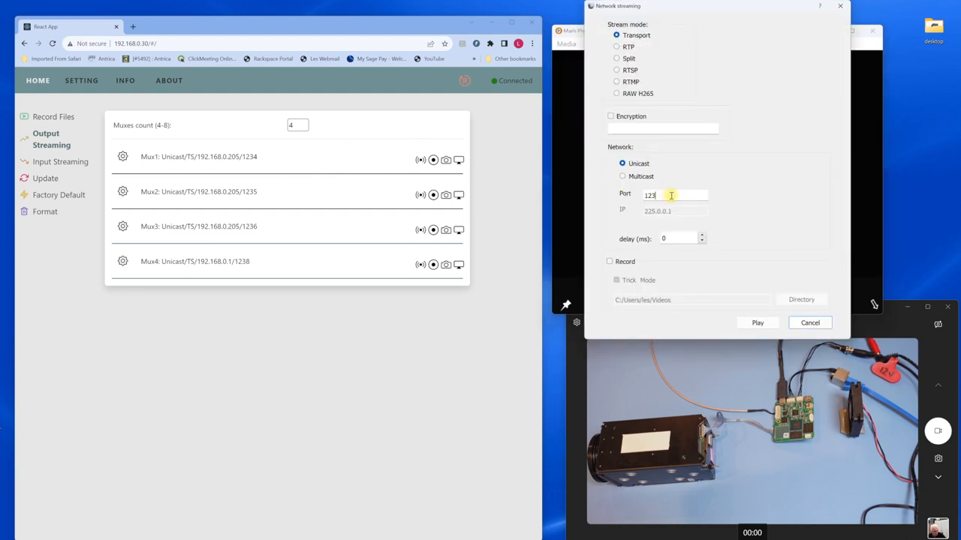
text(4)
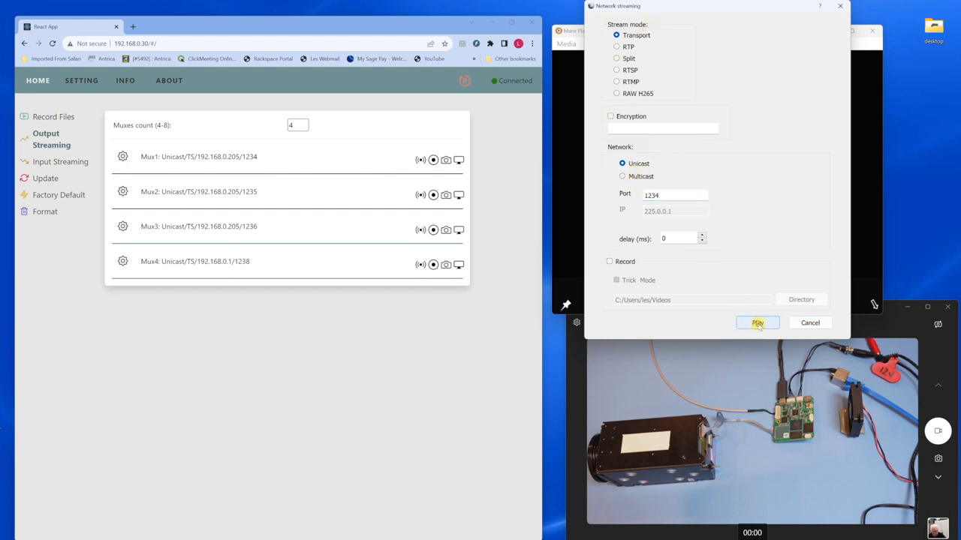
click(756, 323)
text(1235)
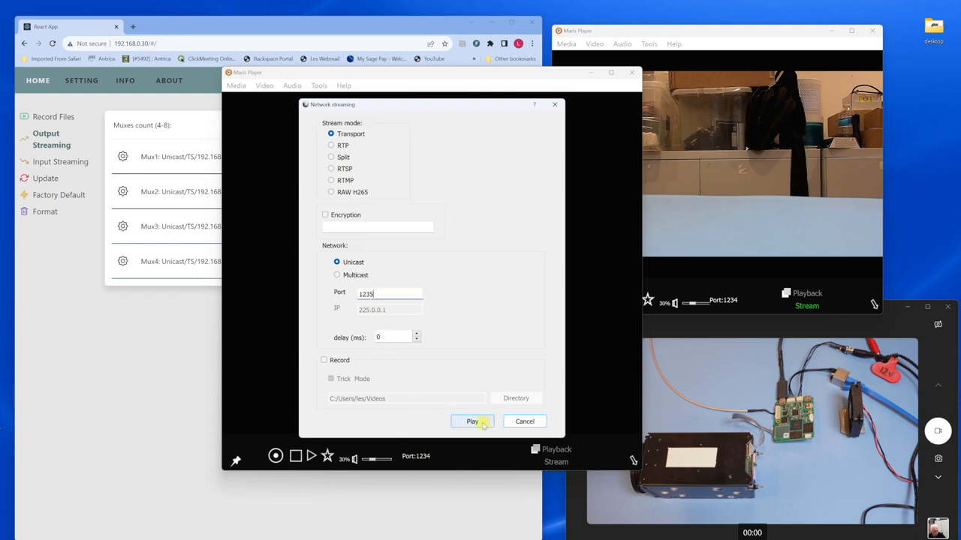
Play the port 1235 stream in the second player, reposition it, and start Mux2 streaming.
click(472, 421)
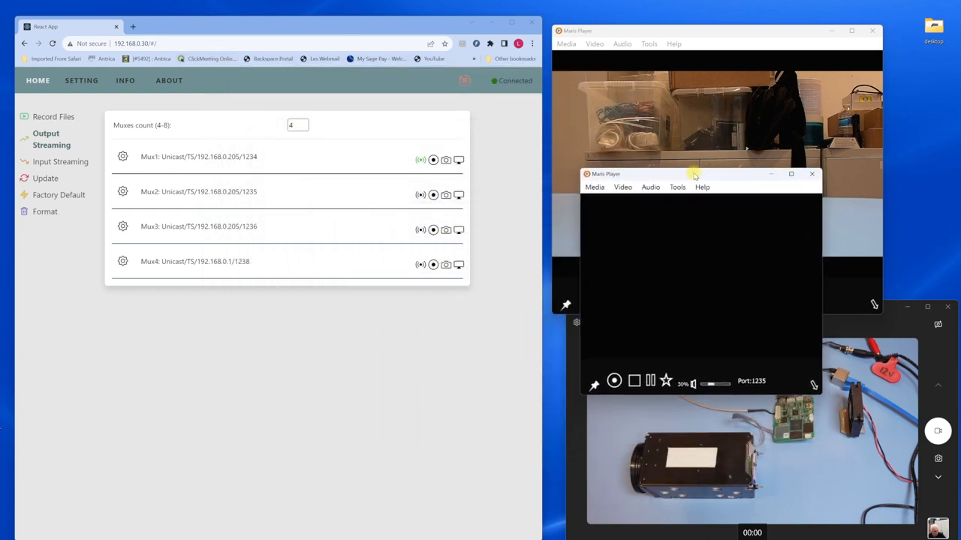
drag(698, 173, 698, 142)
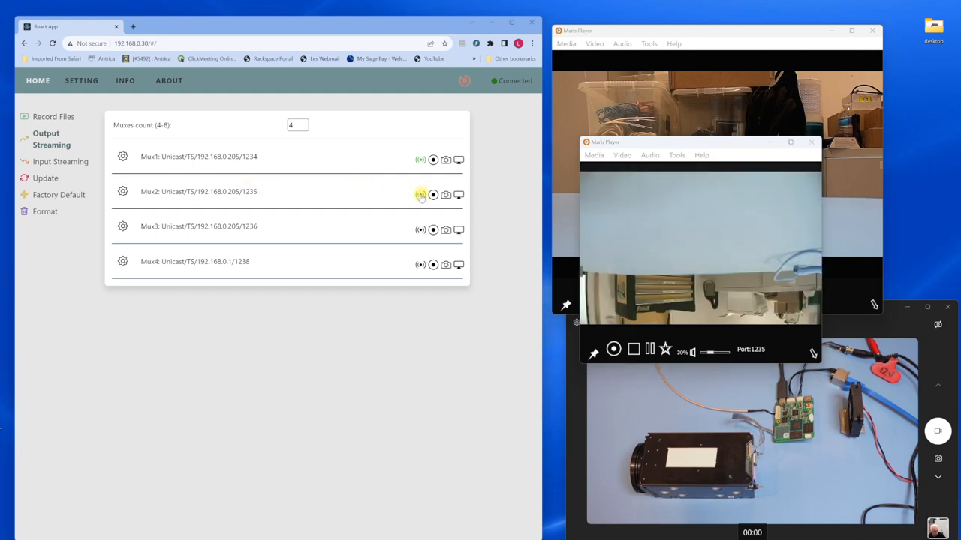
click(421, 196)
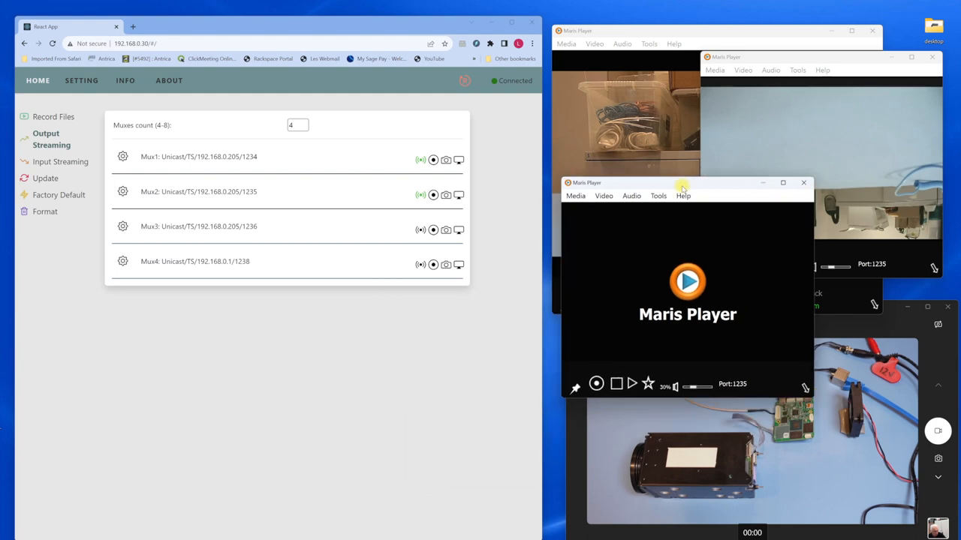
Play the port 1236 stream in the third player, start Mux3, and move it lower right.
click(575, 196)
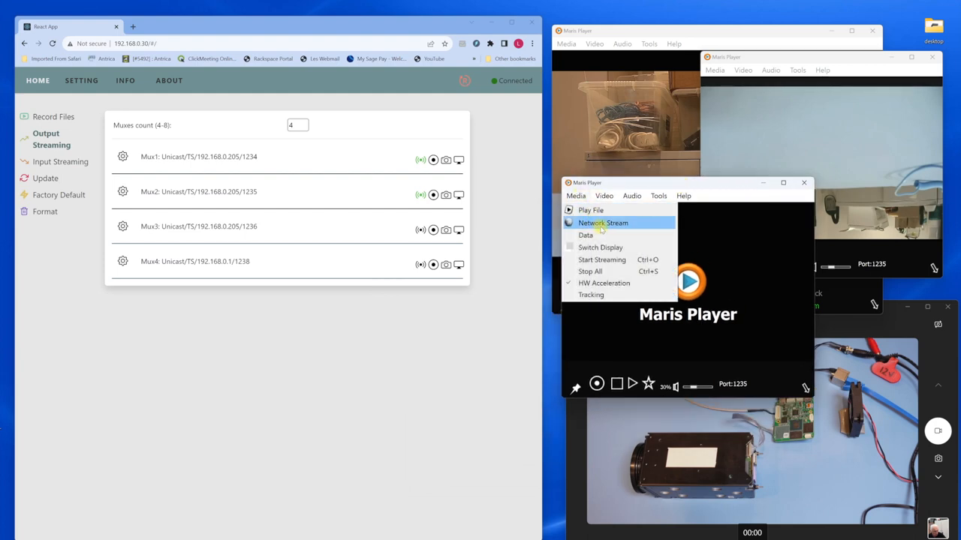
click(603, 223)
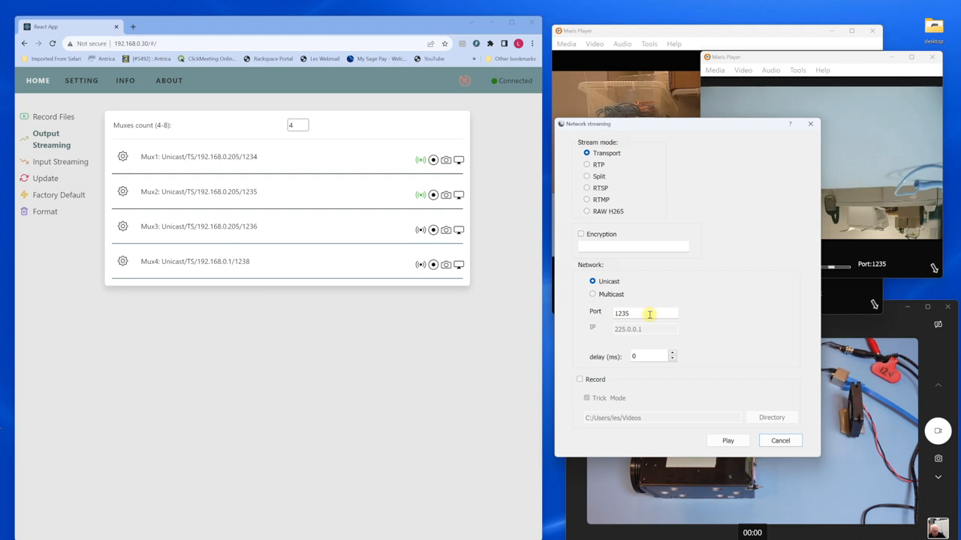
key(Backspace)
text(6)
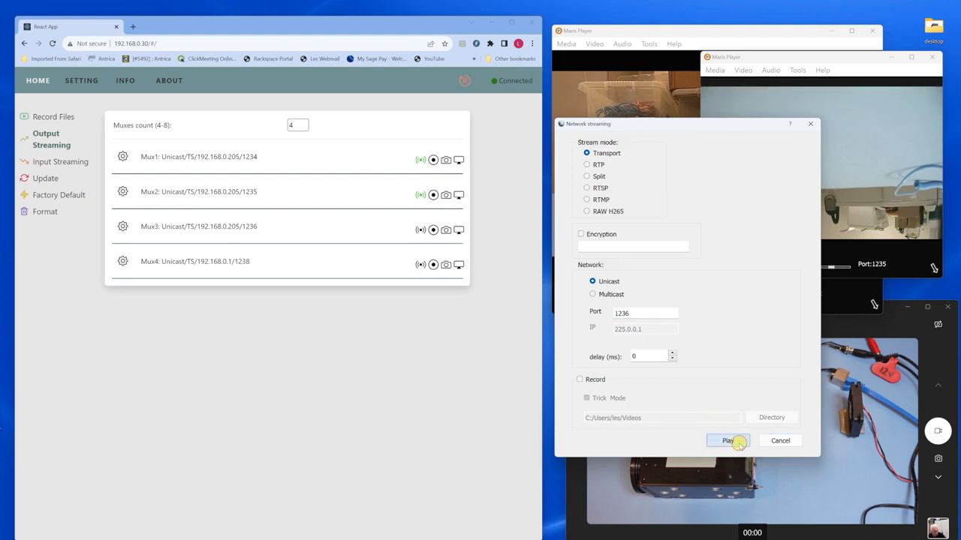
click(727, 440)
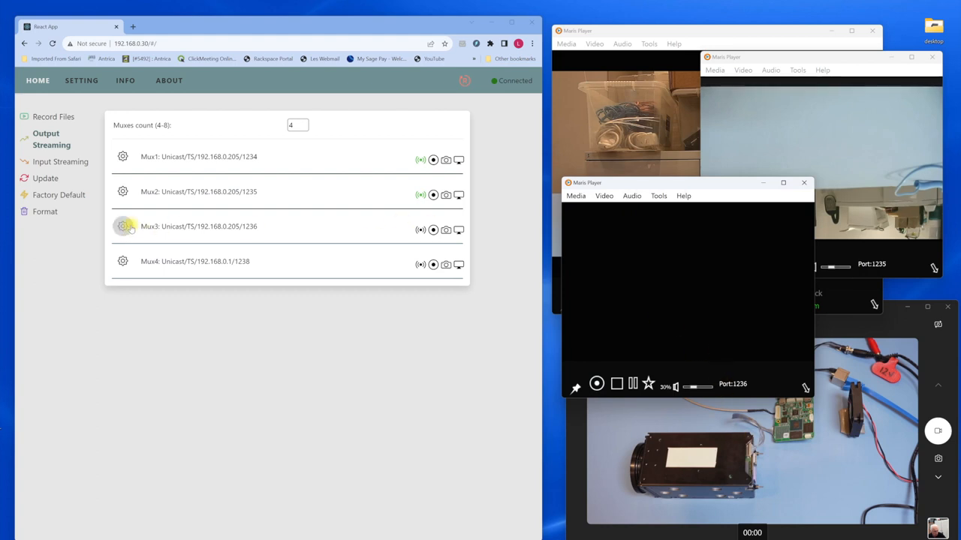
click(420, 230)
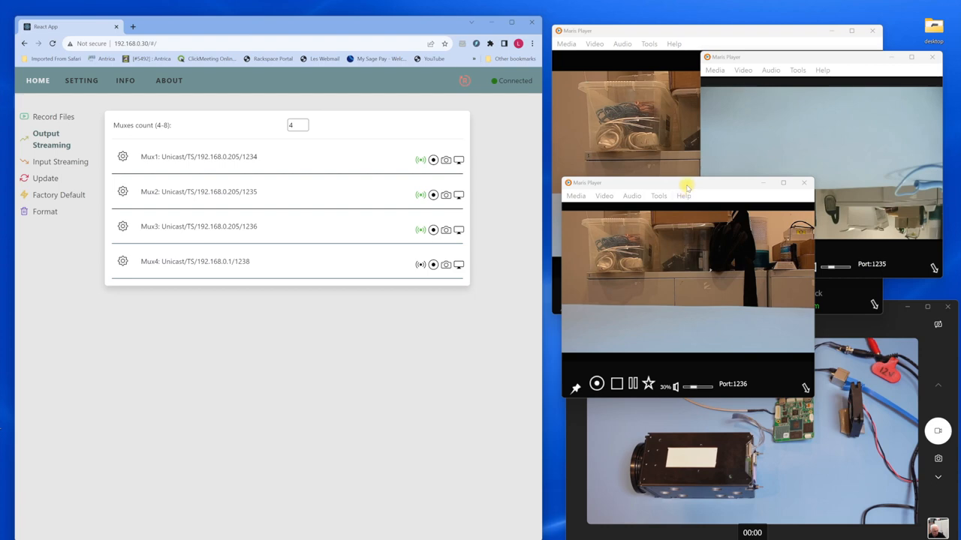
drag(687, 182, 709, 292)
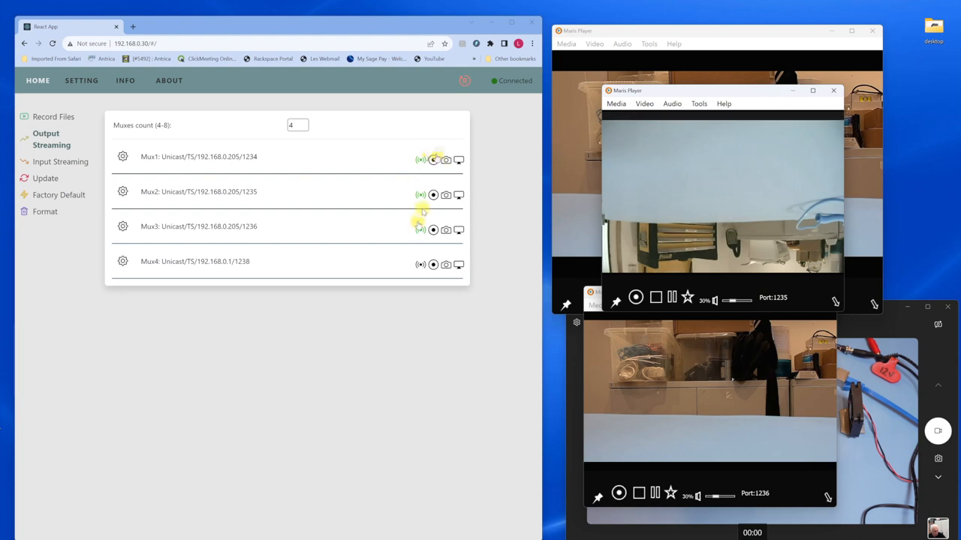
click(122, 191)
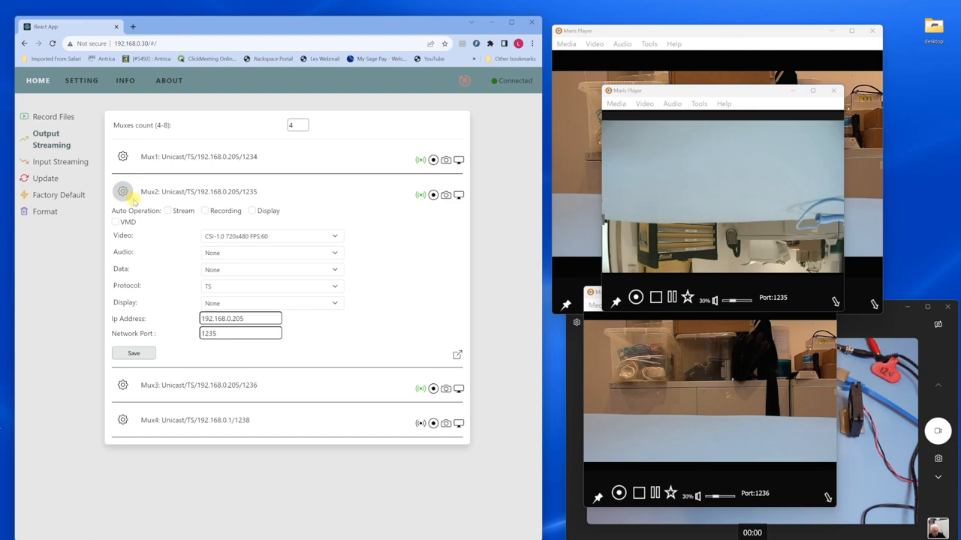
click(168, 211)
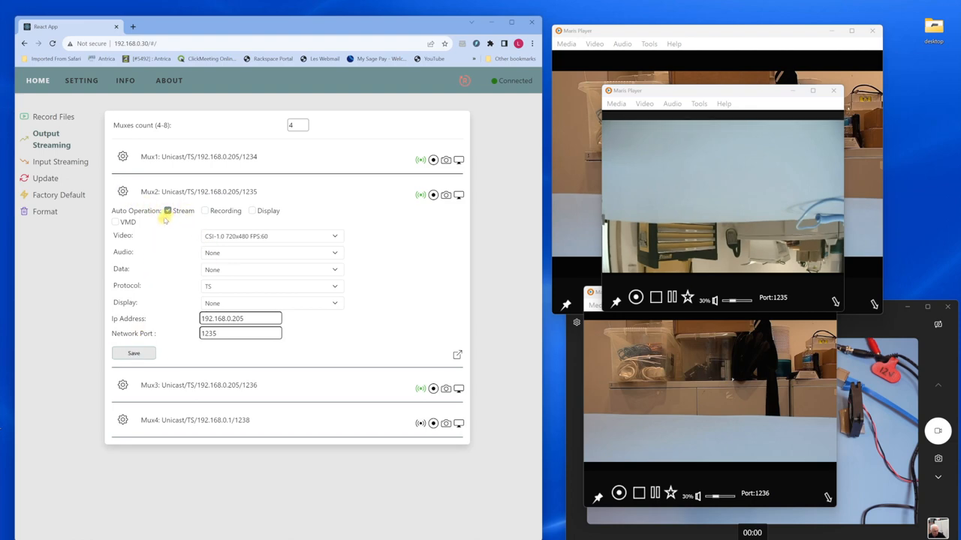
click(123, 191)
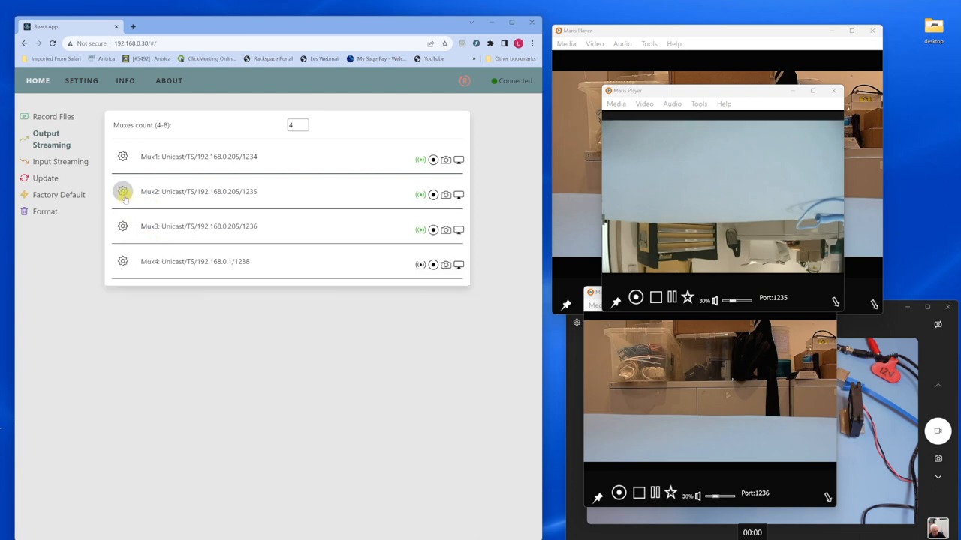
click(122, 226)
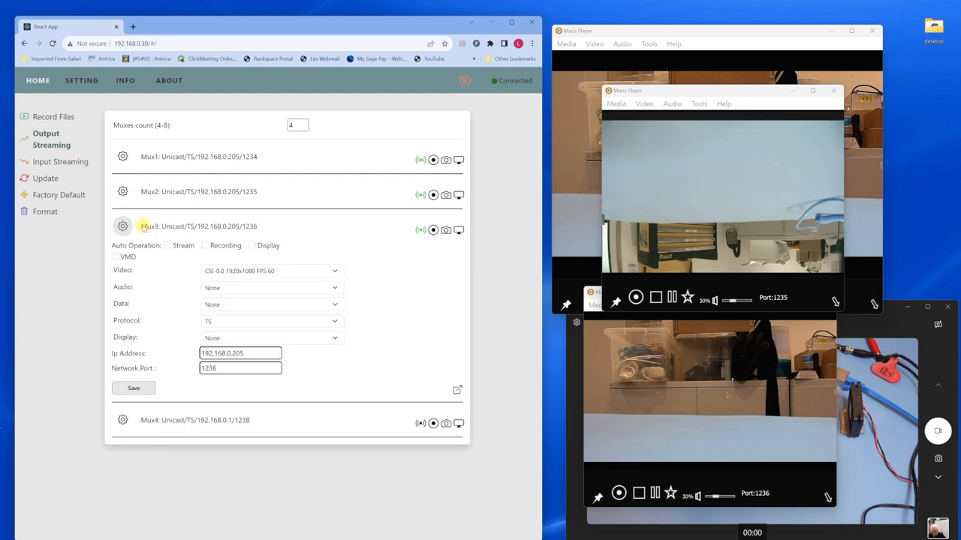
click(167, 246)
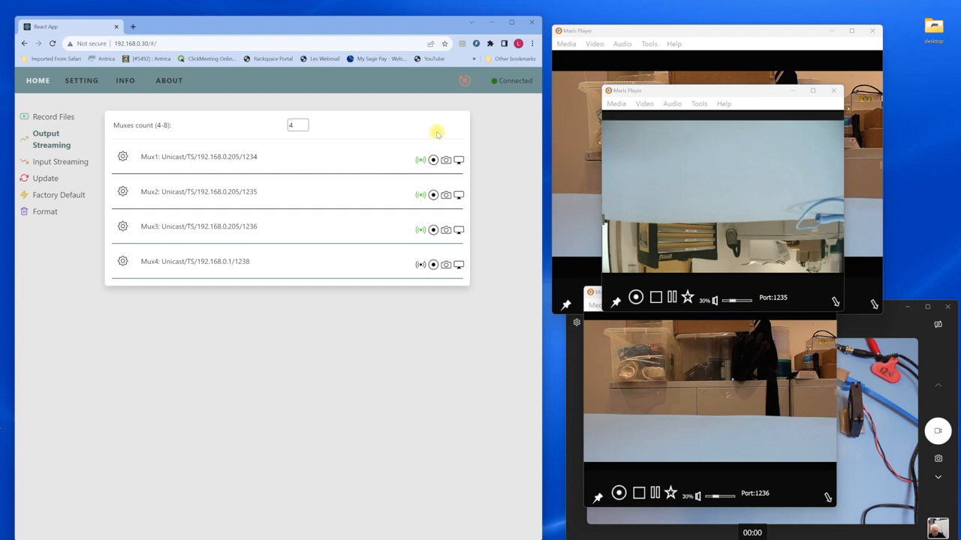
mouse_move(653, 143)
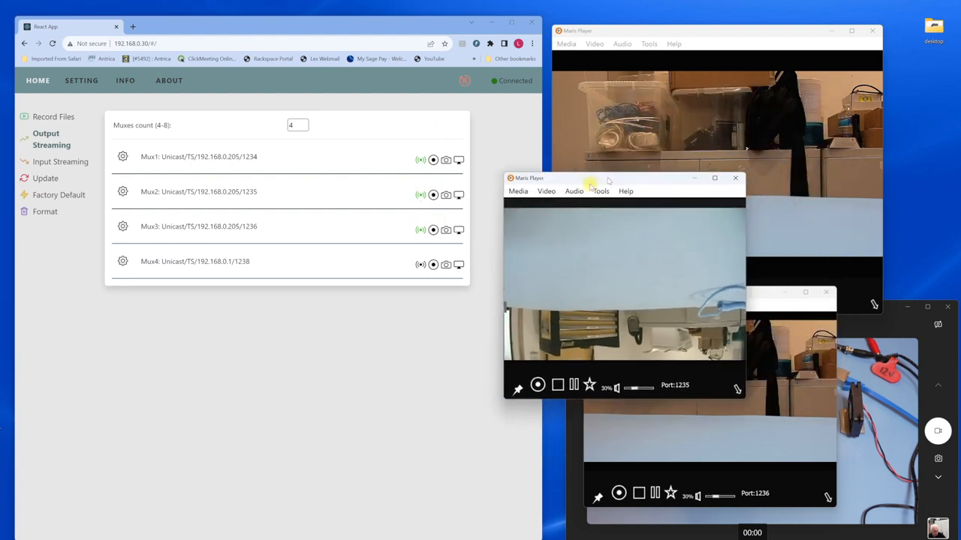
click(197, 322)
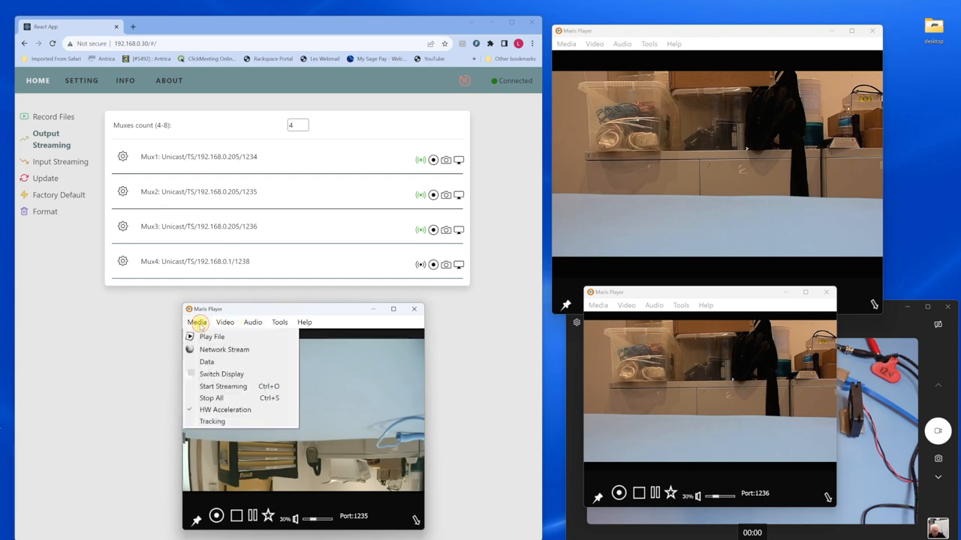
click(223, 349)
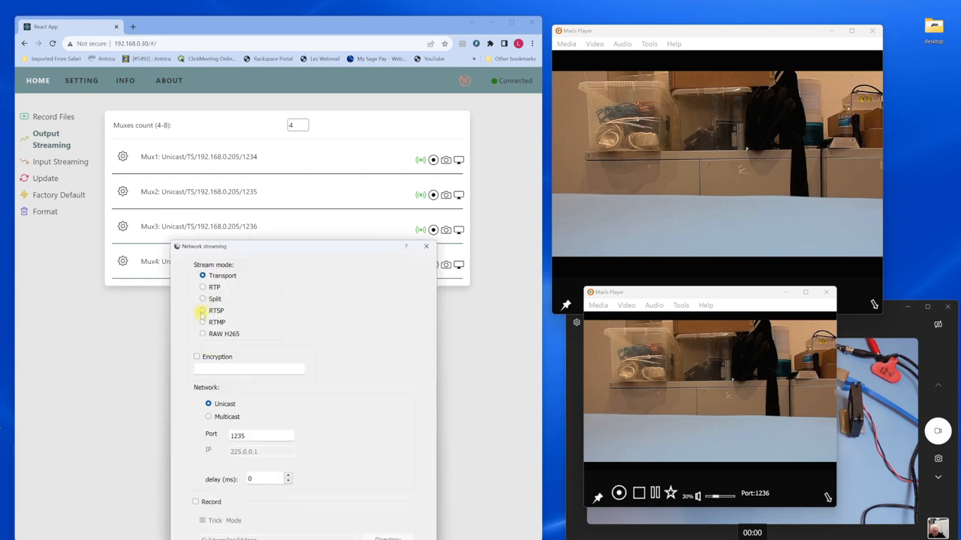
mouse_move(248, 410)
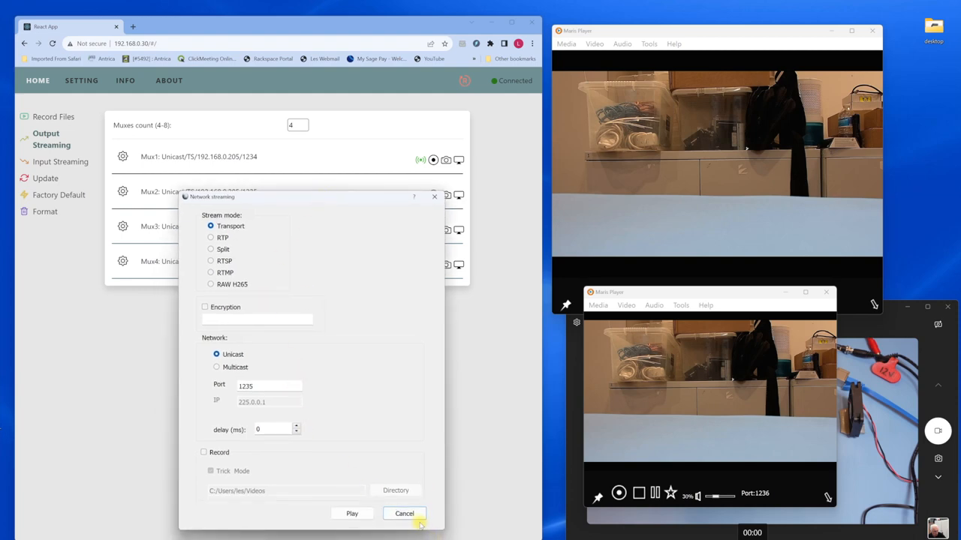
click(404, 514)
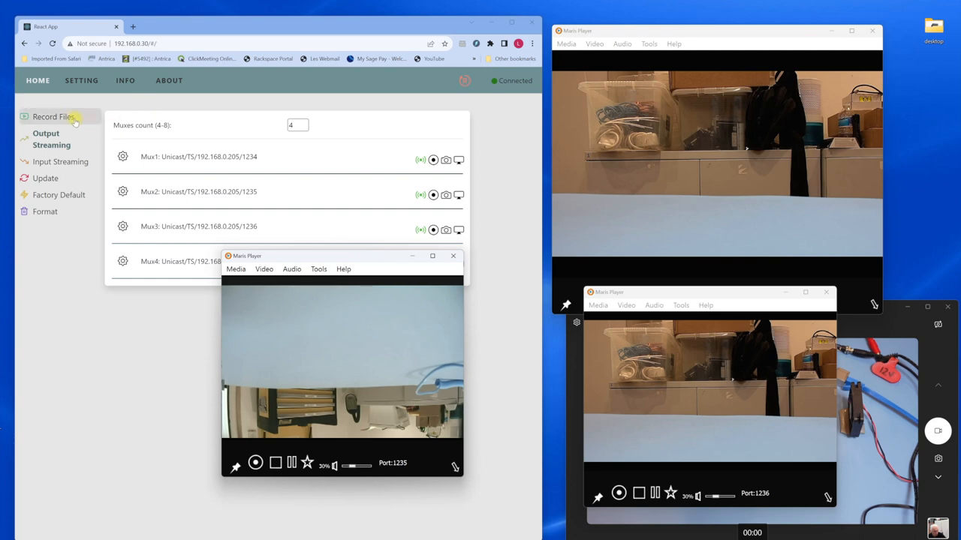
Bring the board page forward and view Record Files, then the Output Streaming list.
click(453, 256)
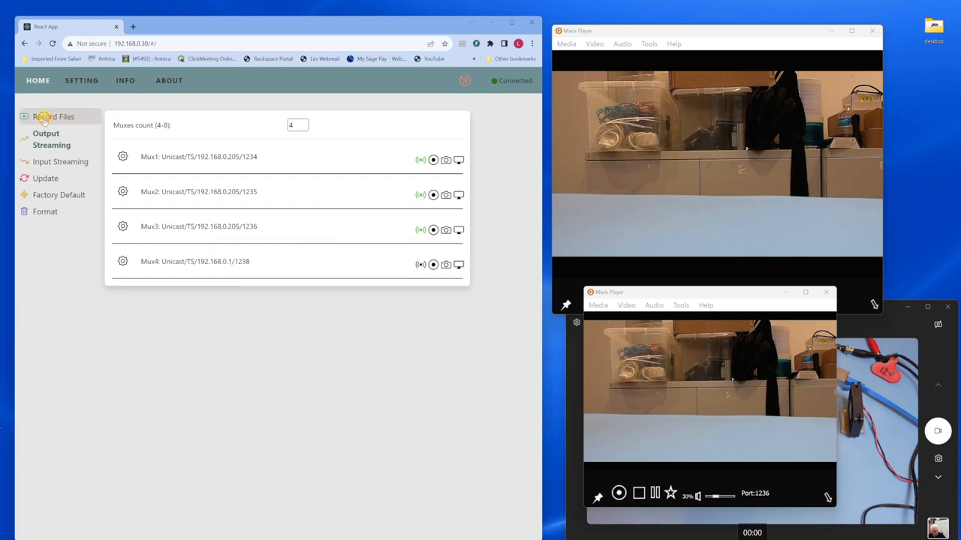
click(54, 117)
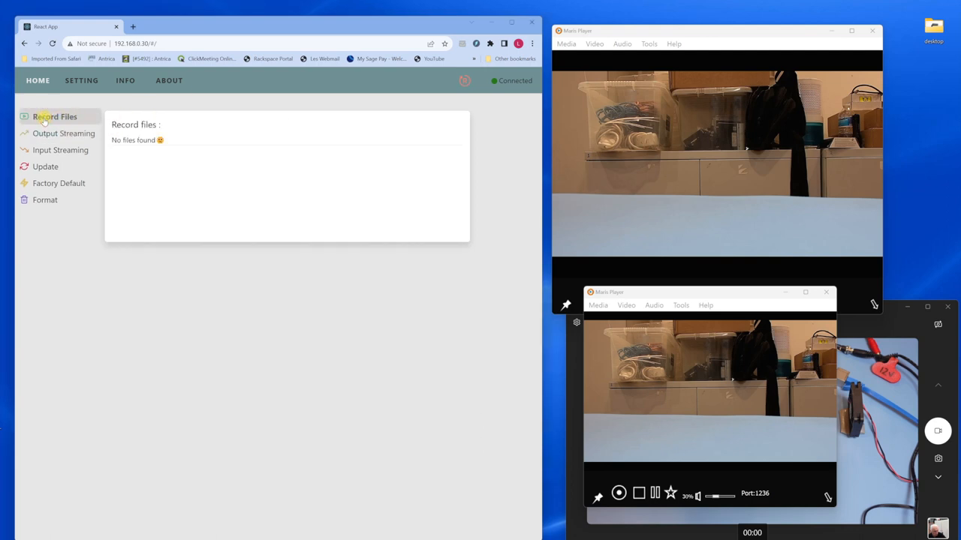
click(63, 133)
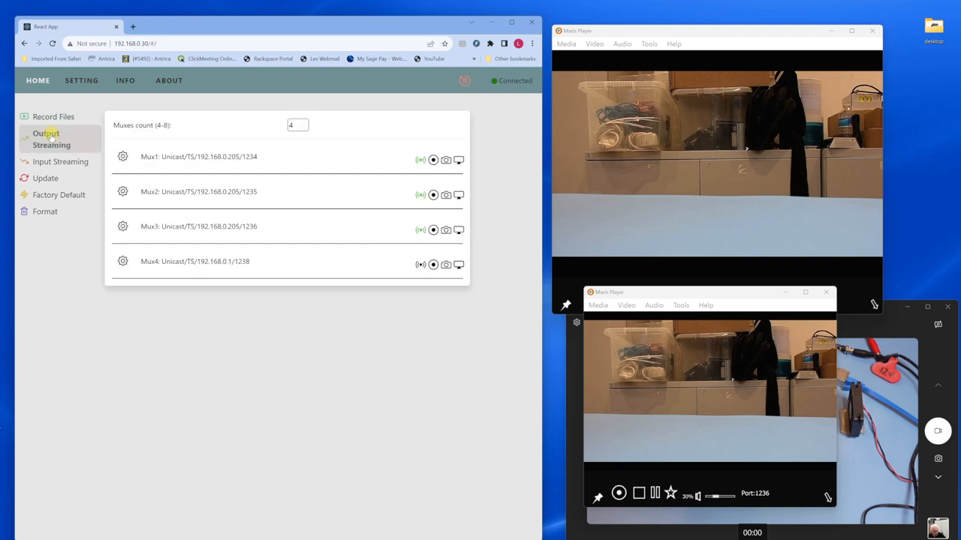
click(433, 159)
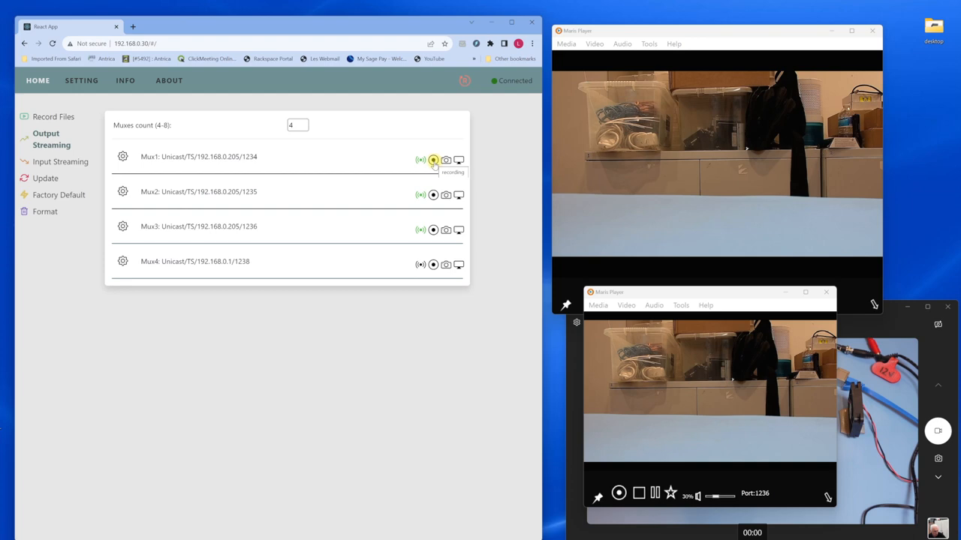
click(433, 159)
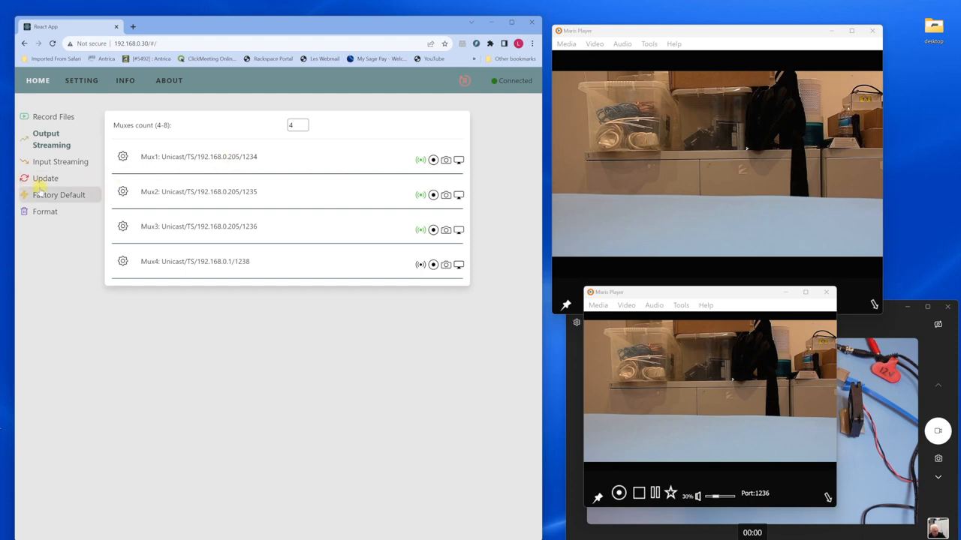
Visit the Update and Factory Default pages, ending on Format with EXT4/EXFAT options.
click(45, 165)
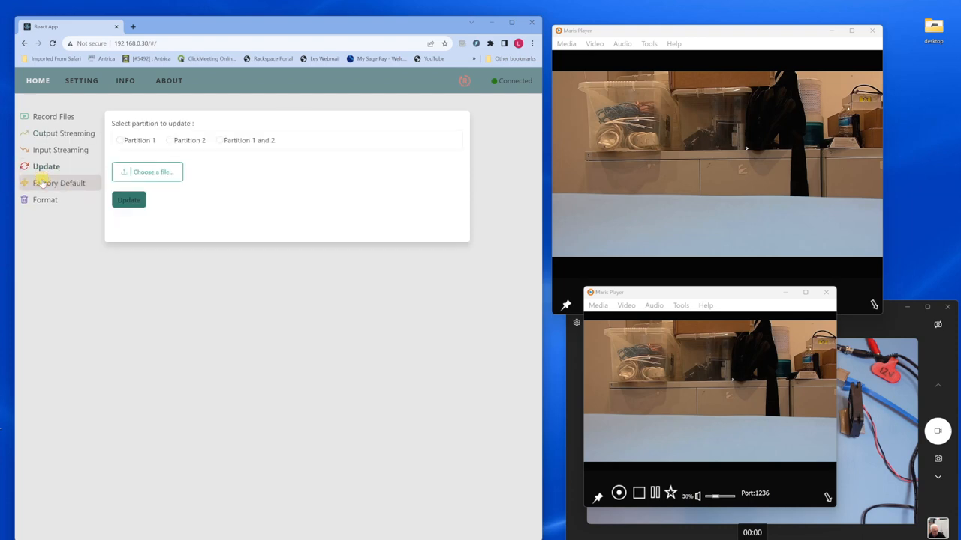
click(118, 140)
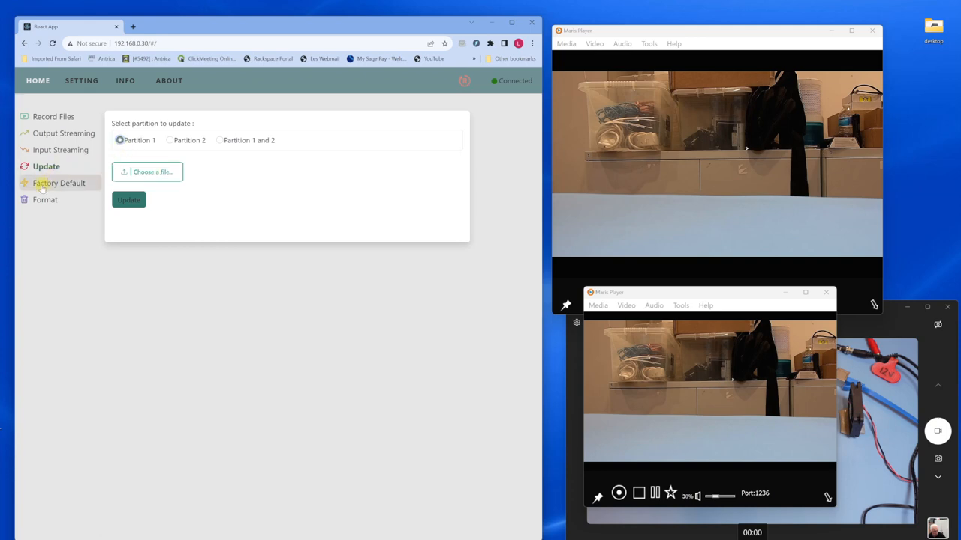
click(59, 183)
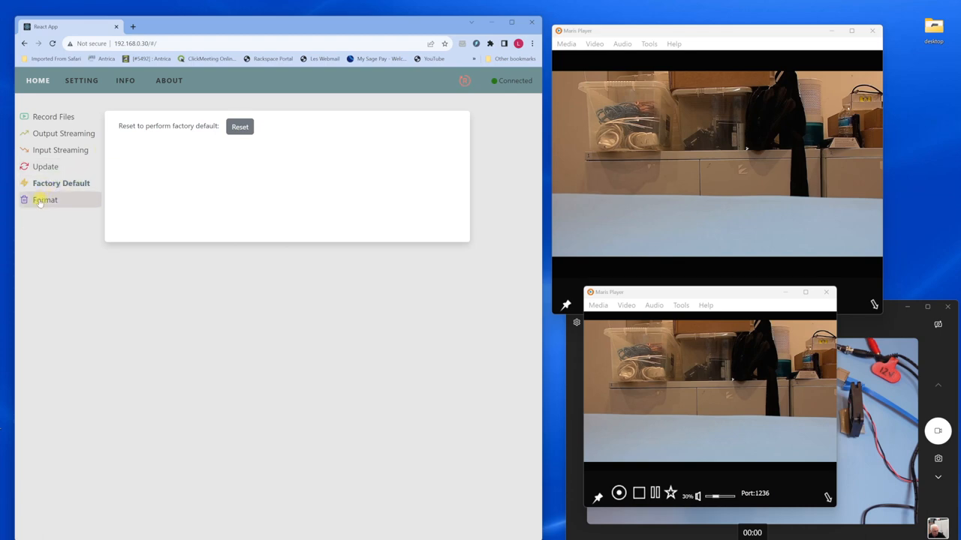
click(45, 199)
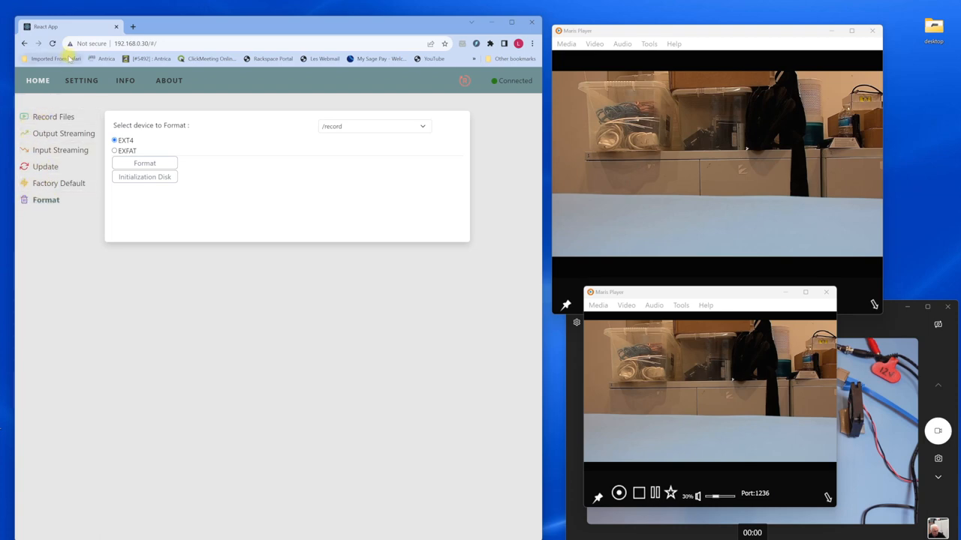
From the settings page, go to Output Streaming and open Mux1's advanced options.
click(81, 81)
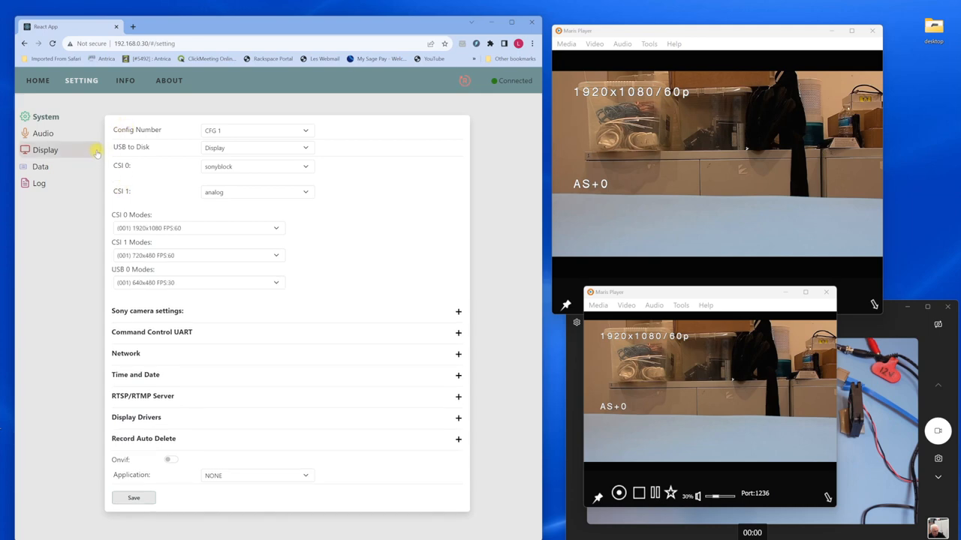
click(37, 81)
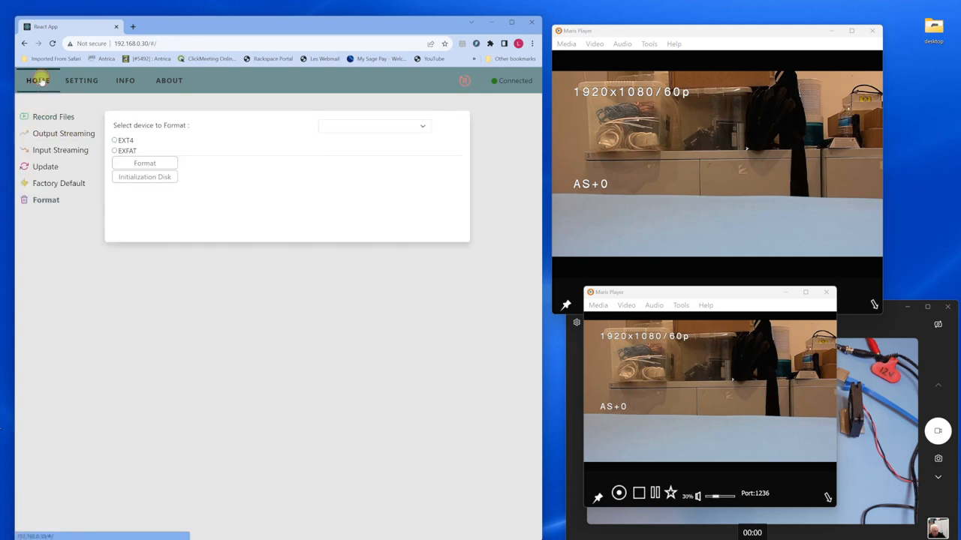
click(64, 133)
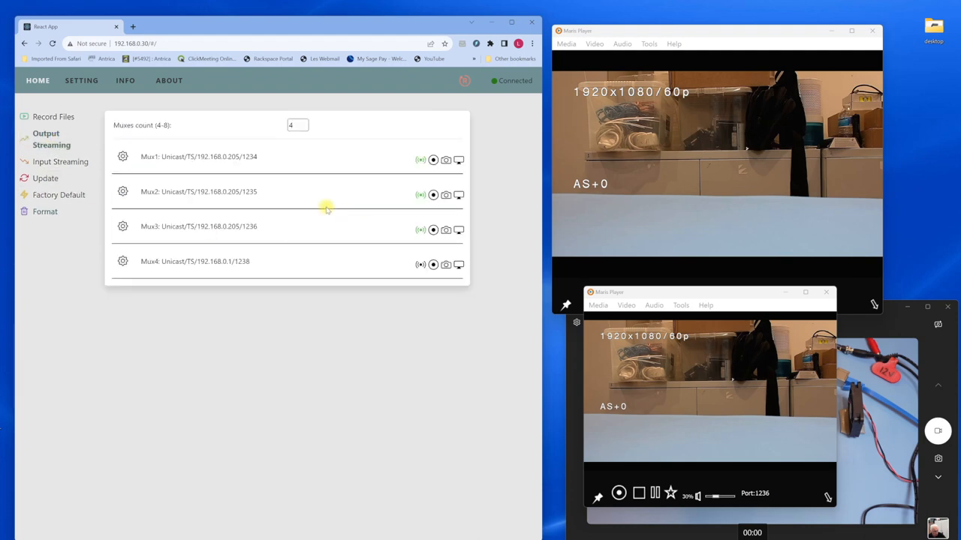
click(122, 156)
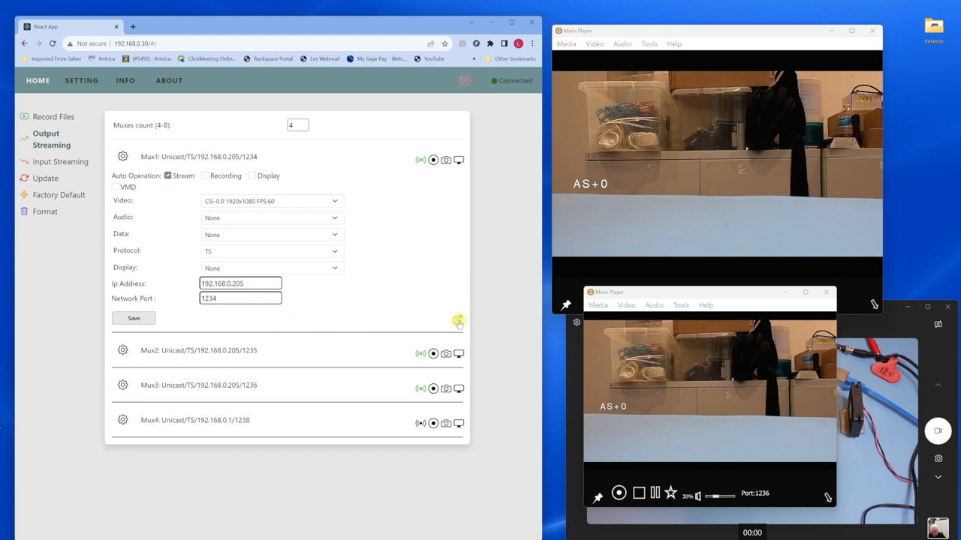
click(457, 321)
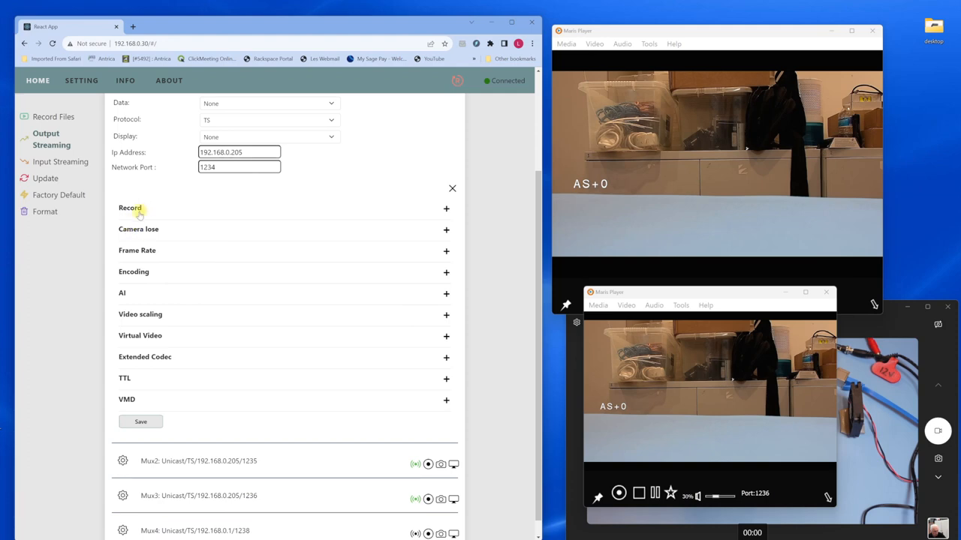
mouse_move(149, 252)
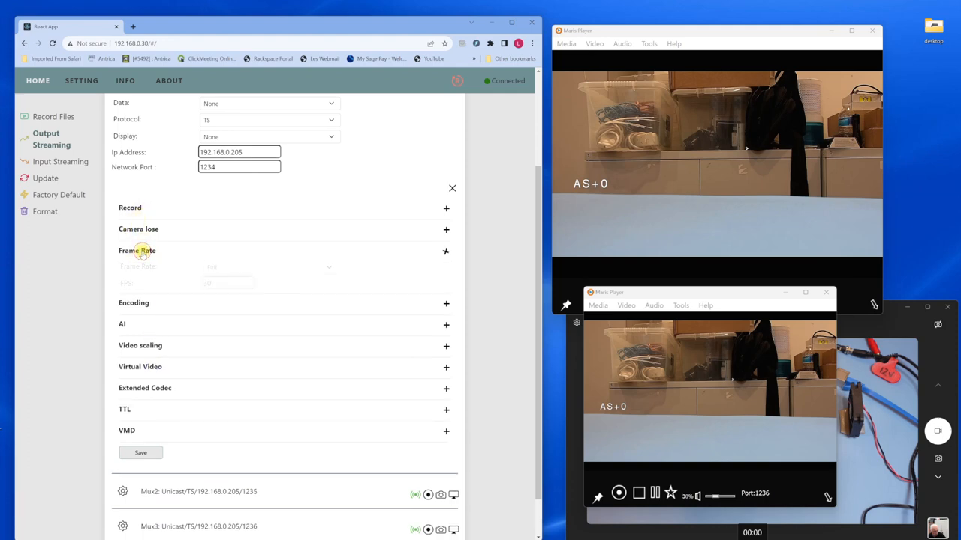
Inspect and collapse Mux1's frame rate, encoding, AI, scaling, virtual video and codec sections.
click(445, 251)
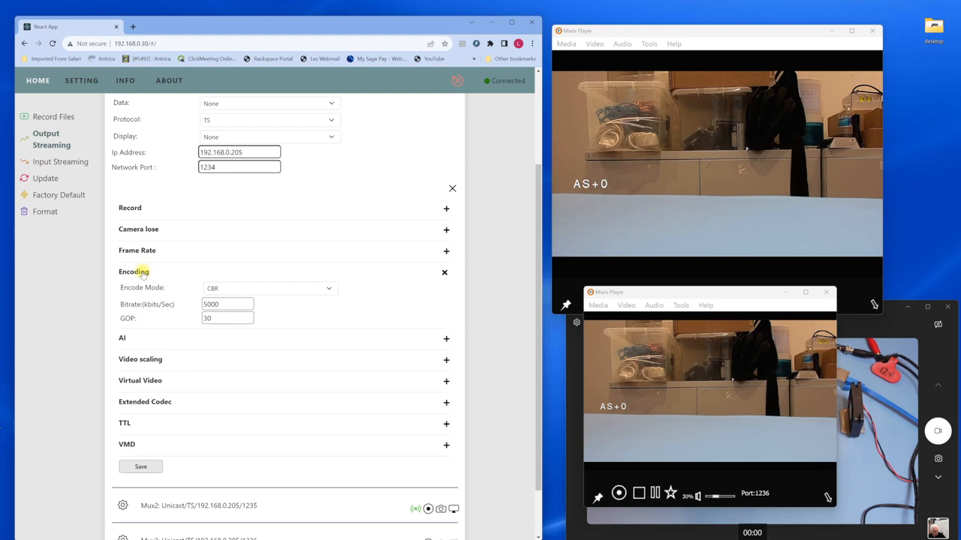
click(444, 271)
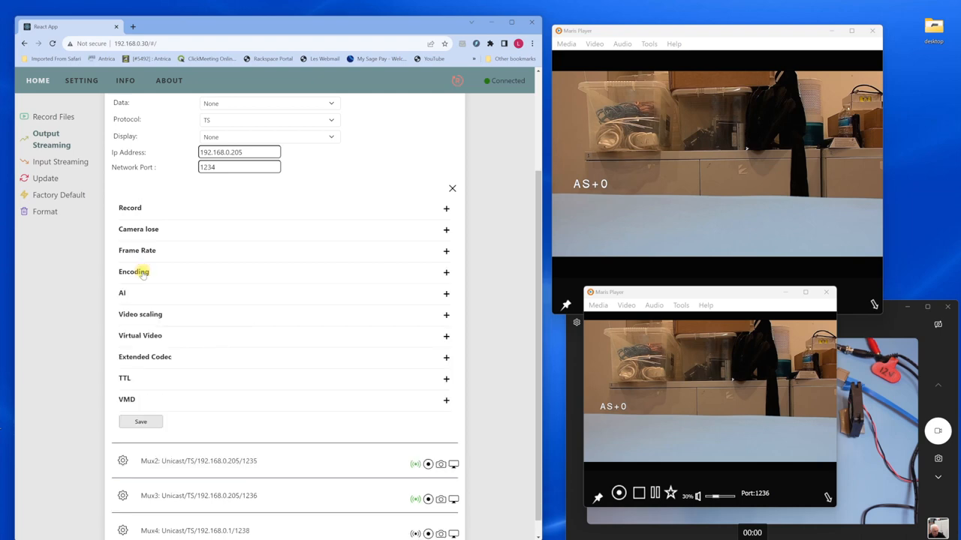
mouse_move(122, 293)
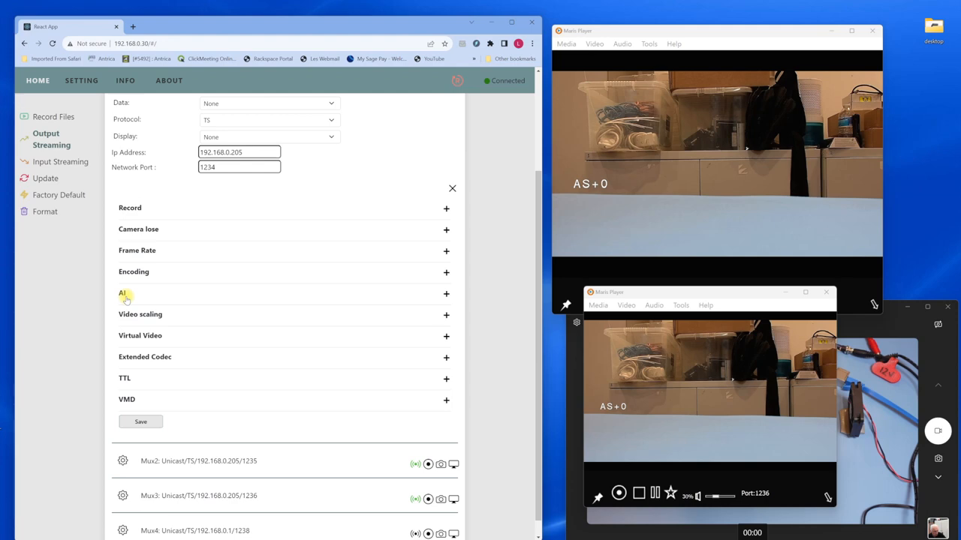
click(446, 293)
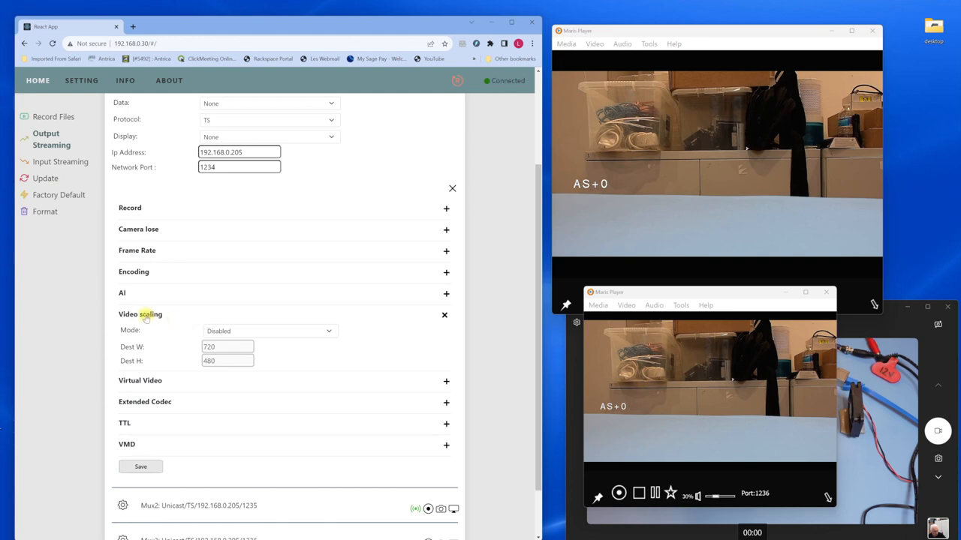
click(444, 314)
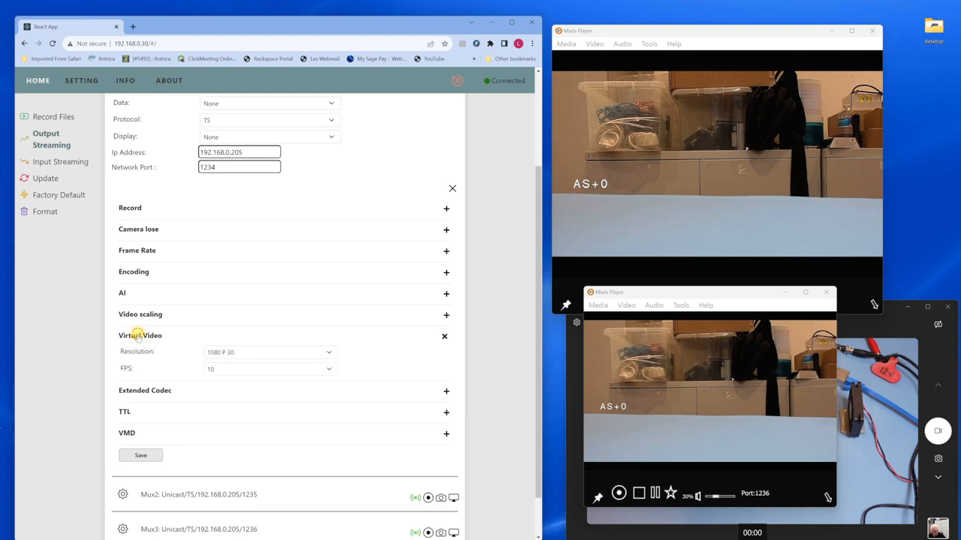
click(444, 336)
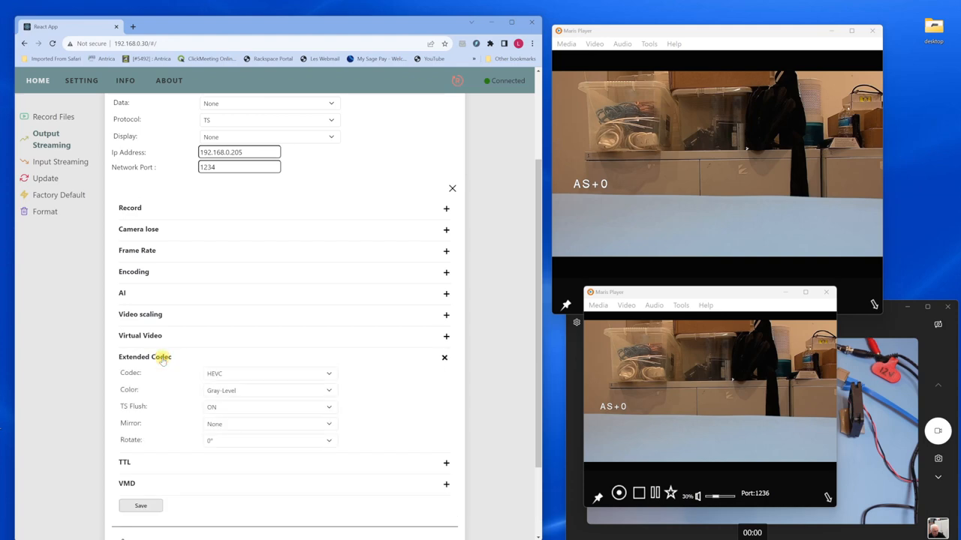
click(269, 373)
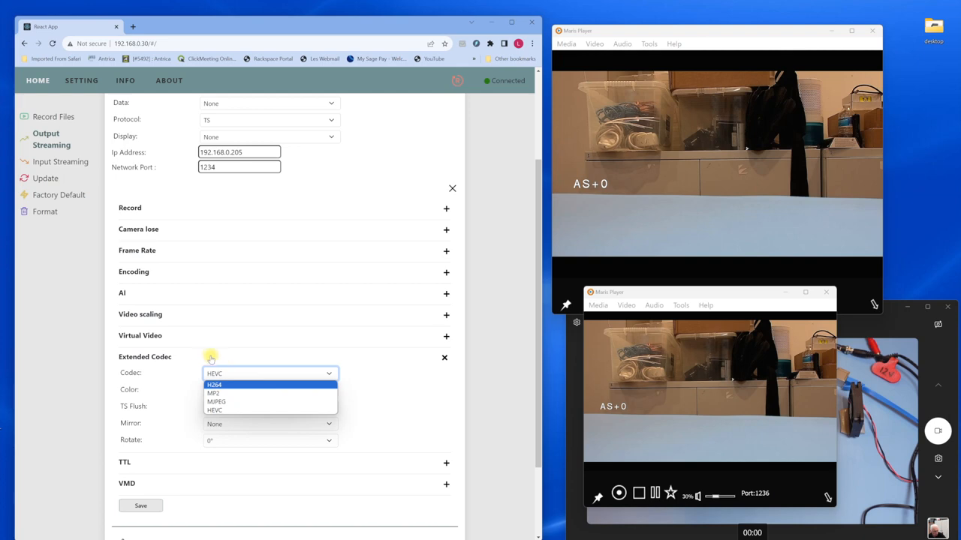
click(445, 358)
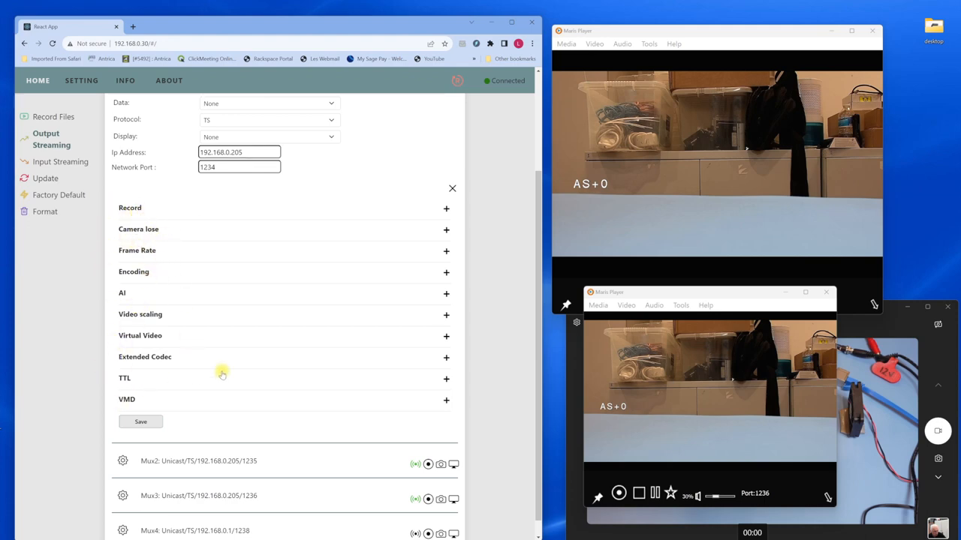
mouse_move(100, 465)
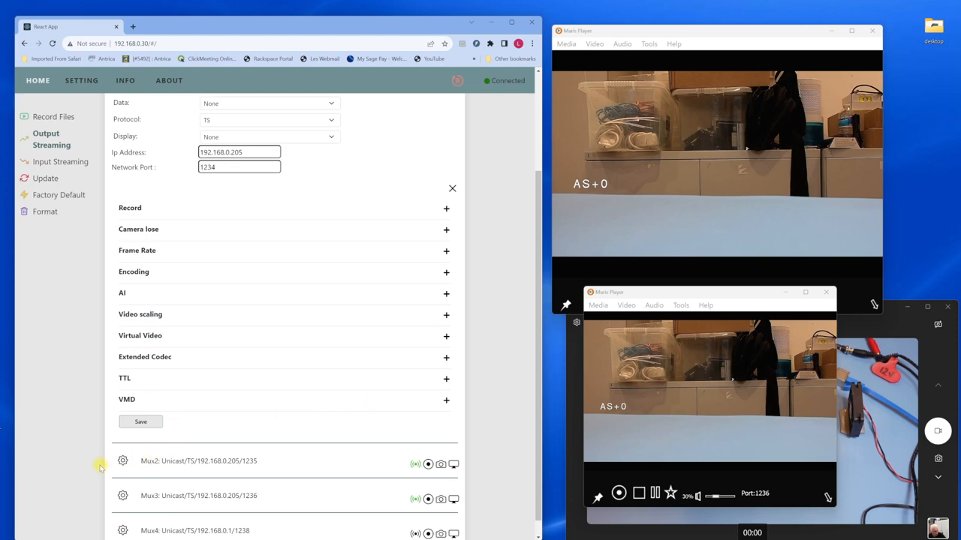
mouse_move(171, 407)
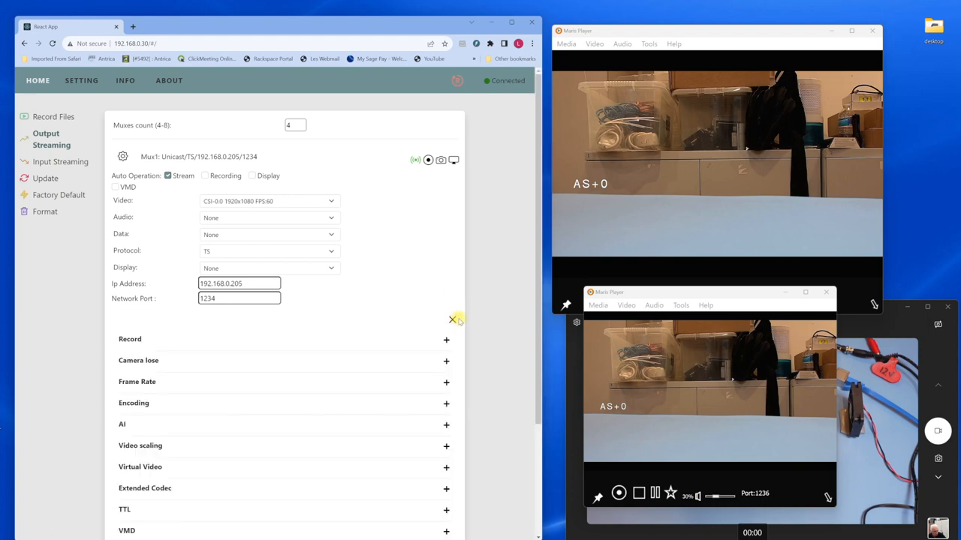
Open the Sony camera settings and drag its zoom from 1420 down to 687.
click(454, 319)
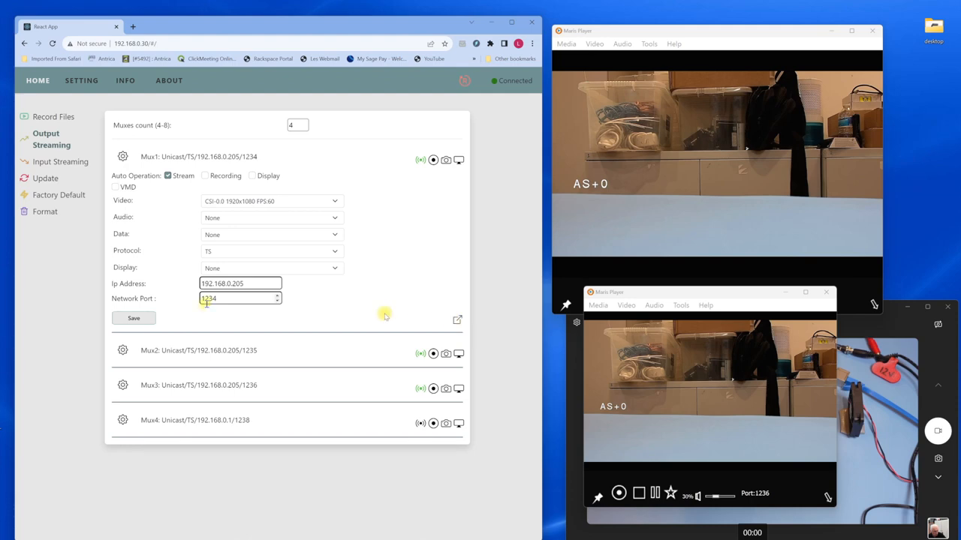
click(81, 80)
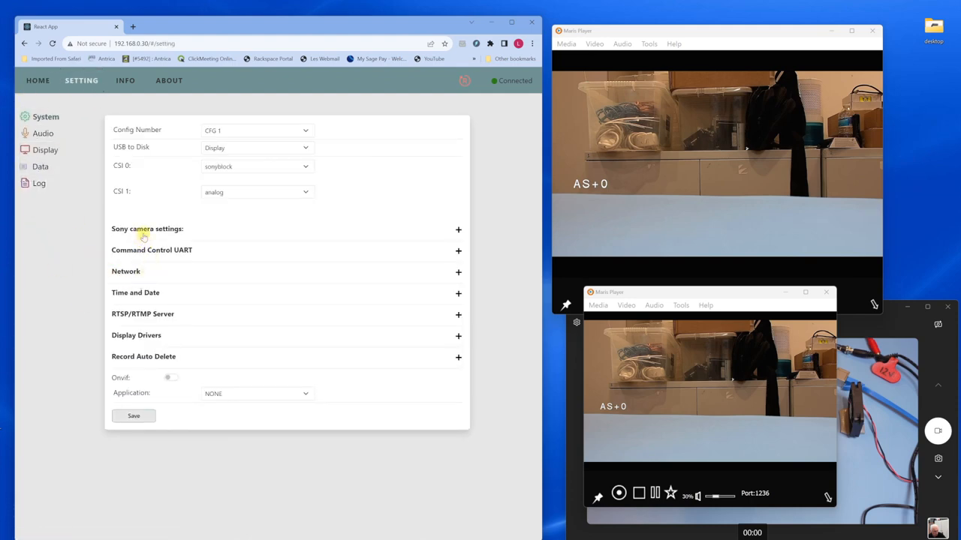
click(458, 229)
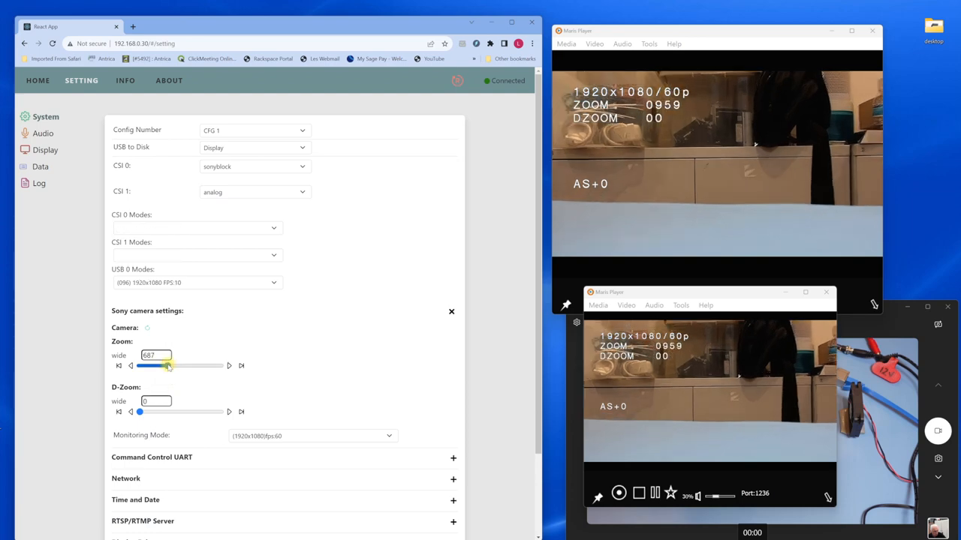
drag(168, 365, 198, 365)
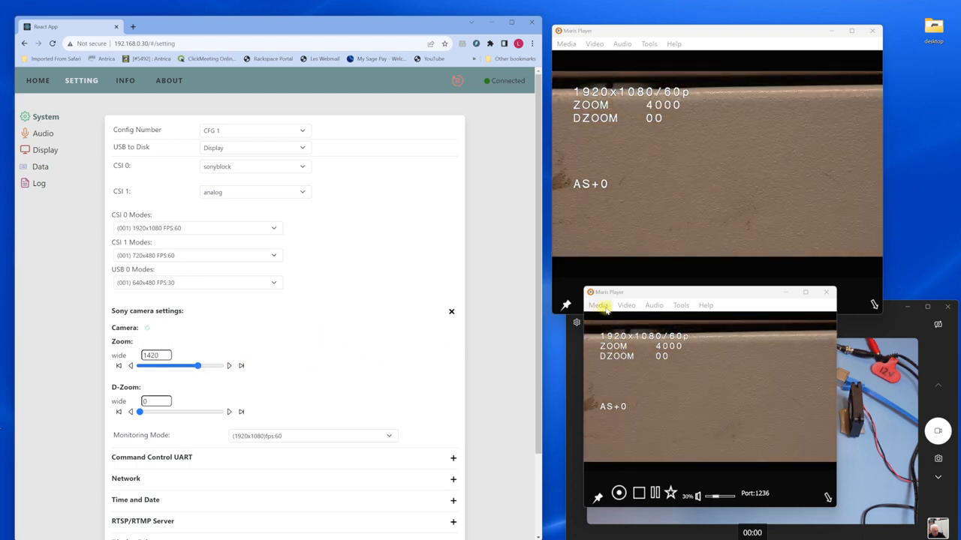
click(598, 305)
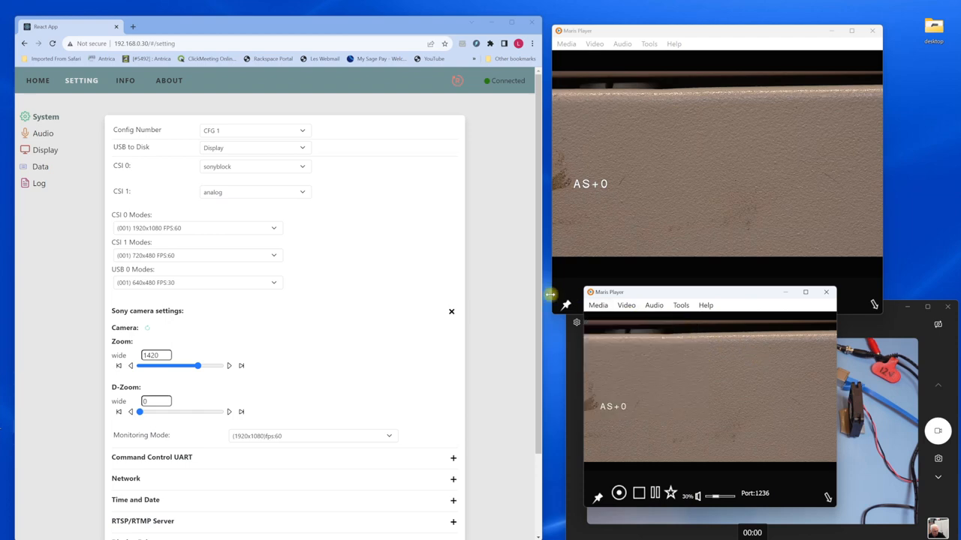
mouse_move(137, 294)
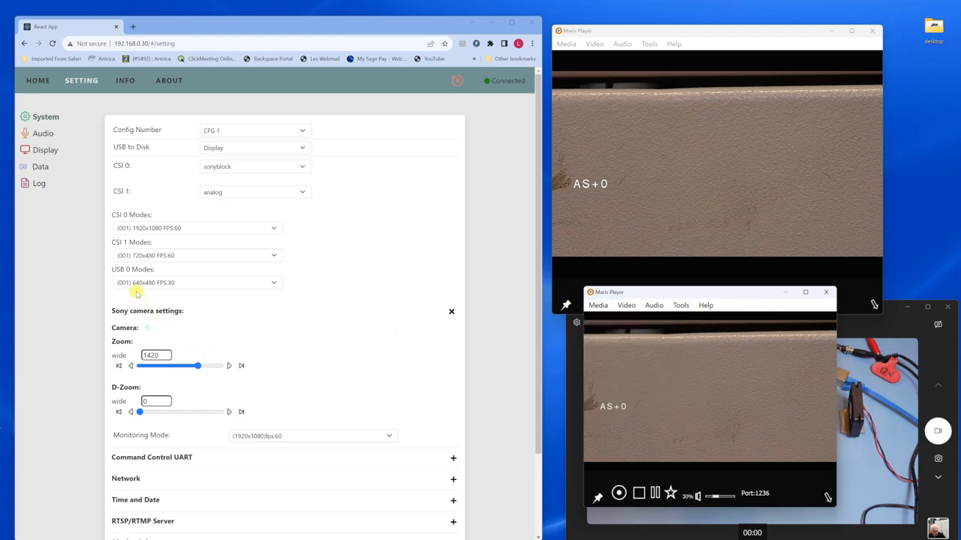
mouse_move(210, 260)
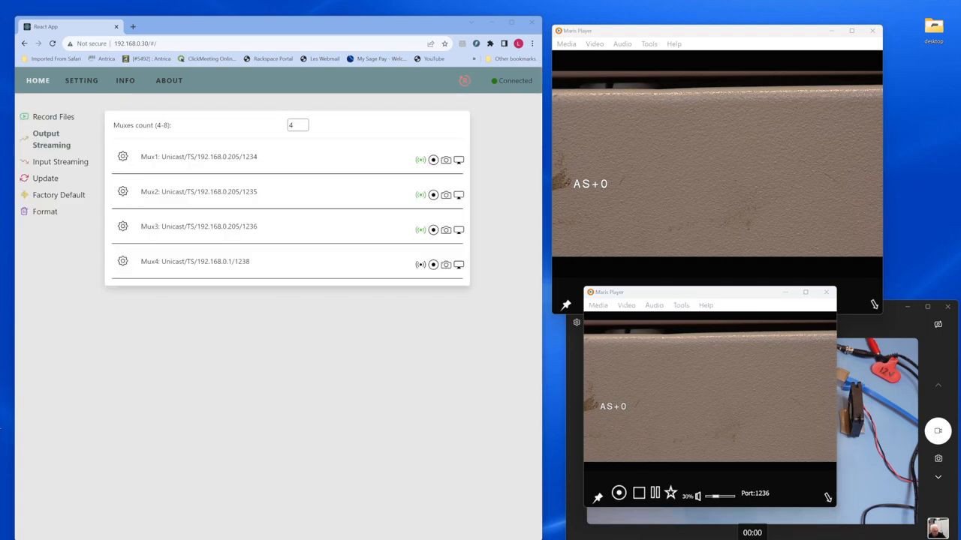
click(81, 80)
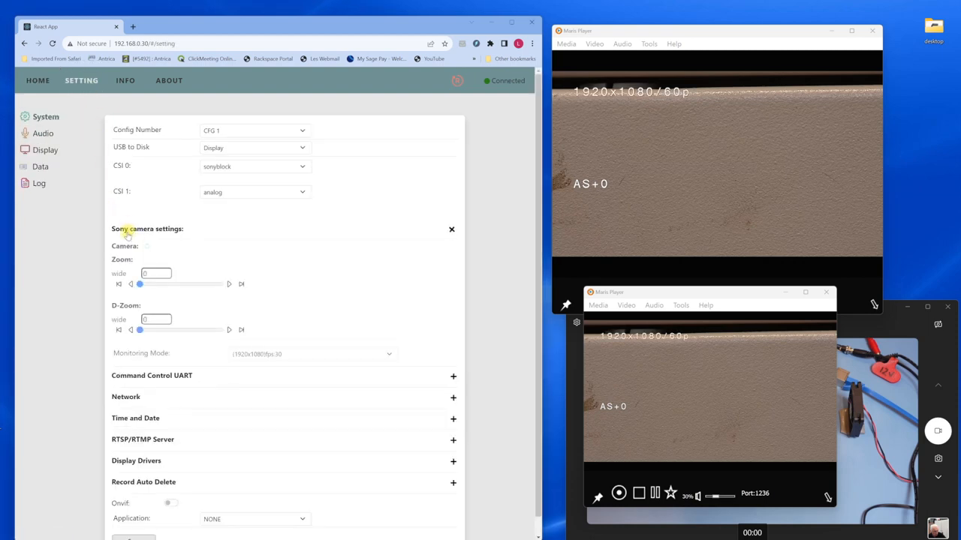
drag(139, 284, 220, 366)
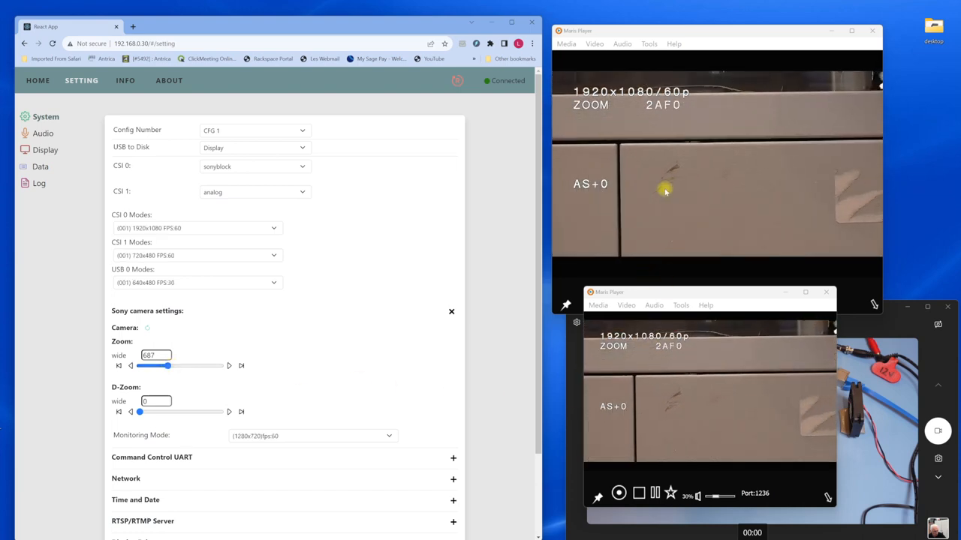
mouse_move(659, 353)
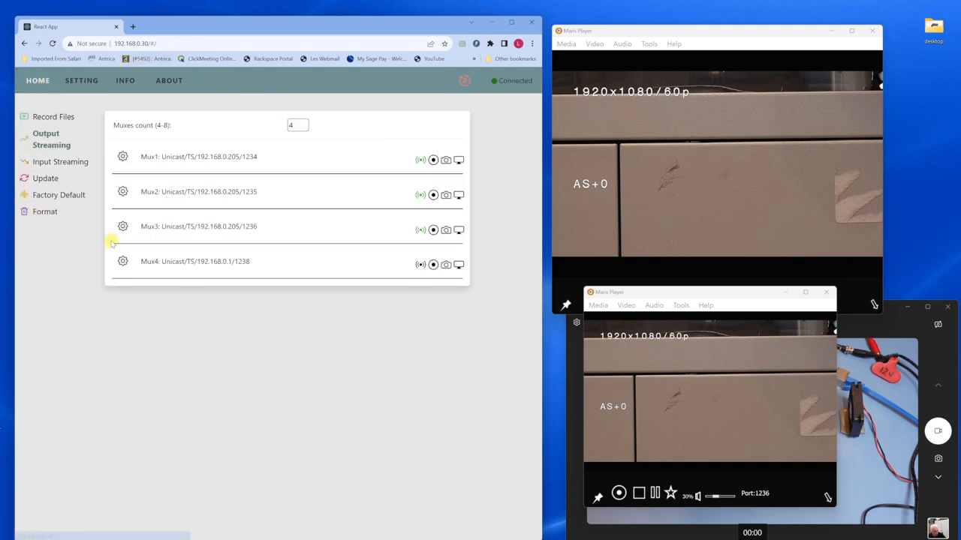
Set Mux3's video source to [USB-0]640x480 FPS:30.
click(123, 226)
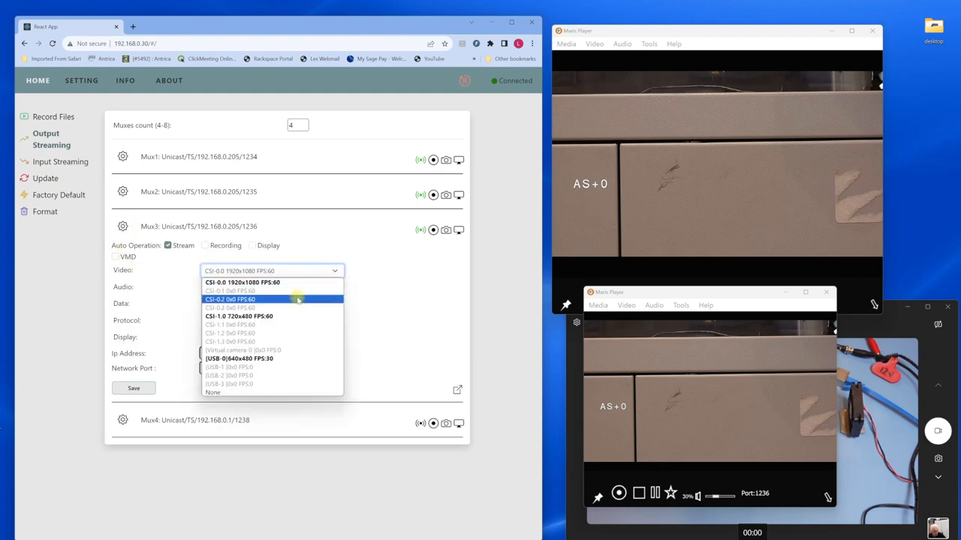
mouse_move(270, 333)
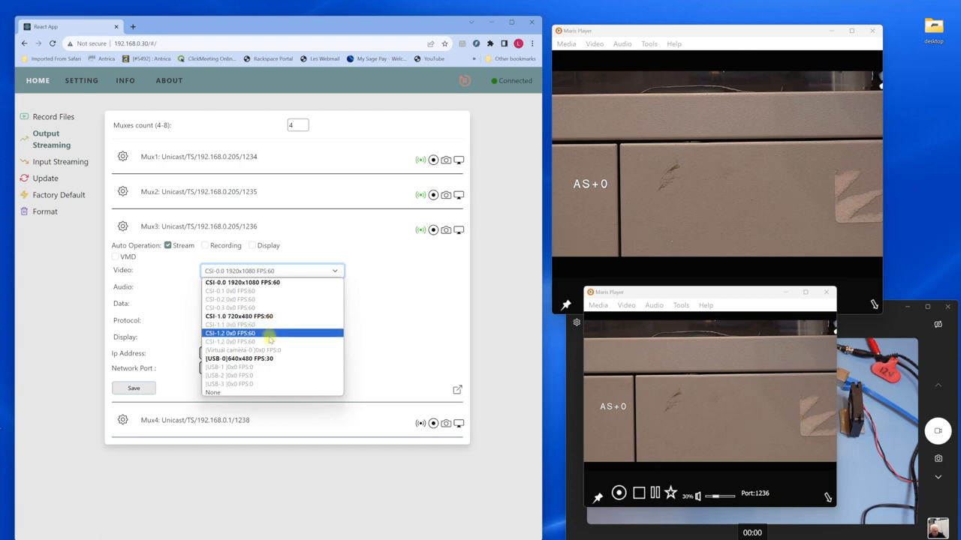
click(240, 358)
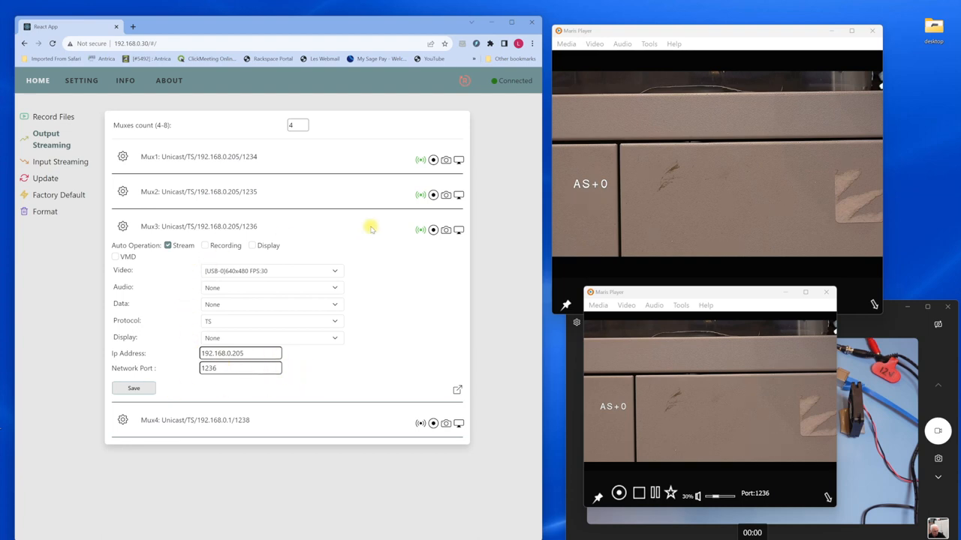
mouse_move(422, 230)
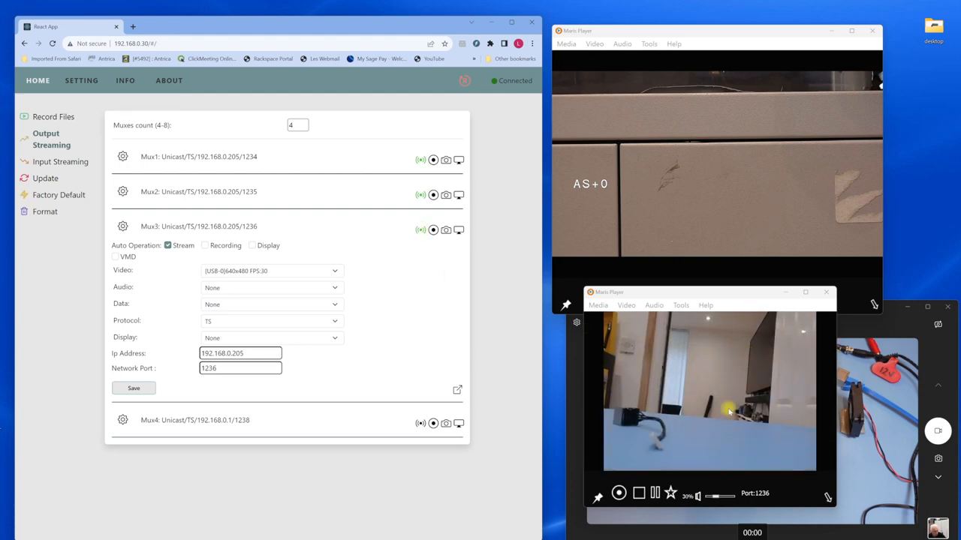
mouse_move(660, 224)
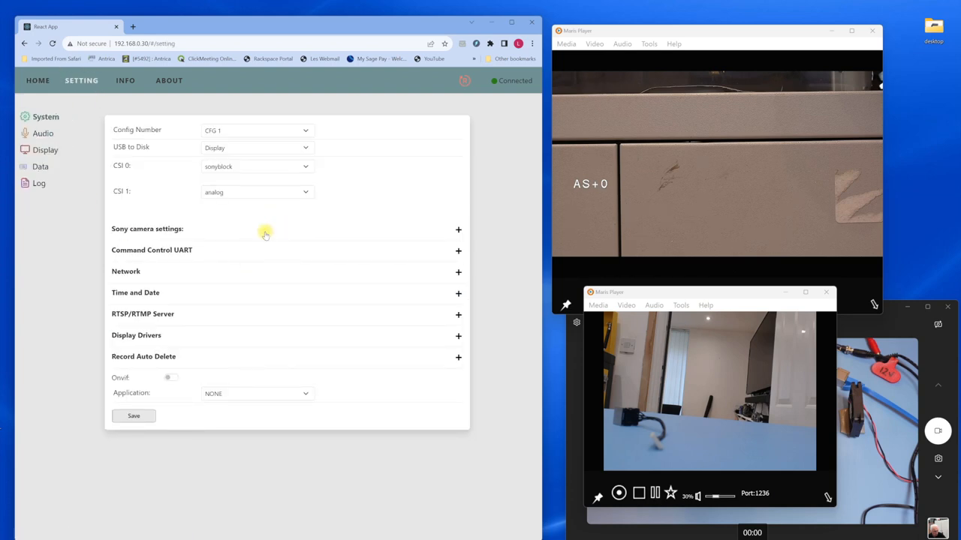
mouse_move(96, 279)
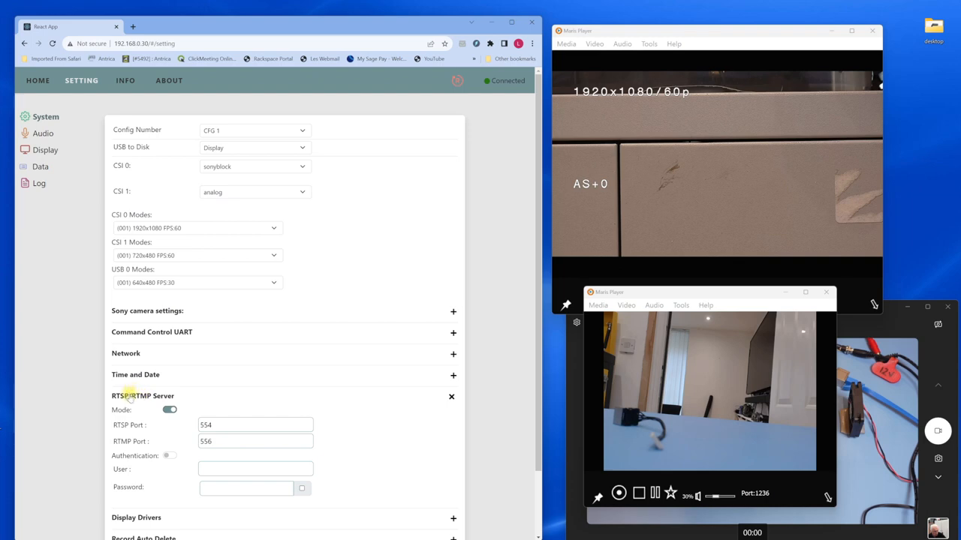
Collapse RTSP/RTMP Server (ports 554, 556), then expand and collapse Record Auto Delete.
click(452, 396)
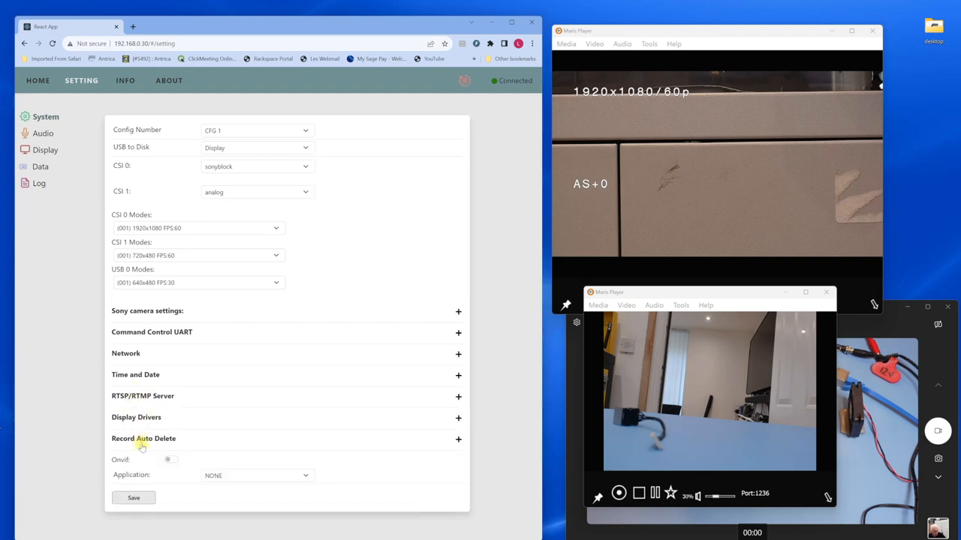
click(458, 439)
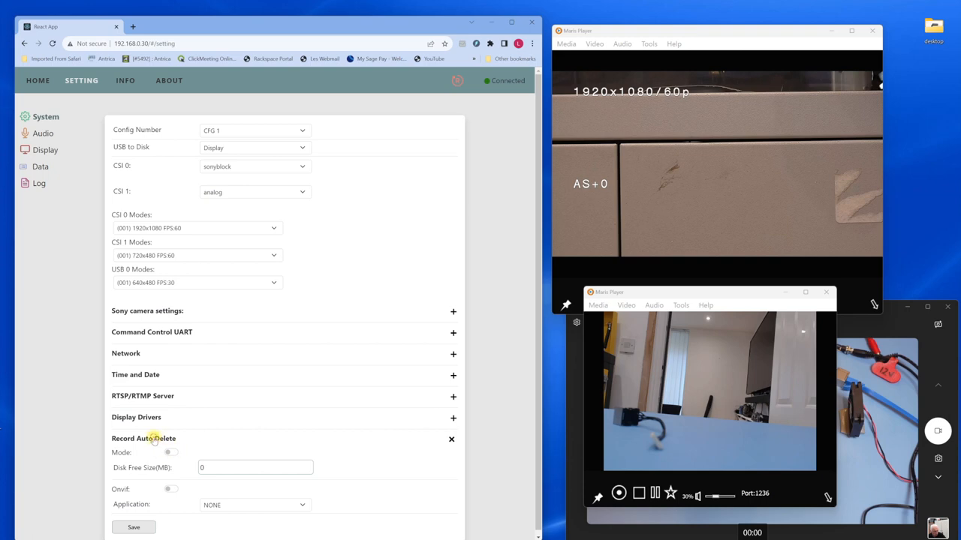
click(451, 439)
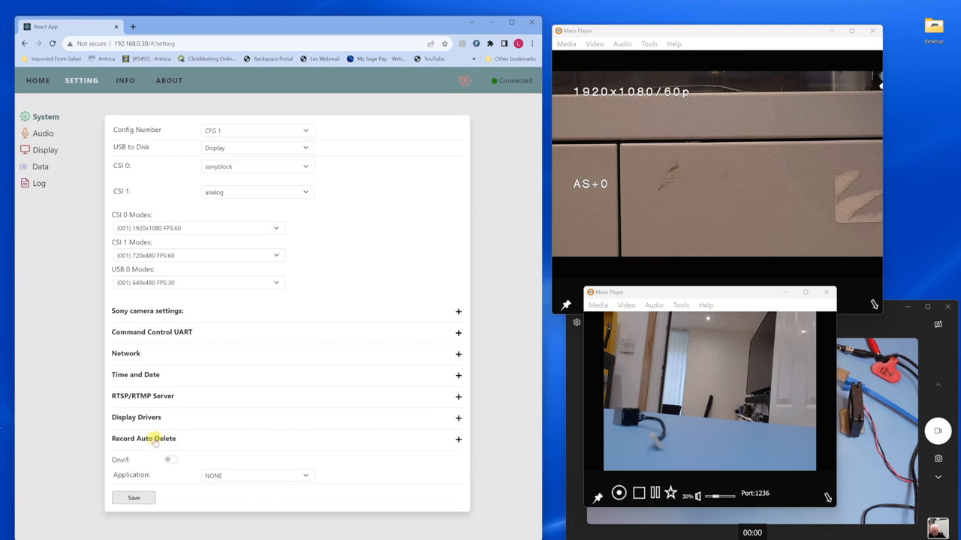
mouse_move(202, 447)
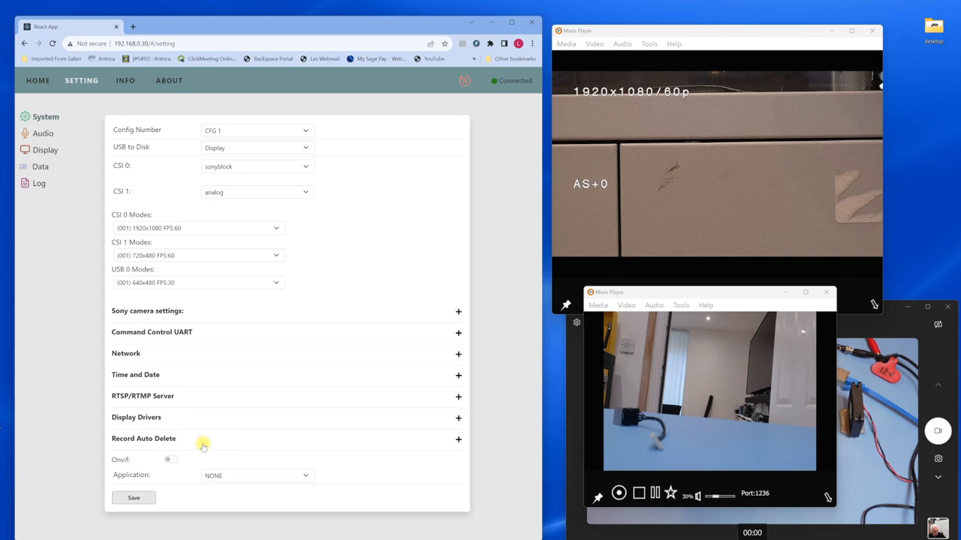
mouse_move(192, 404)
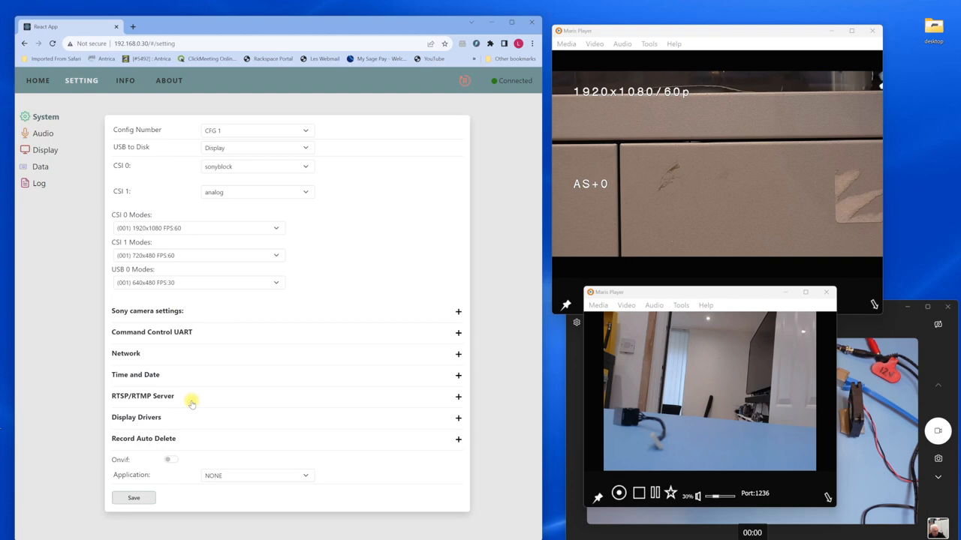
mouse_move(190, 407)
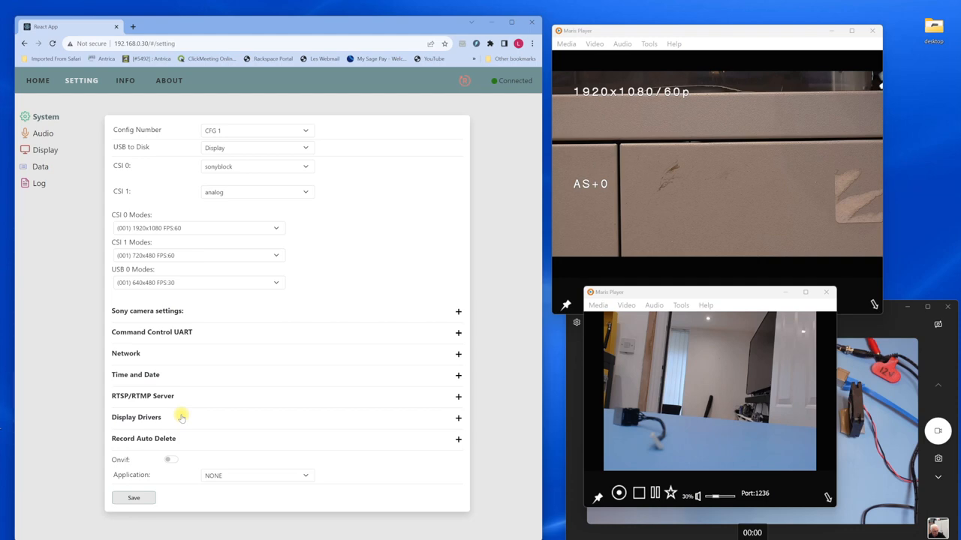
mouse_move(368, 147)
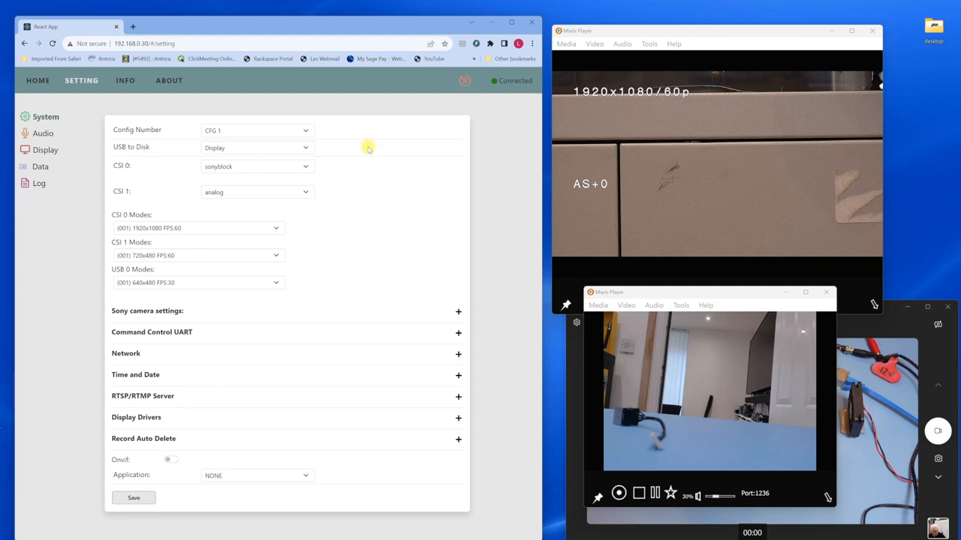
mouse_move(154, 90)
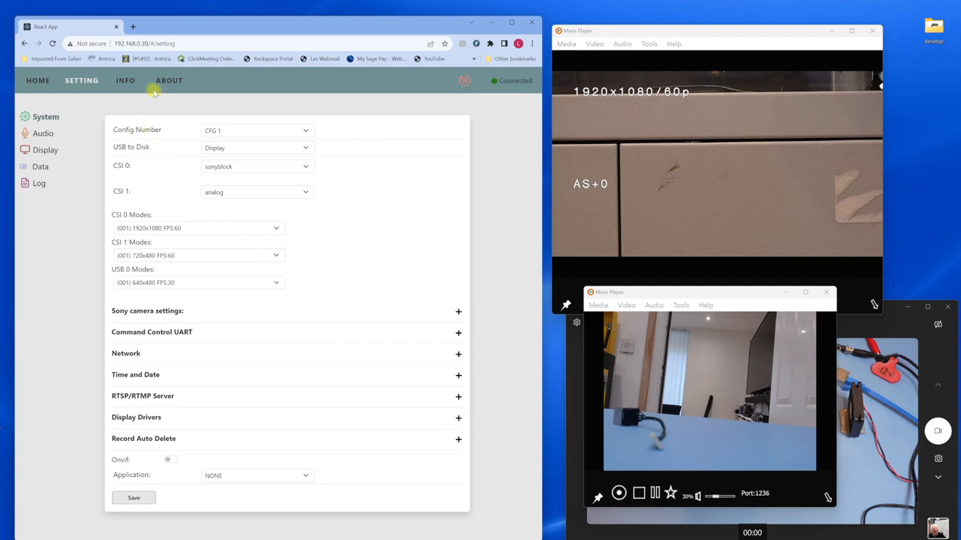
mouse_move(78, 105)
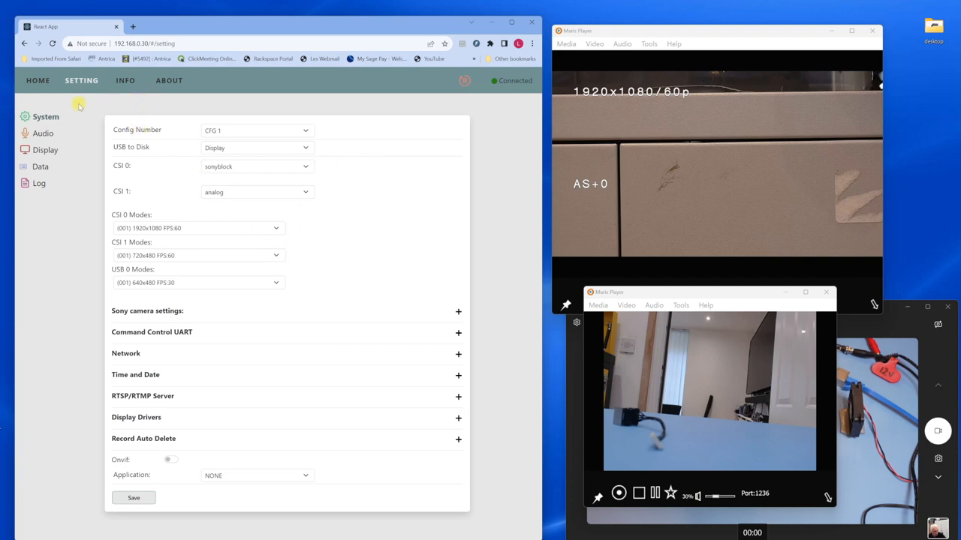
mouse_move(218, 122)
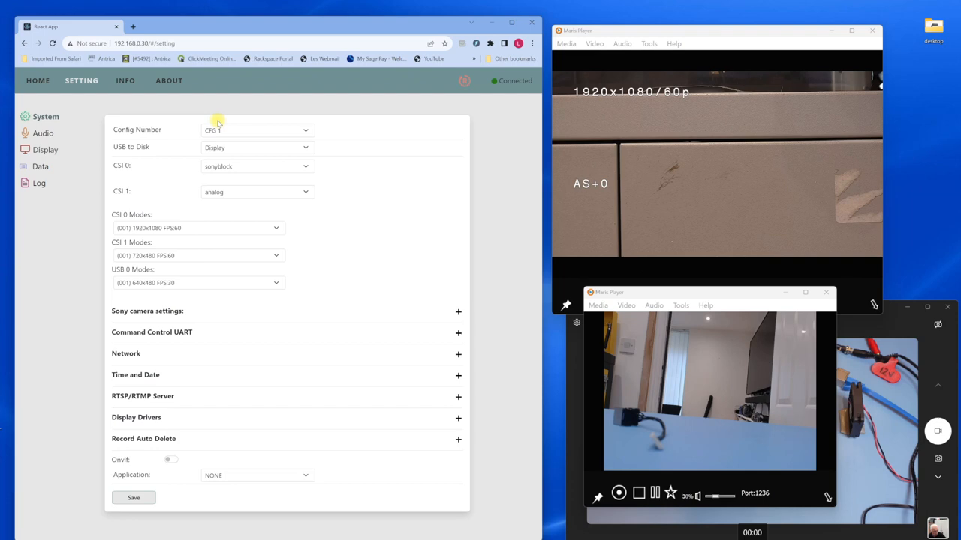
mouse_move(625, 440)
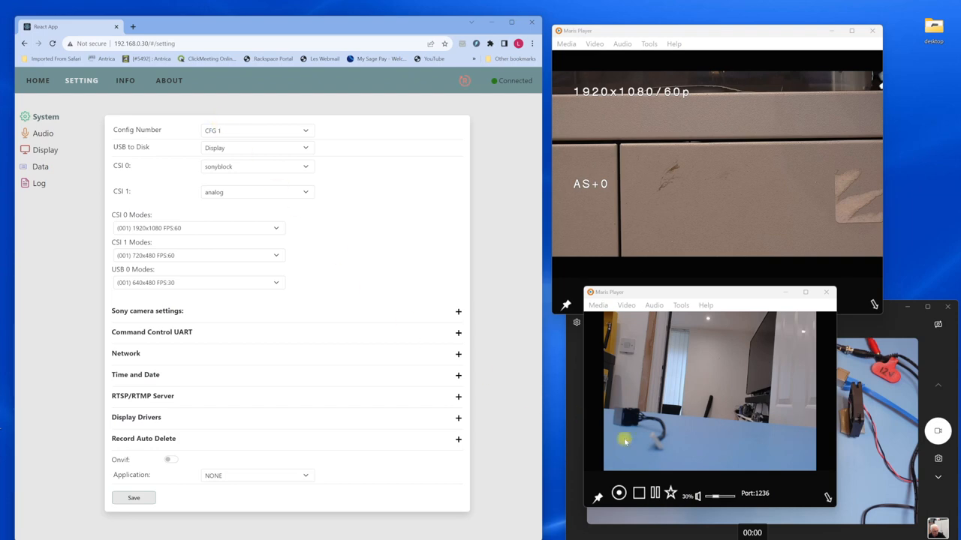